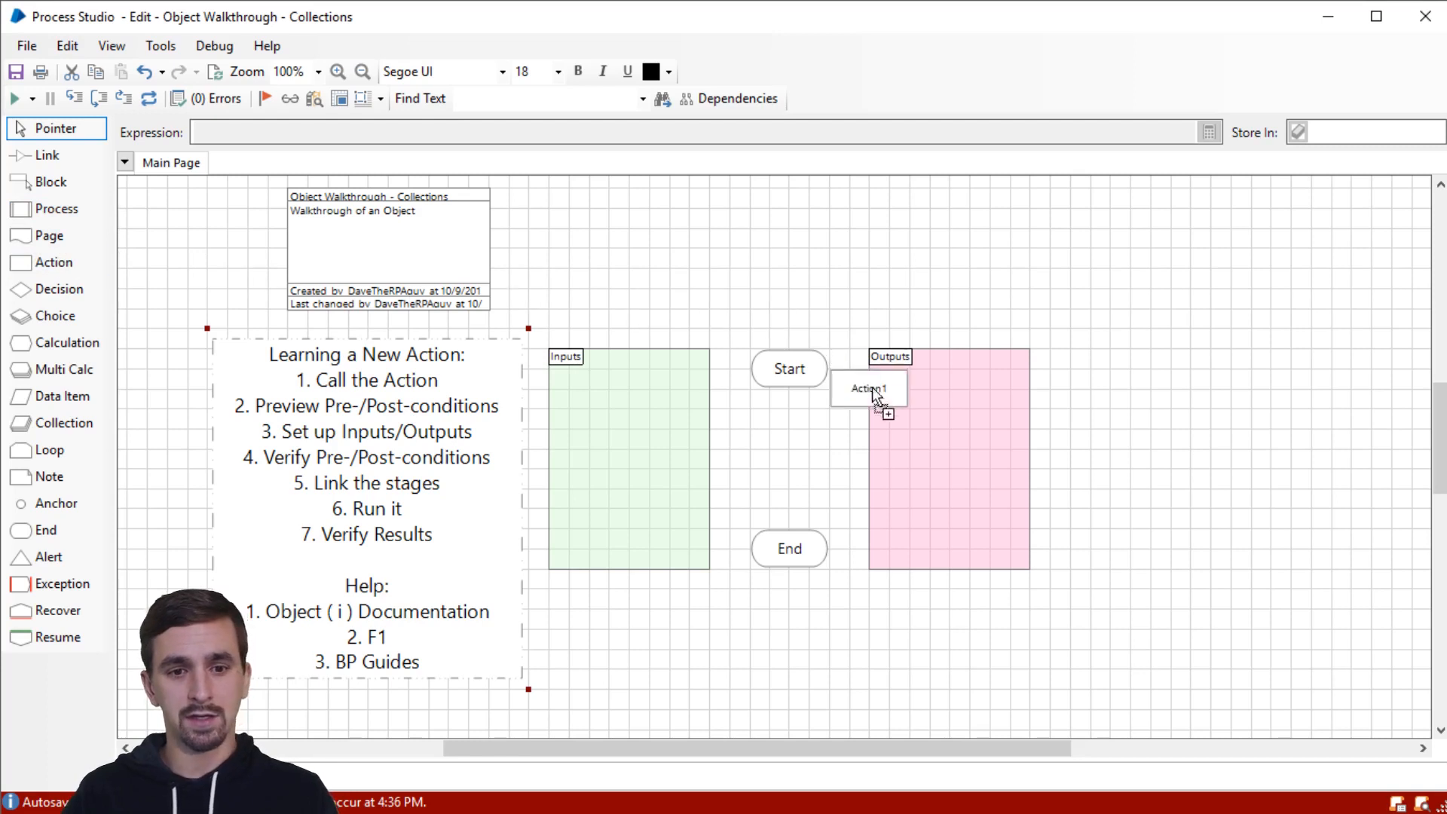
Step: Place an action stage between Start and End calling Collections' Copy Rows action
left_click_drag(869, 387, 788, 430)
type("Copy Rows")
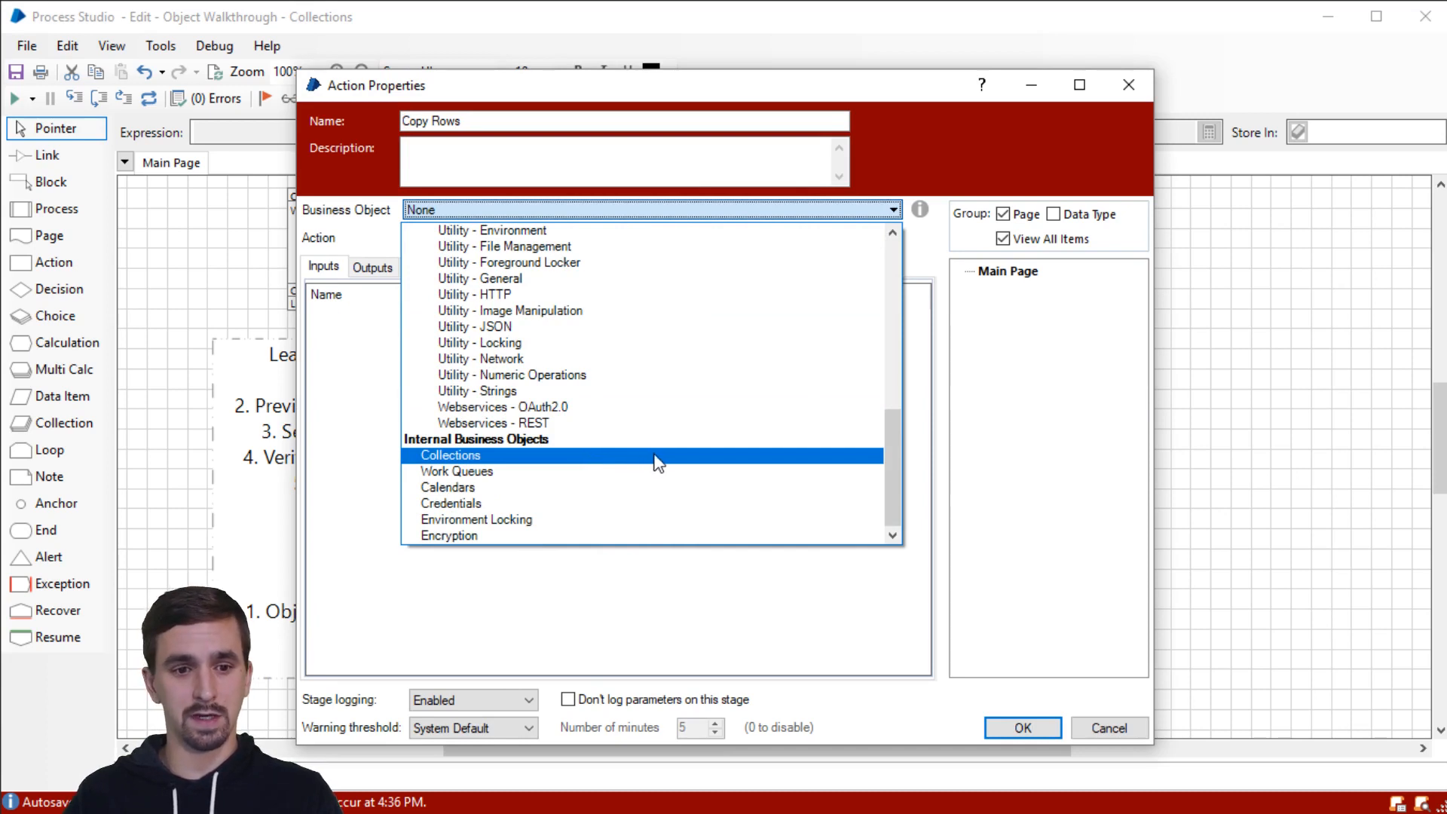
left_click(451, 455)
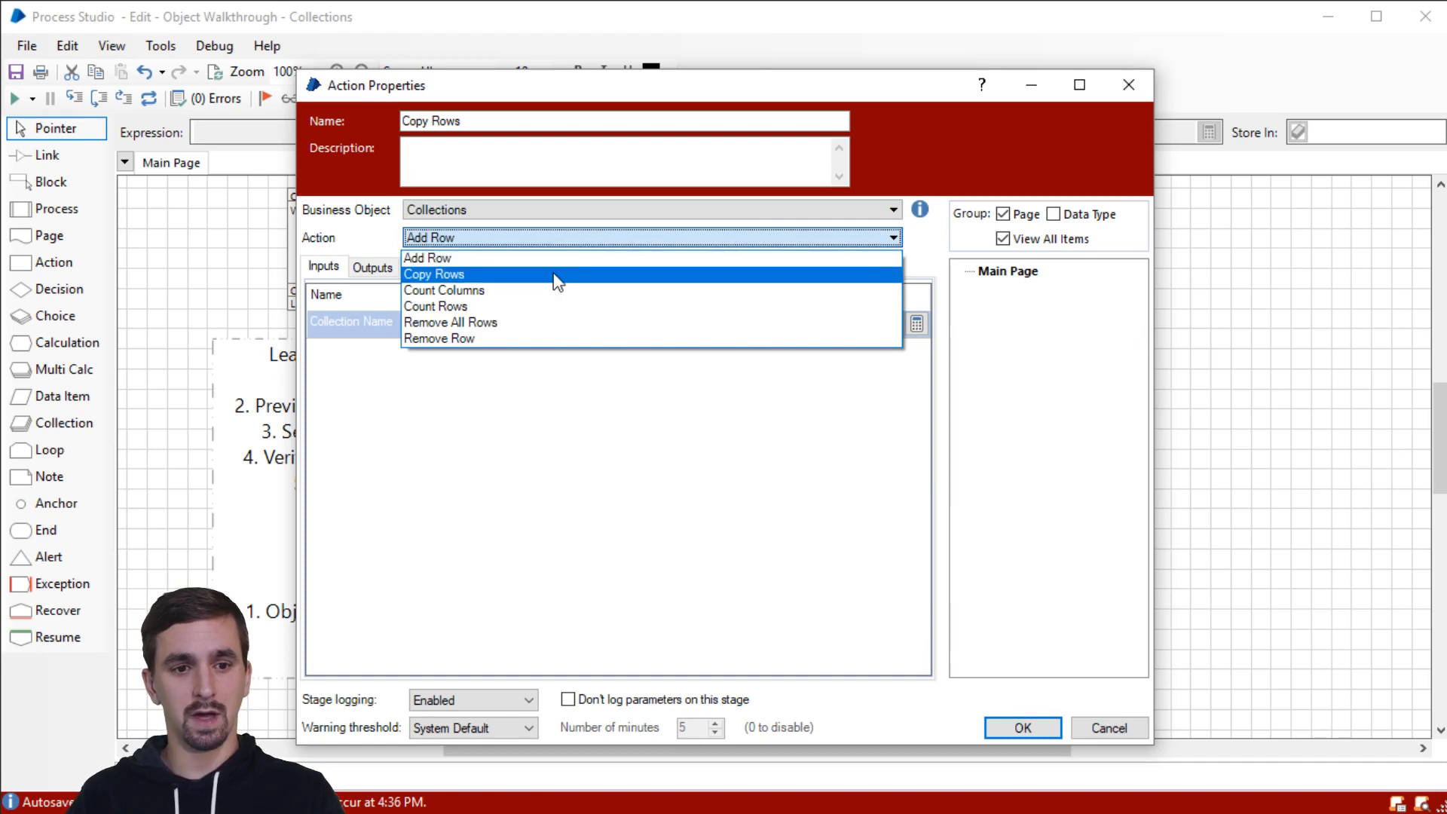
left_click(434, 274)
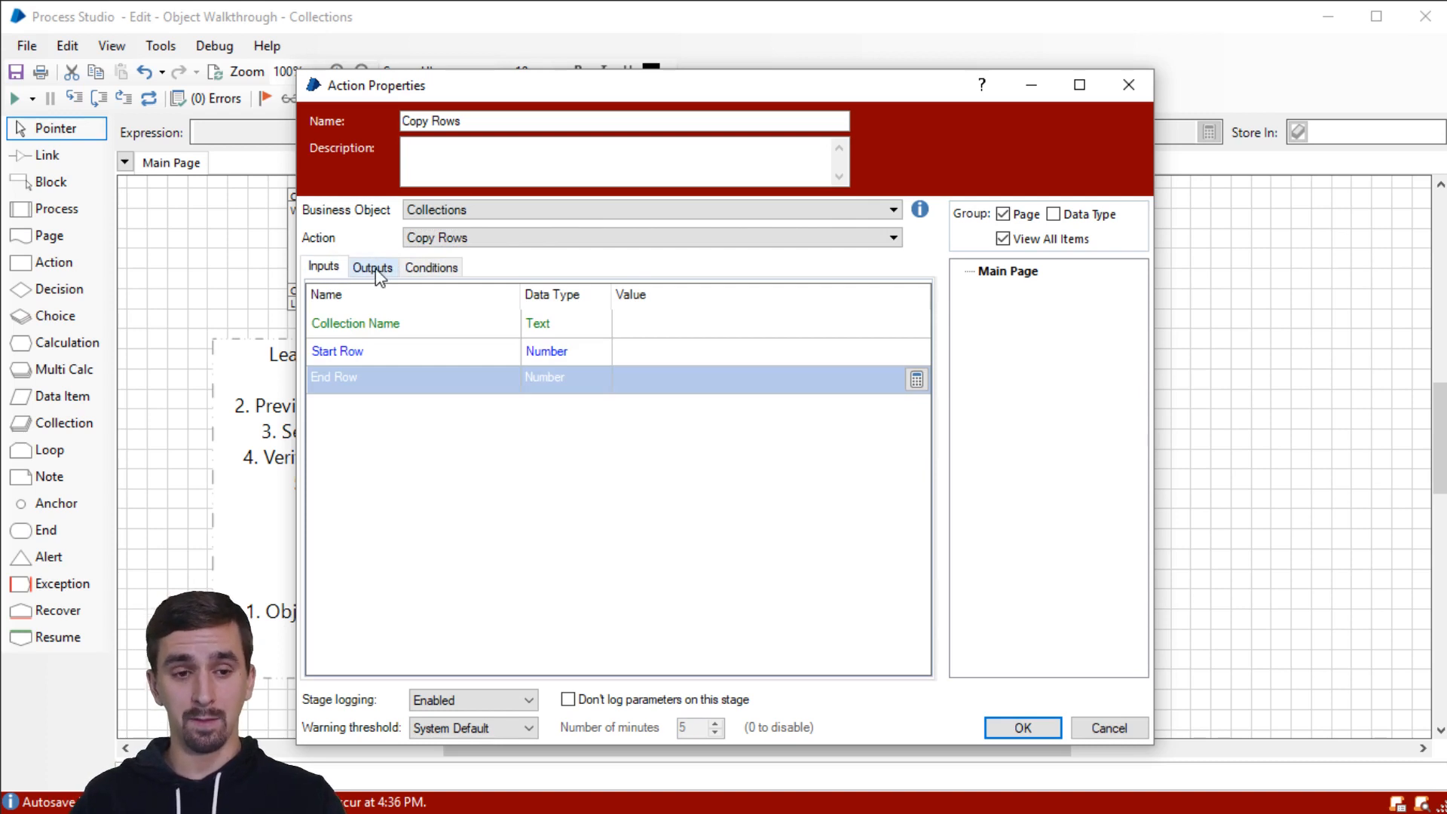
Step: Review the Copy Rows action's Outputs and Conditions
left_click(373, 267)
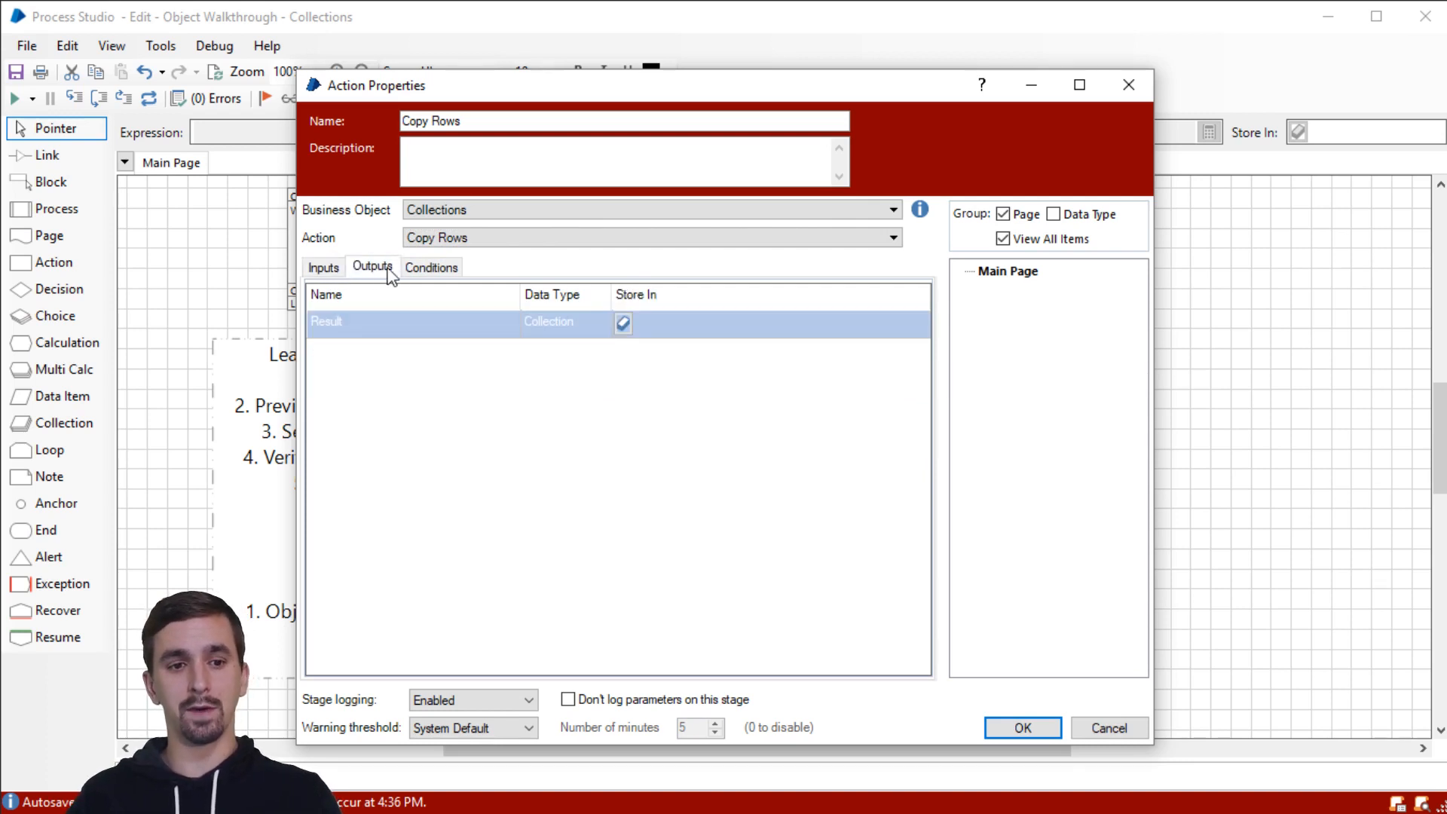
left_click(430, 267)
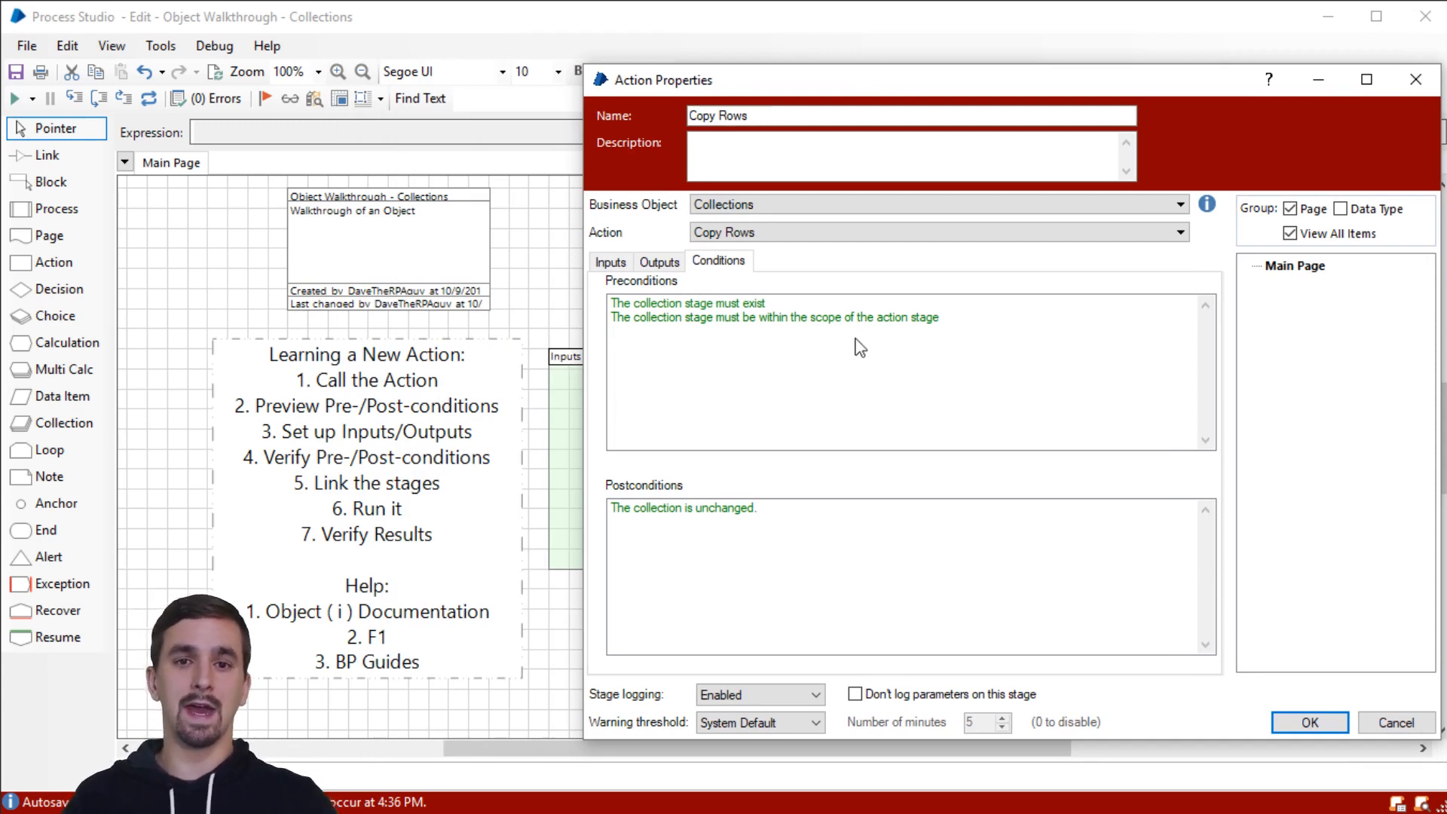
mouse_move(865, 320)
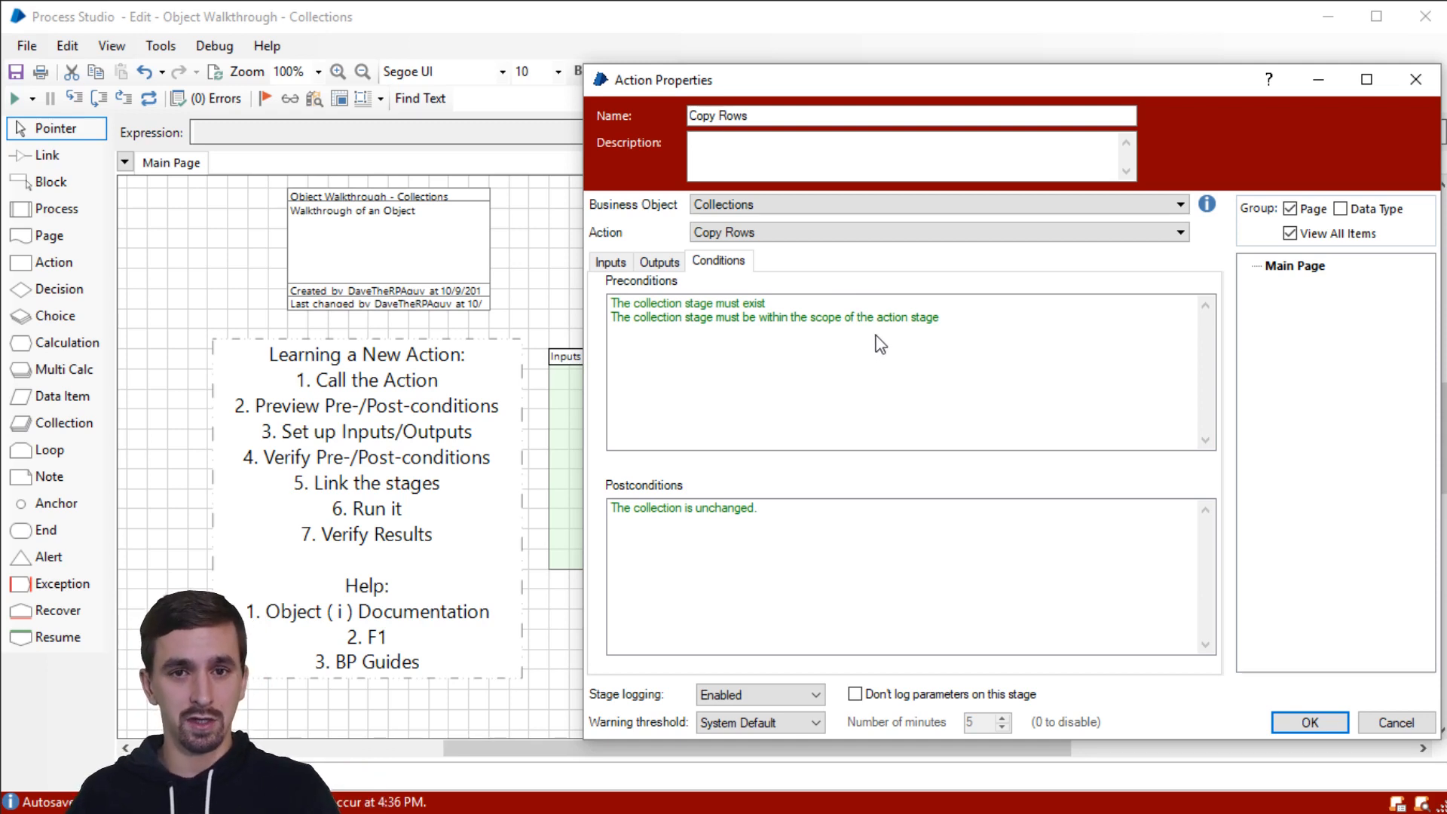
mouse_move(804, 309)
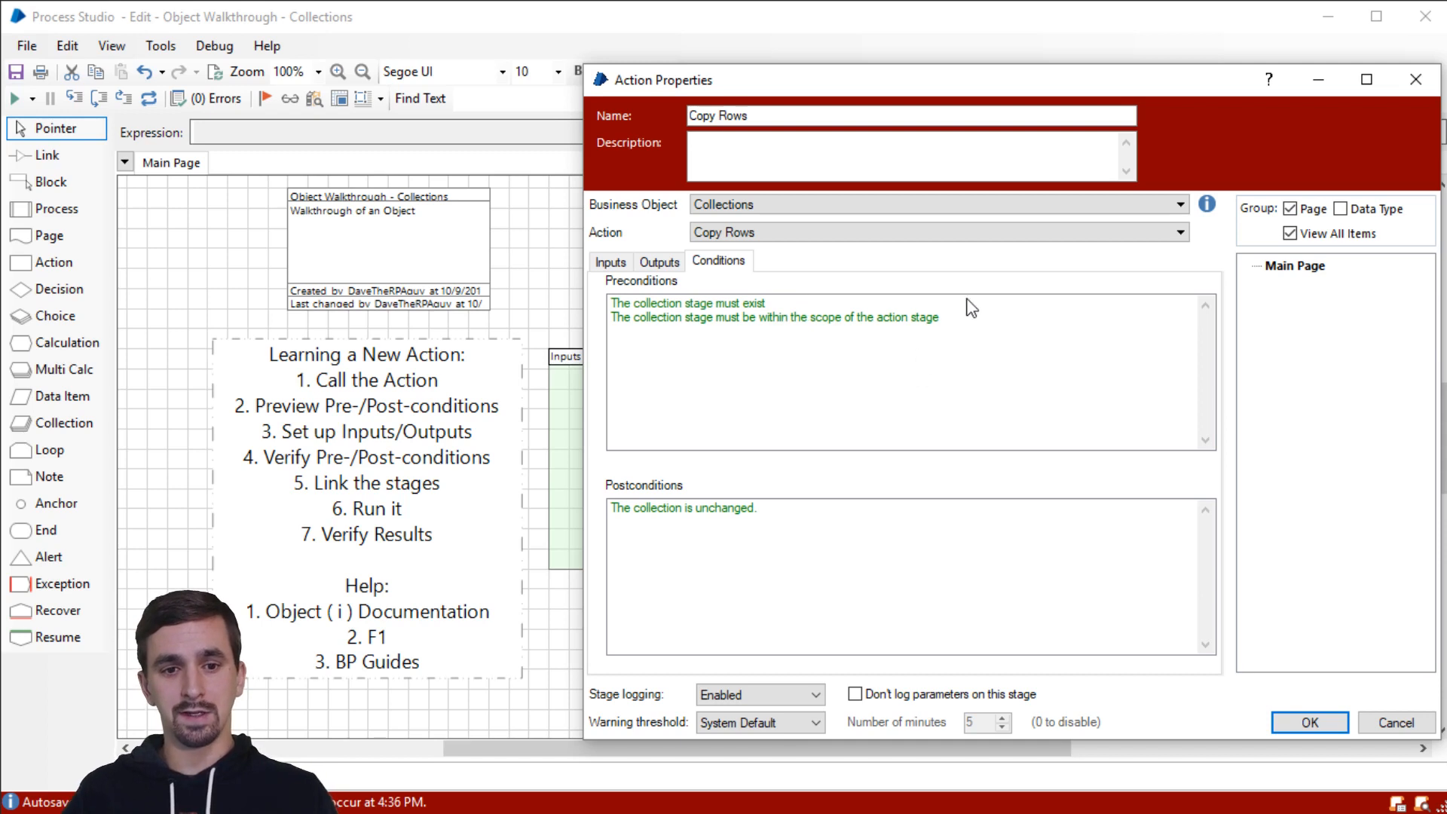
Step: Review Copy Rows' Result output, both preconditions and the 'collection is unchanged' postcondition
left_click(688, 303)
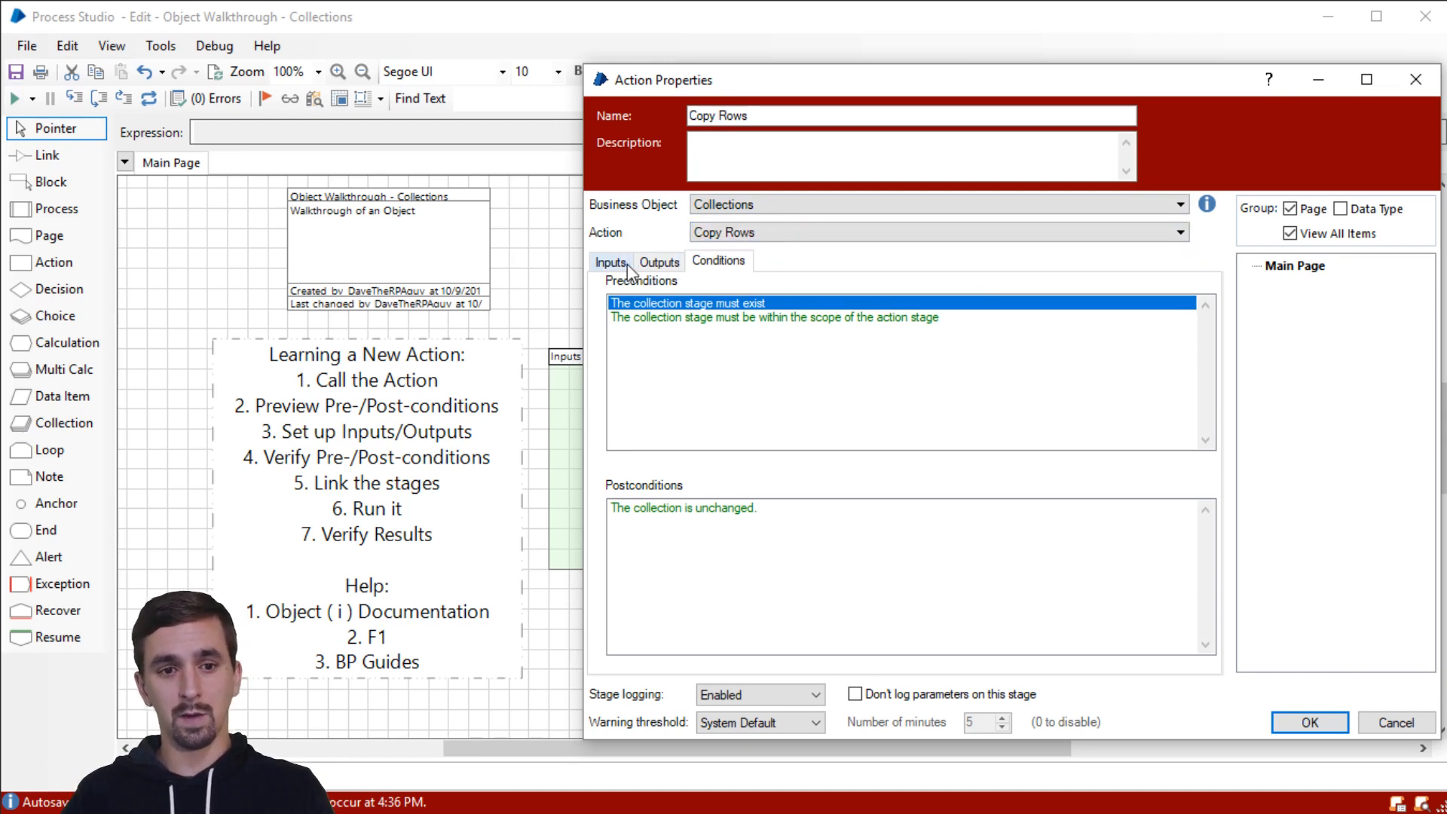
left_click(611, 261)
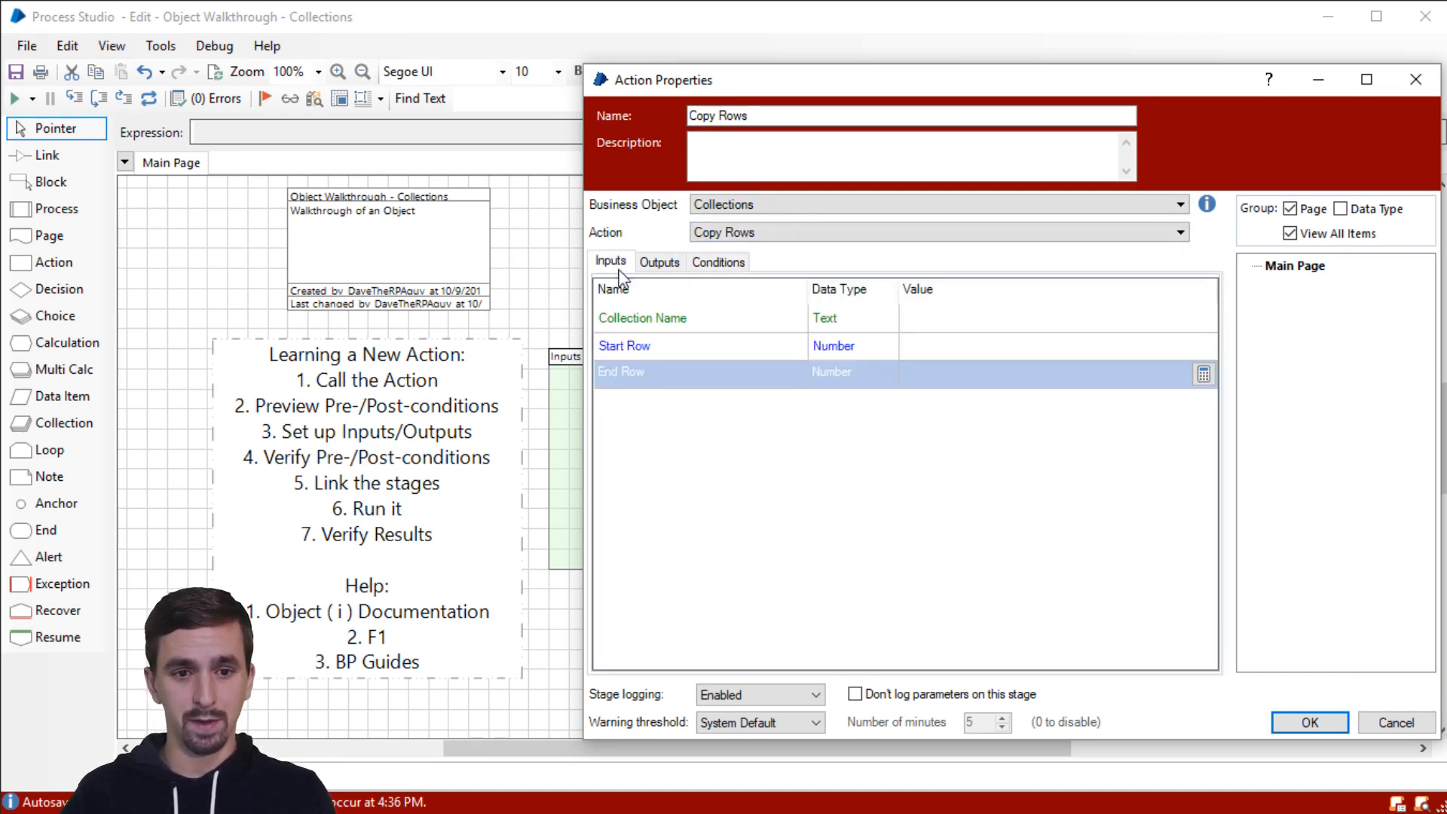
mouse_move(677, 323)
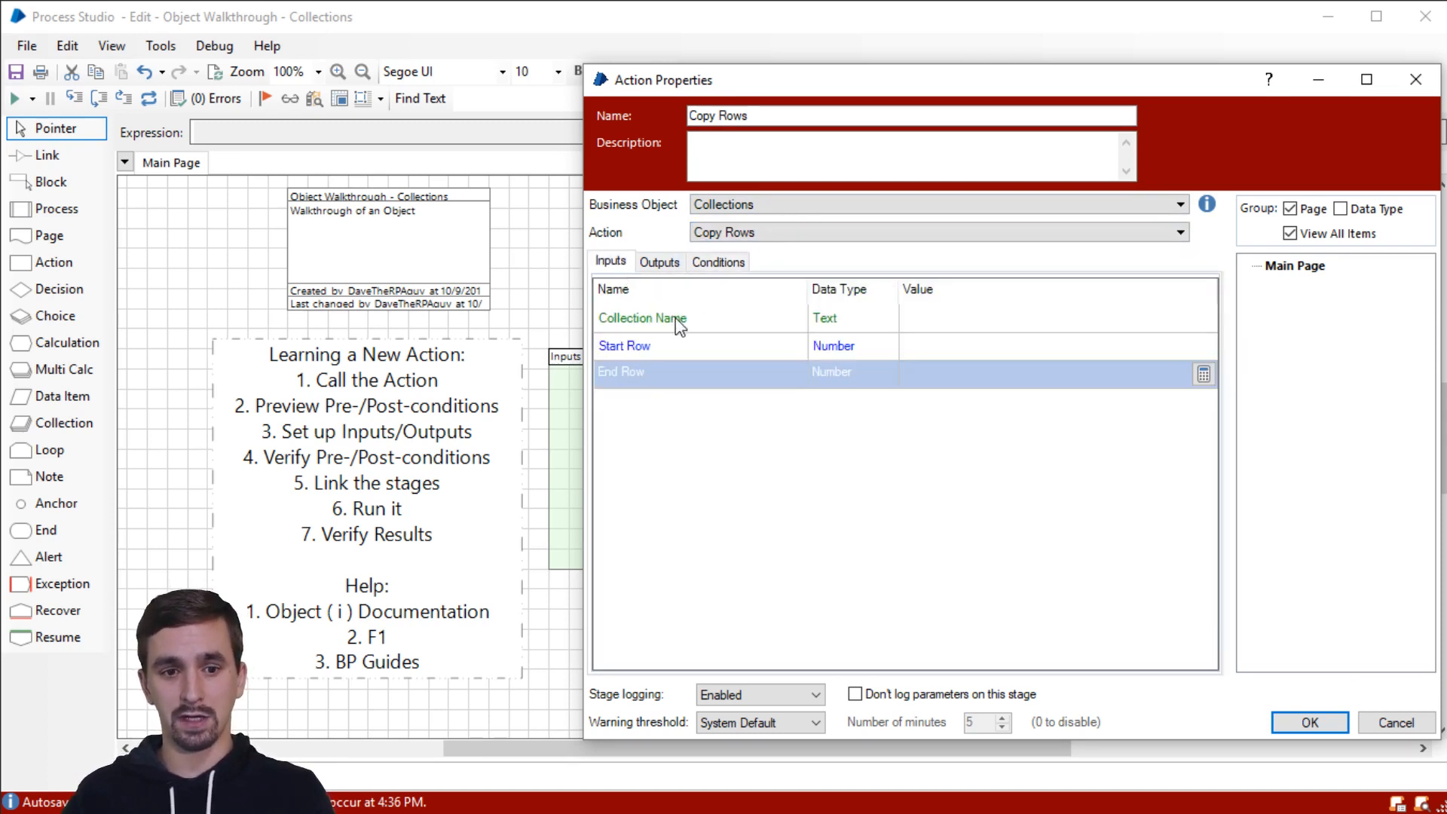
left_click(659, 261)
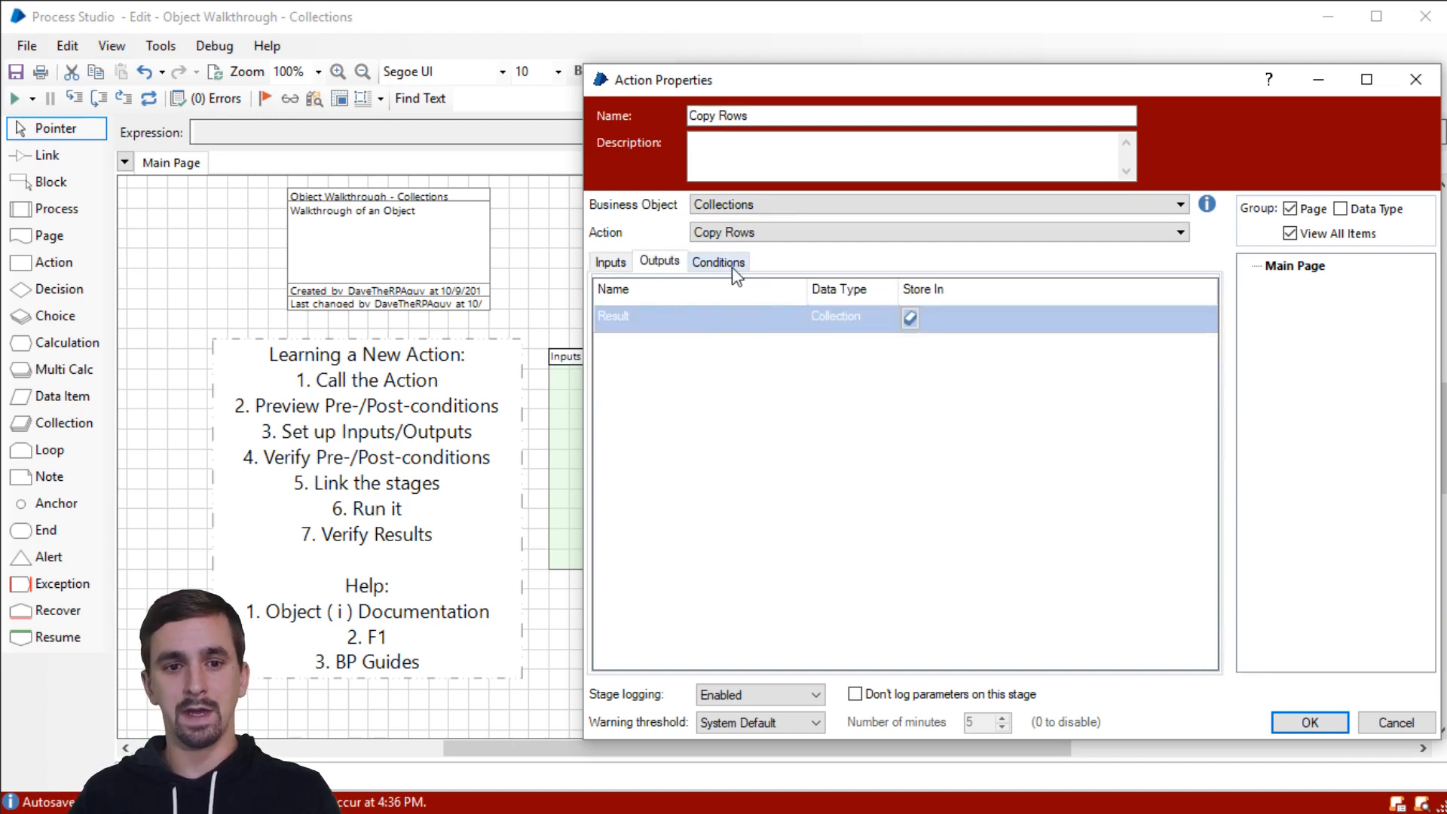
left_click(717, 261)
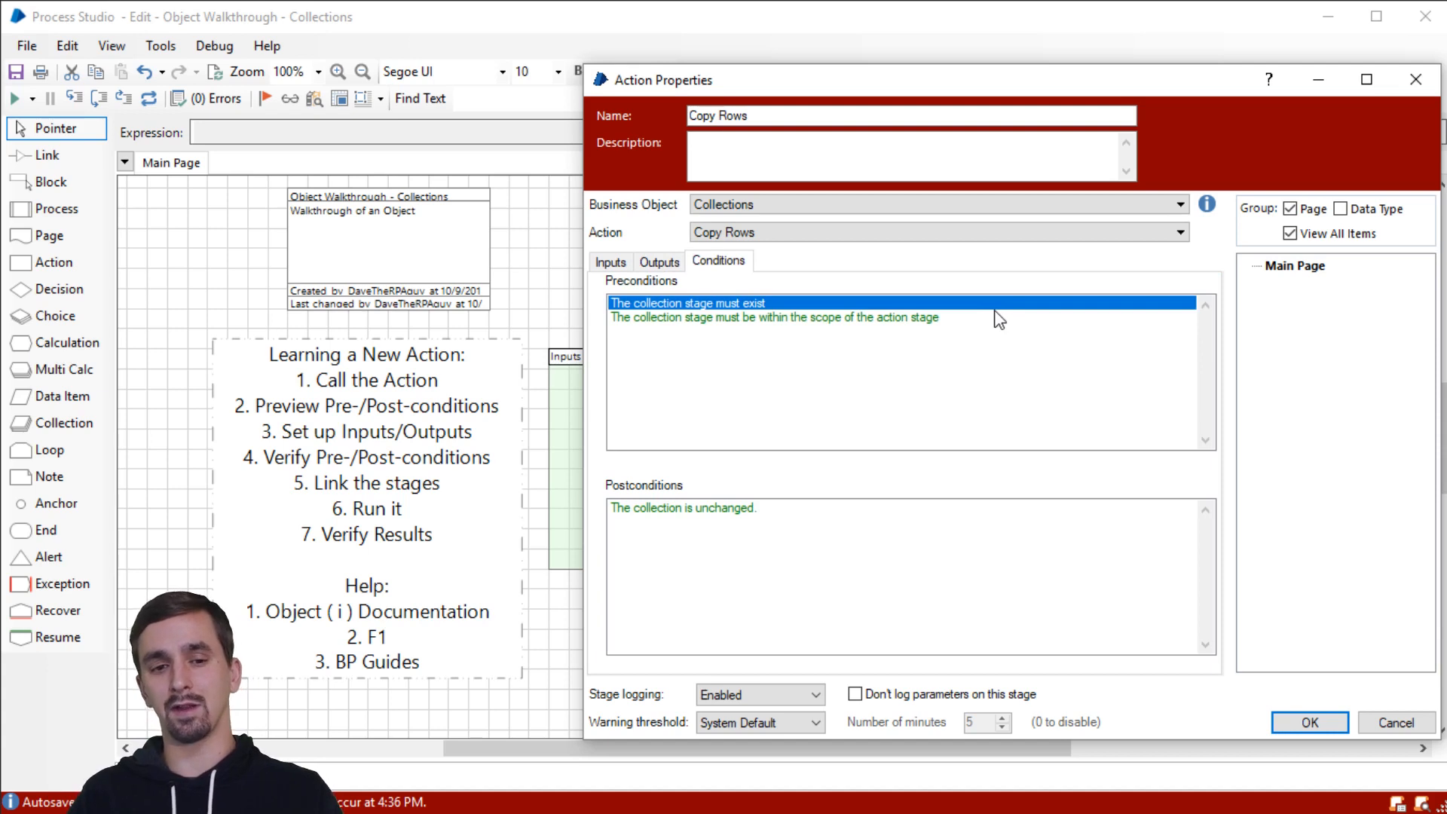
mouse_move(976, 316)
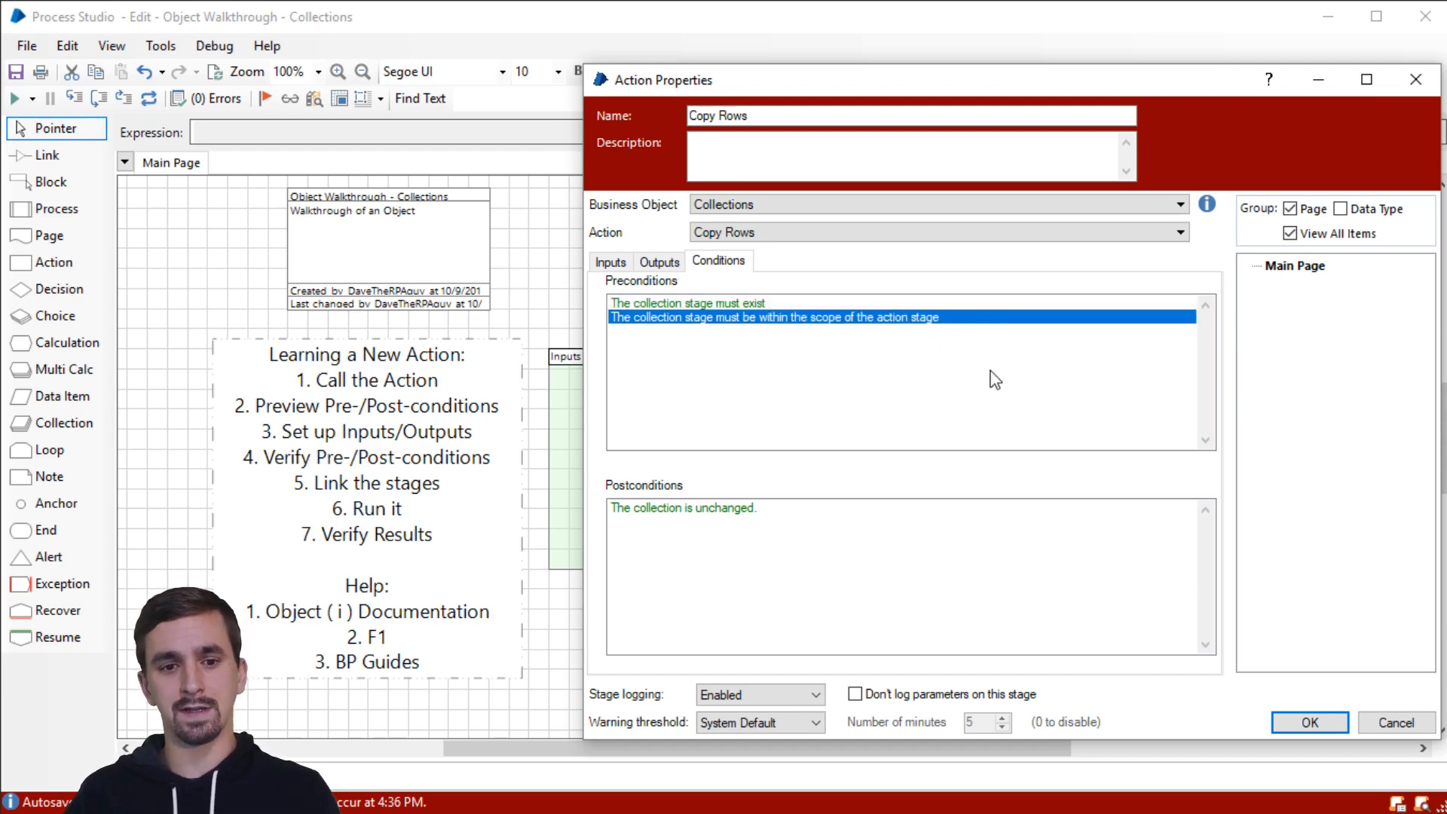
mouse_move(890, 378)
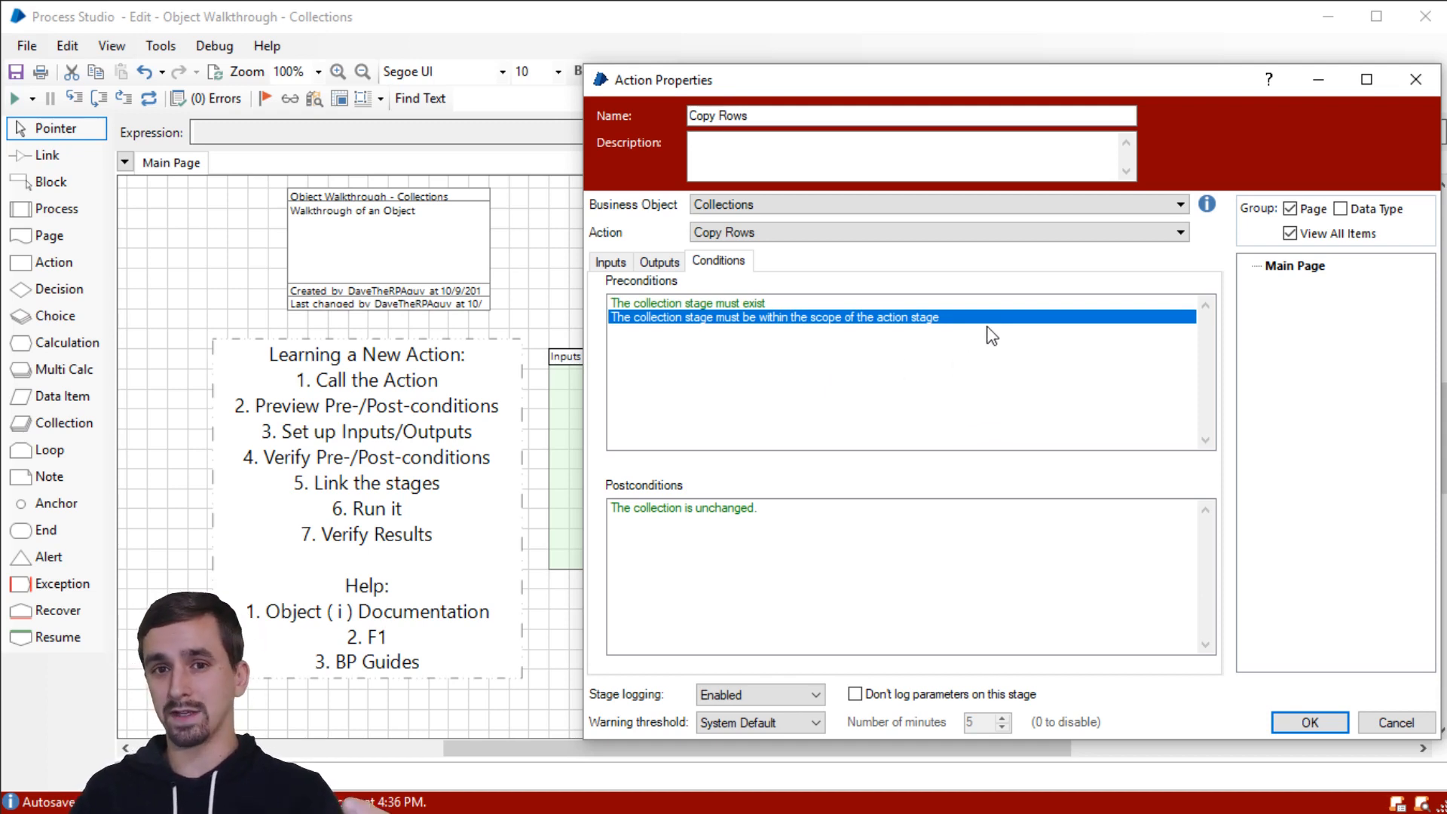
mouse_move(979, 334)
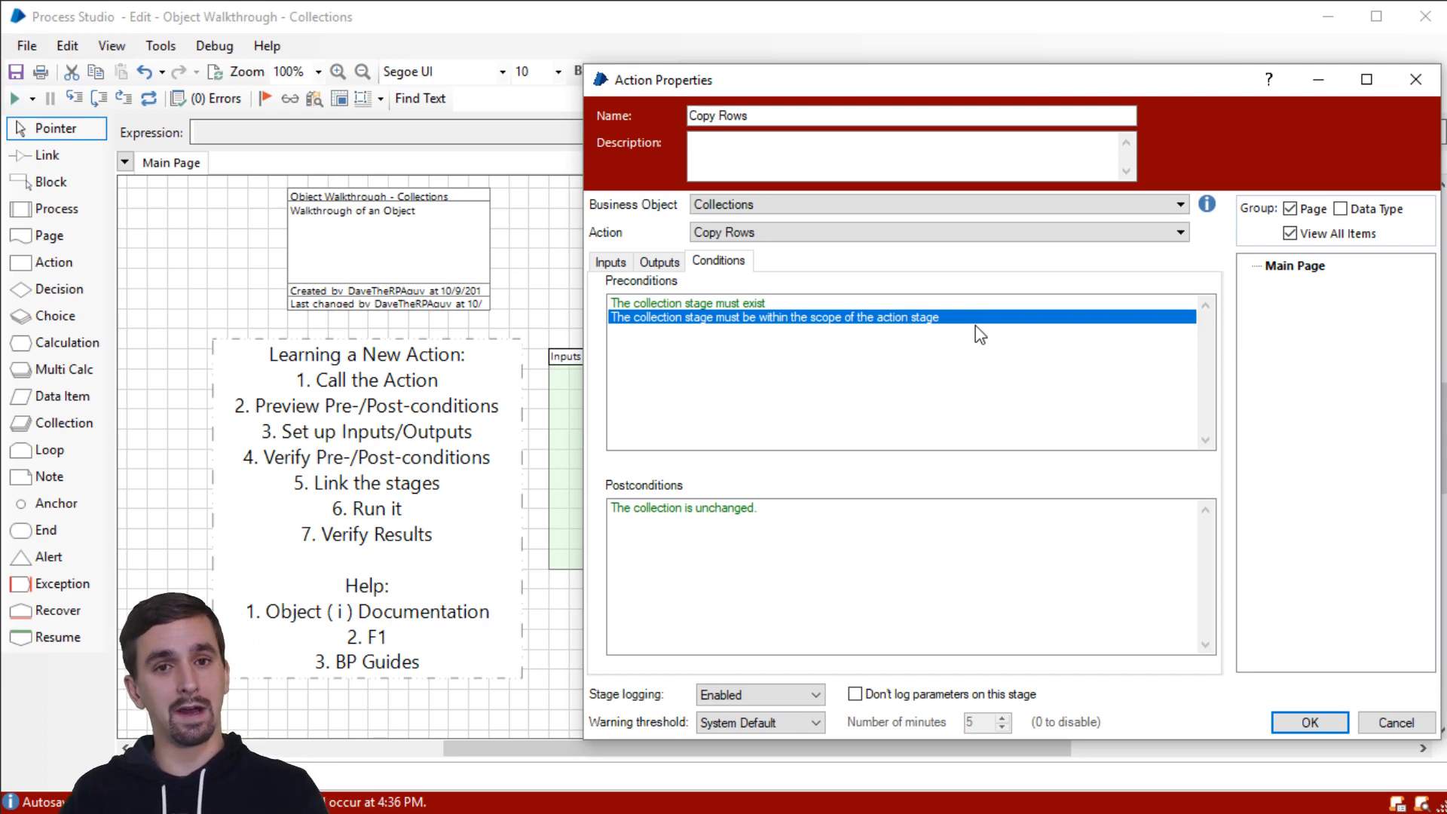
mouse_move(707, 322)
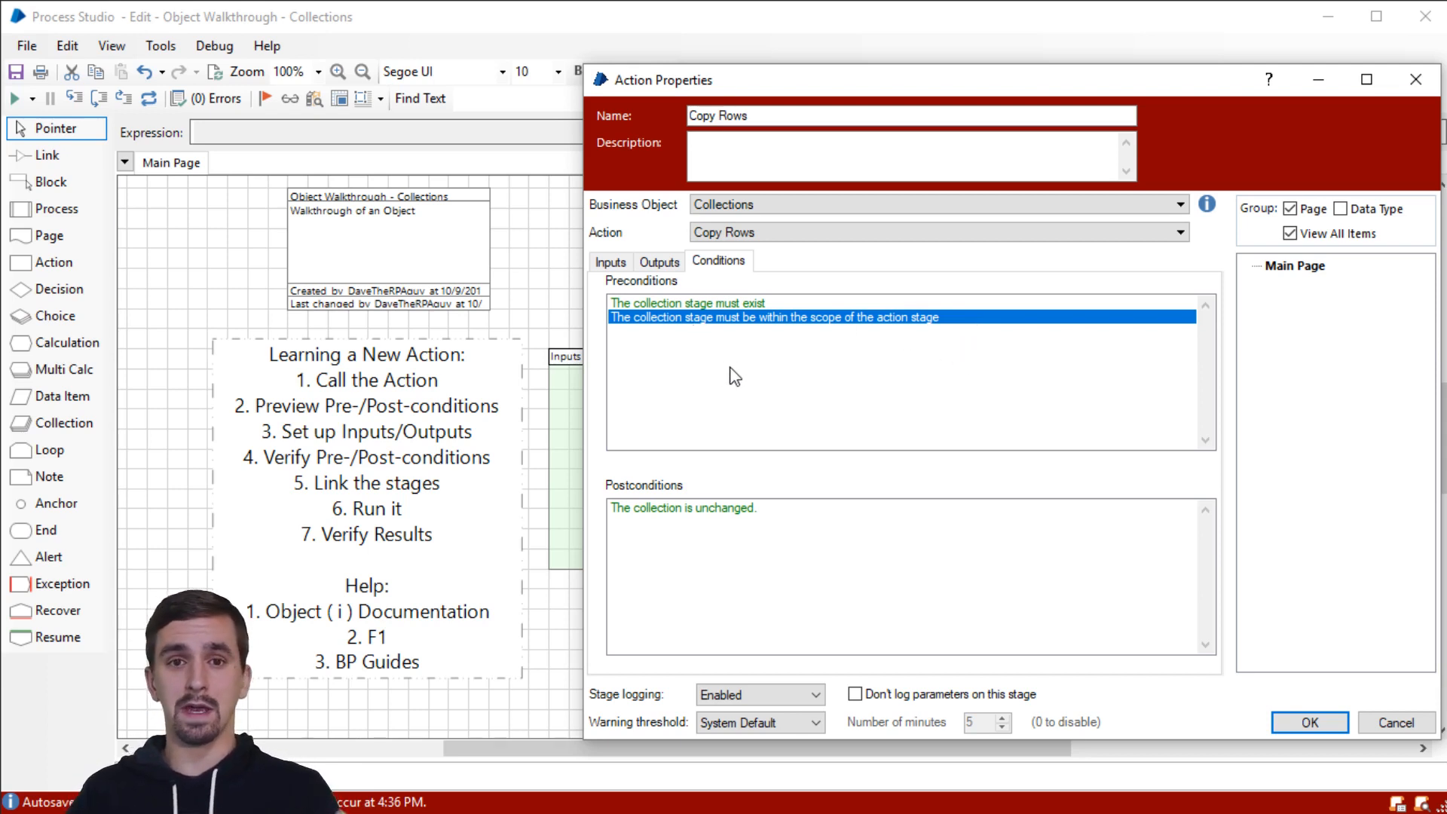
mouse_move(821, 385)
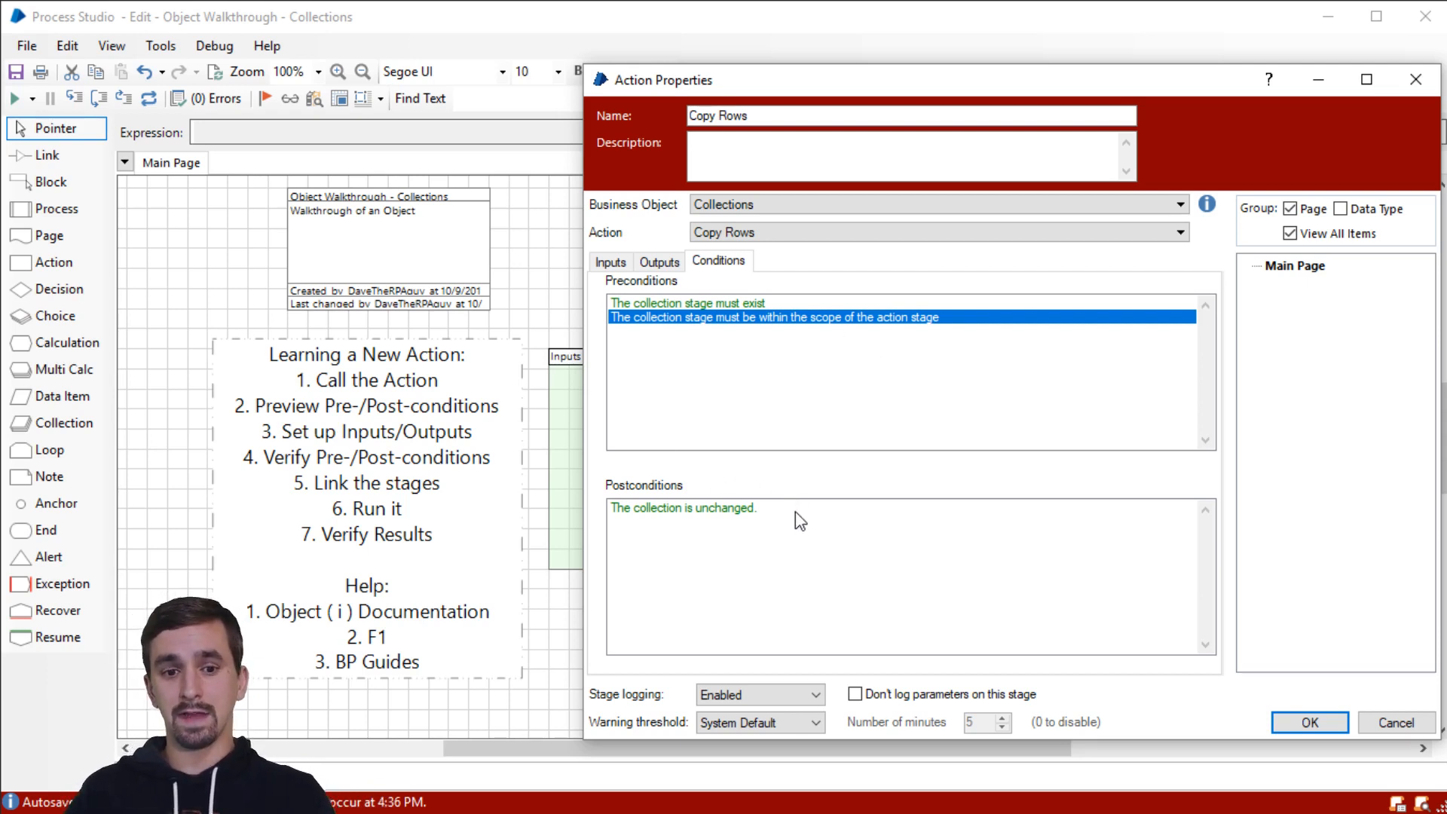
left_click(681, 506)
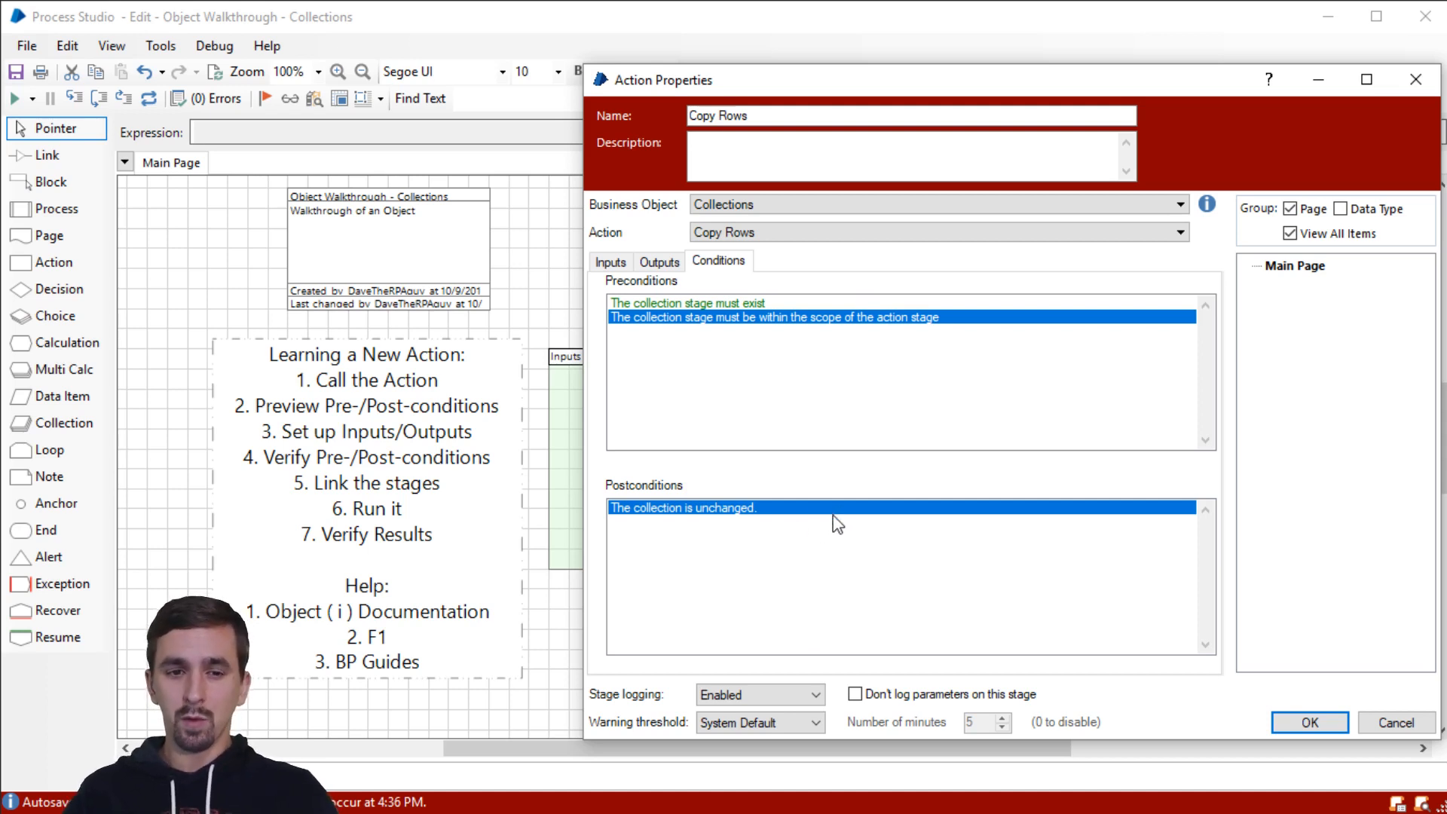
mouse_move(845, 569)
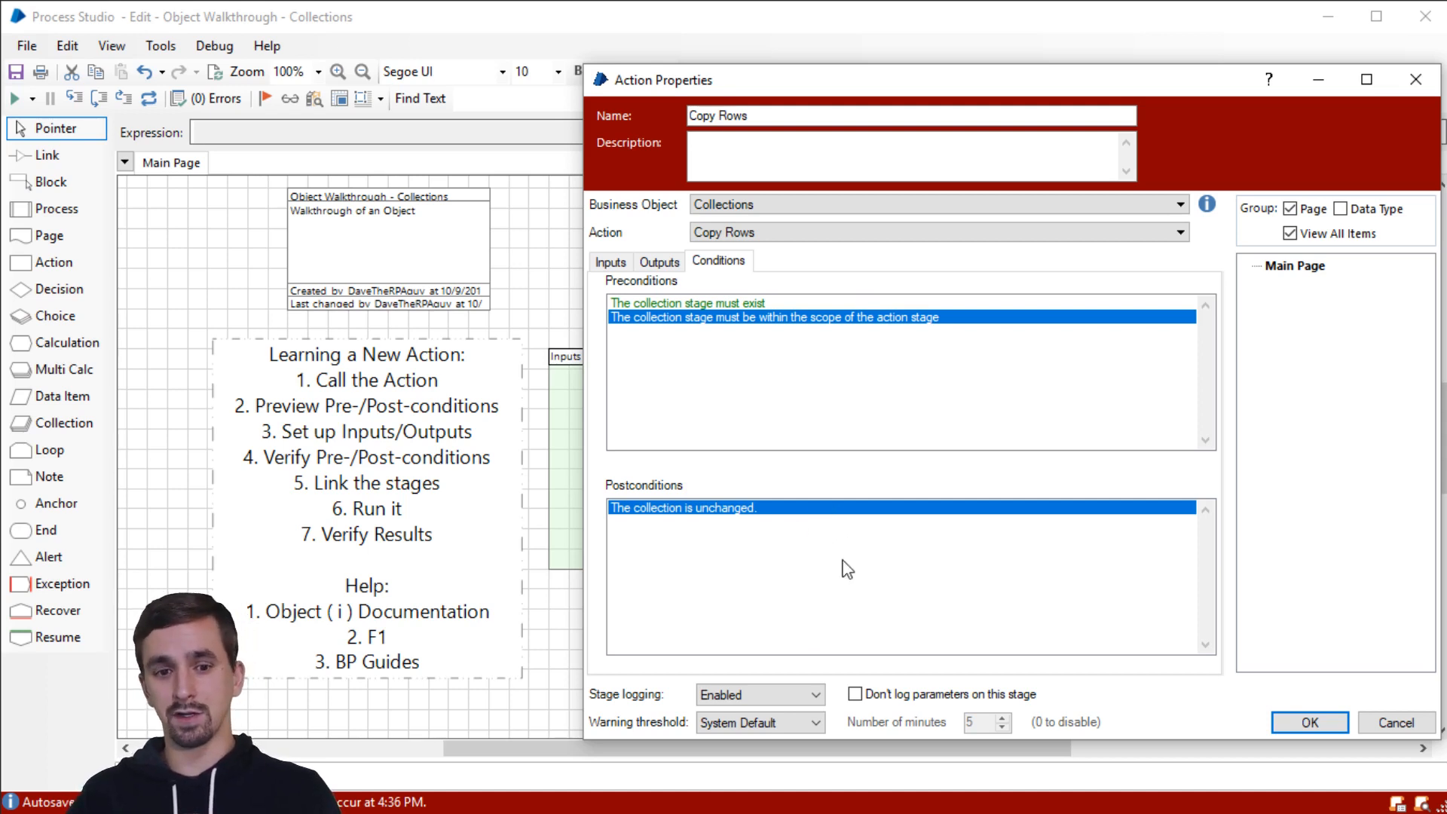
mouse_move(858, 562)
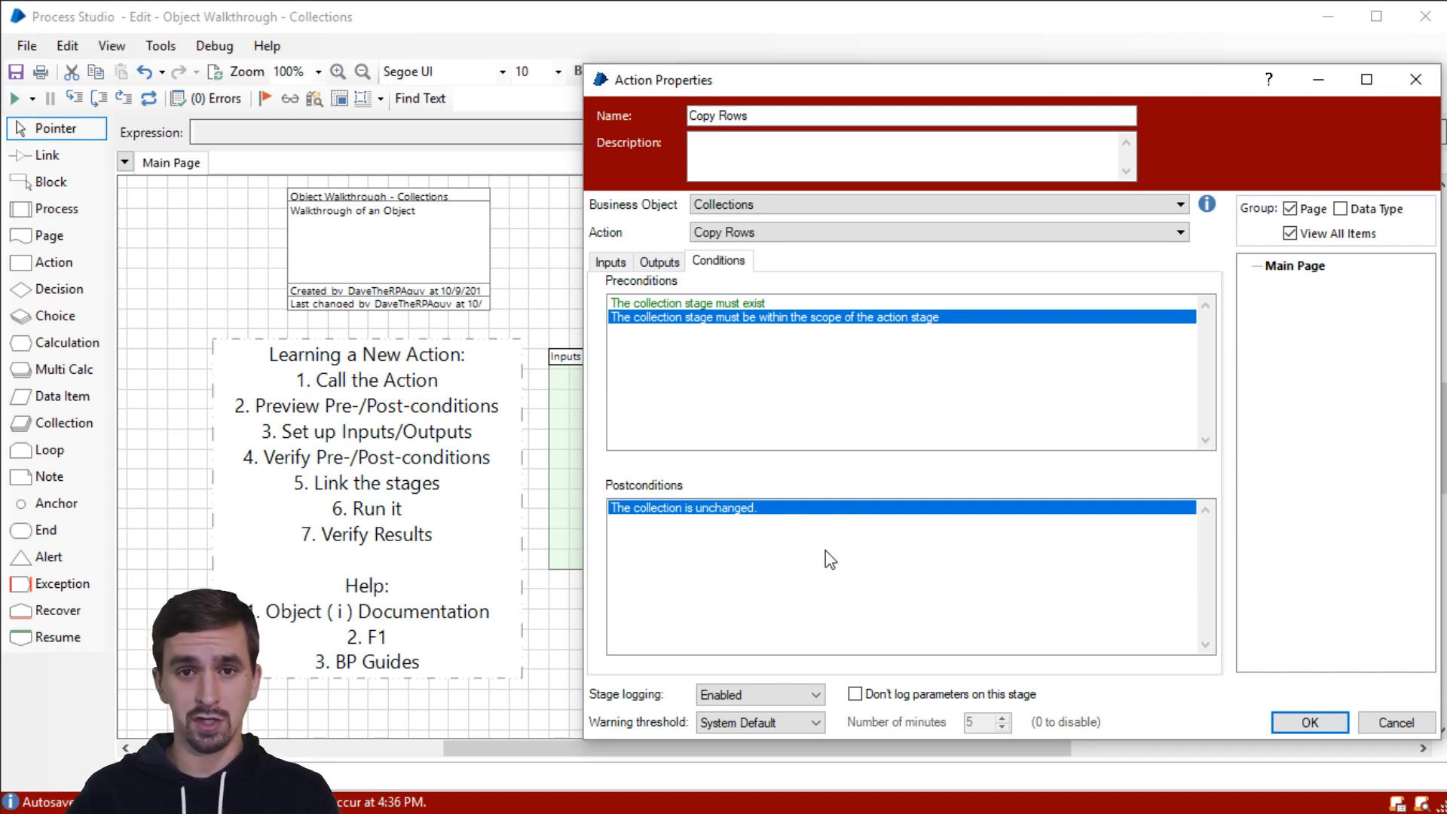
mouse_move(846, 562)
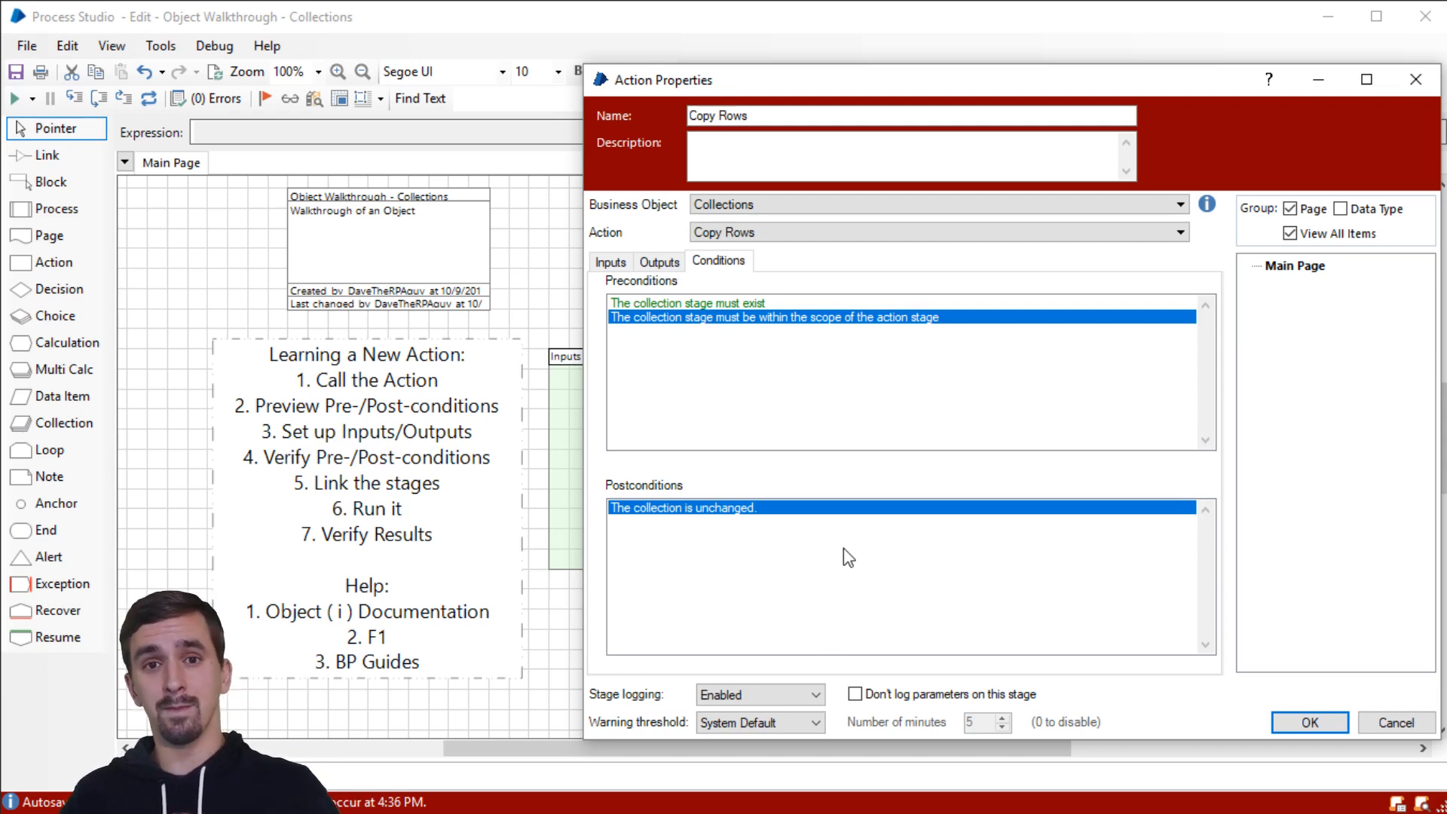
mouse_move(841, 553)
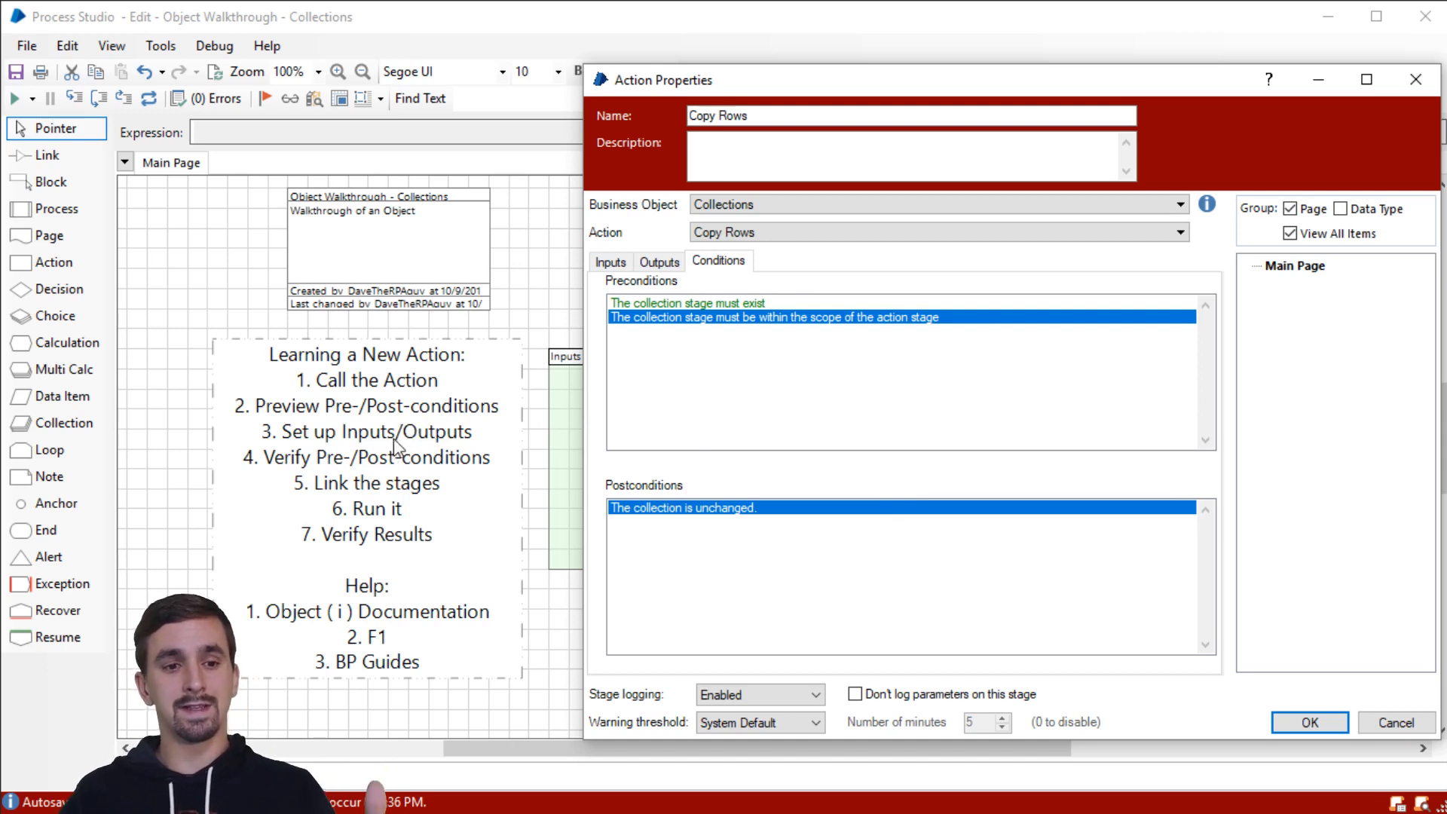
mouse_move(613, 263)
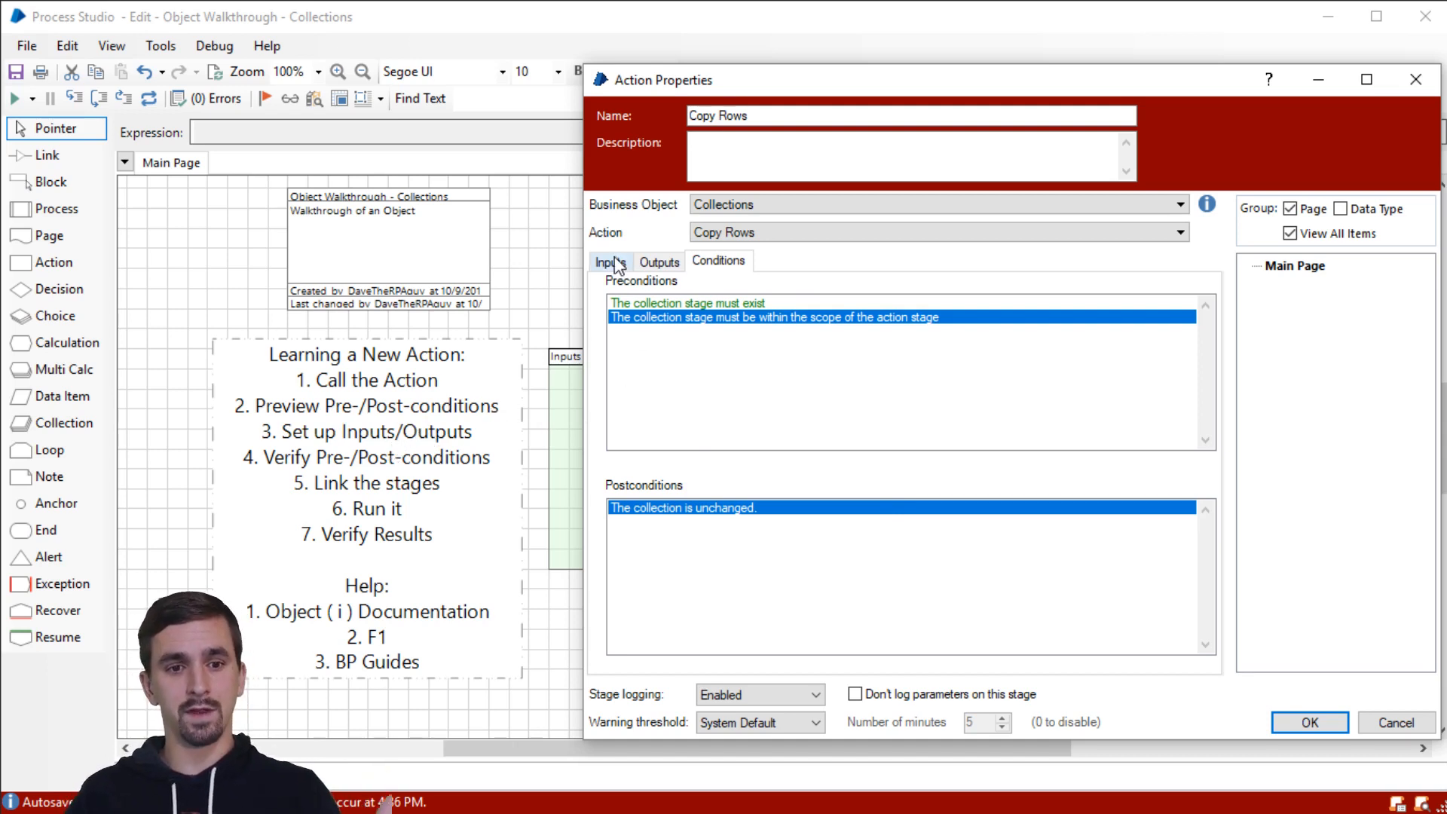
Step: Leave Copy Rows' three inputs blank and confirm the action, returning to the page
left_click(610, 261)
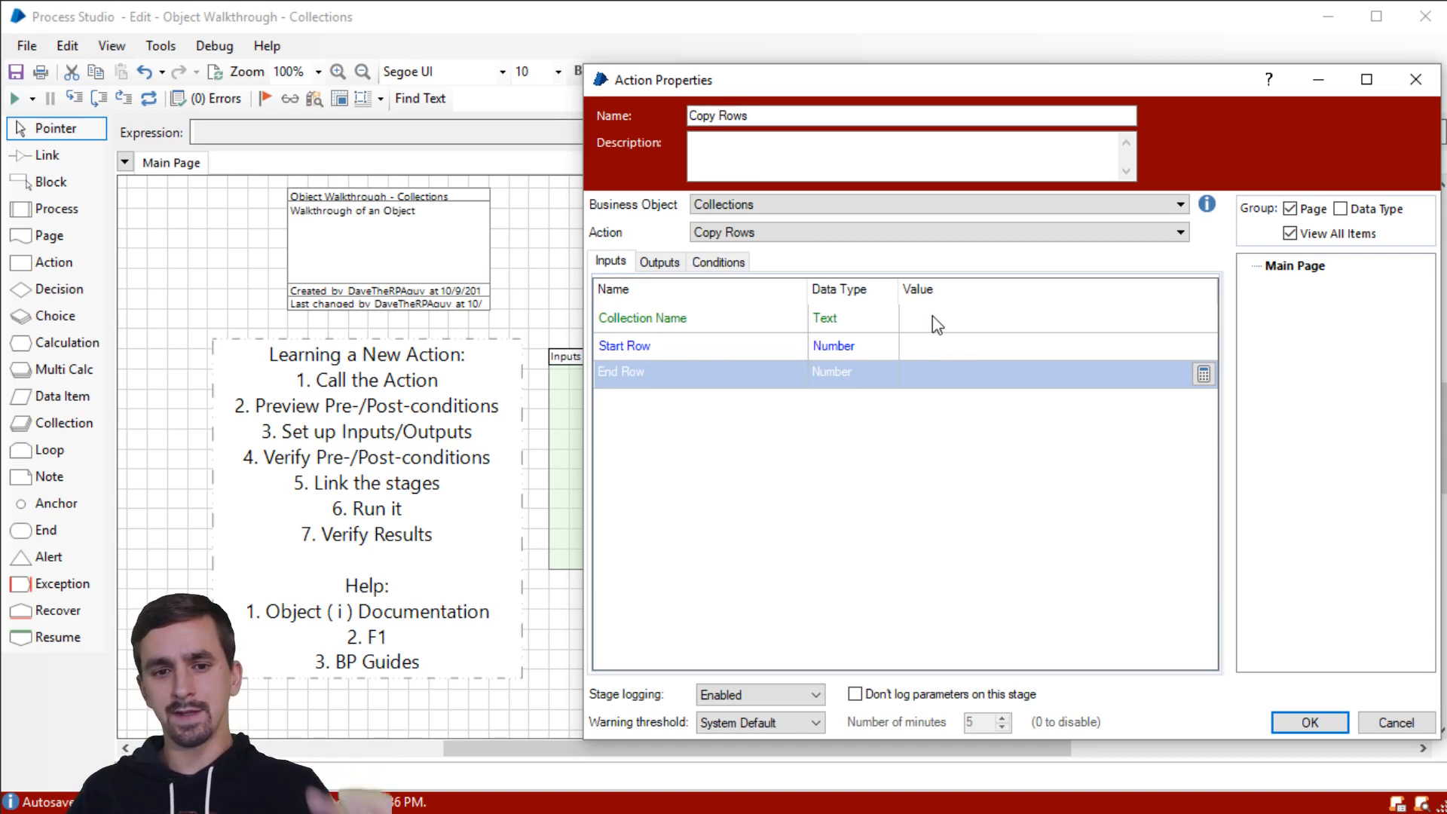
left_click(642, 318)
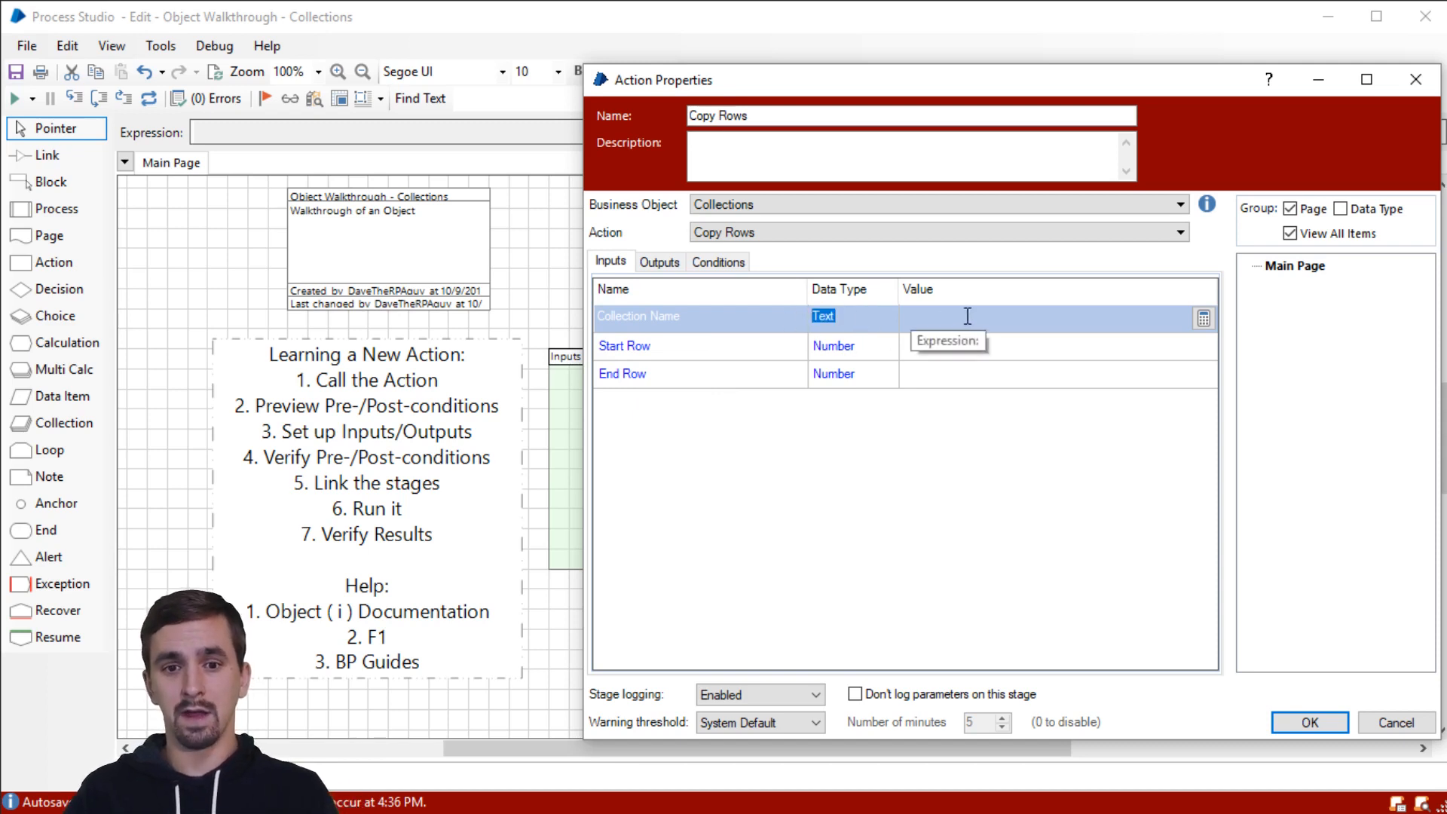
mouse_move(1104, 316)
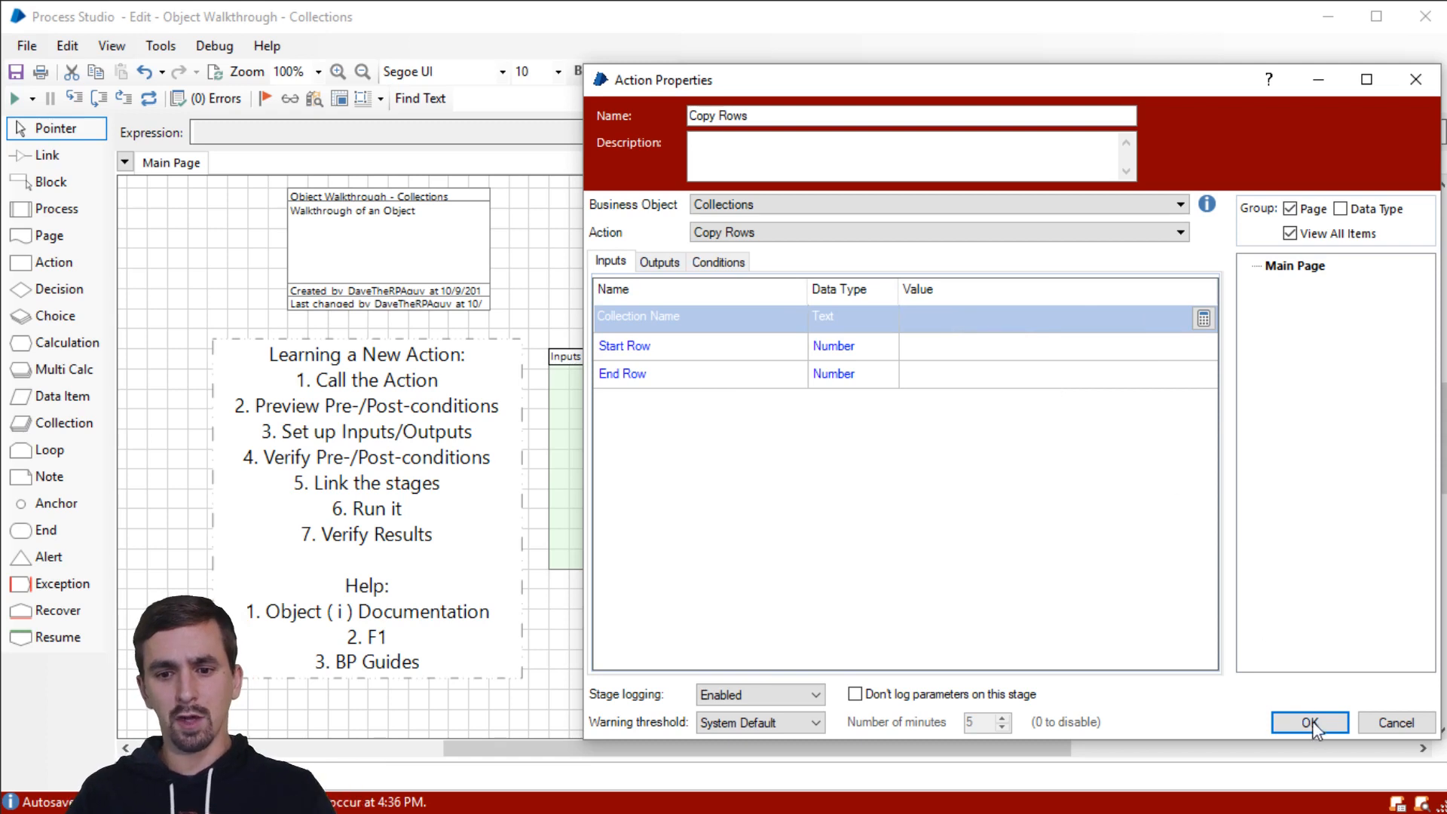
left_click(1014, 315)
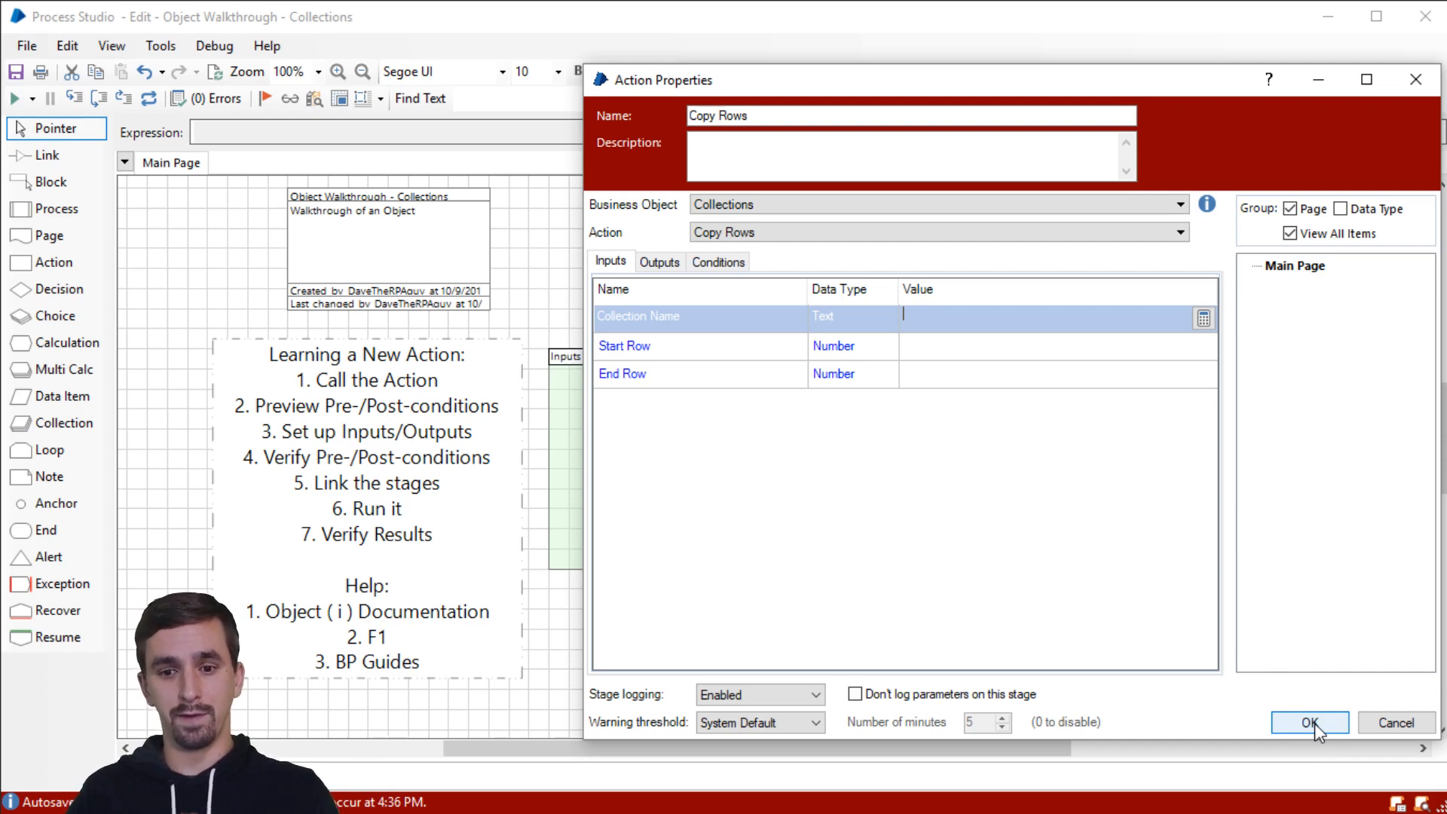
left_click(1308, 721)
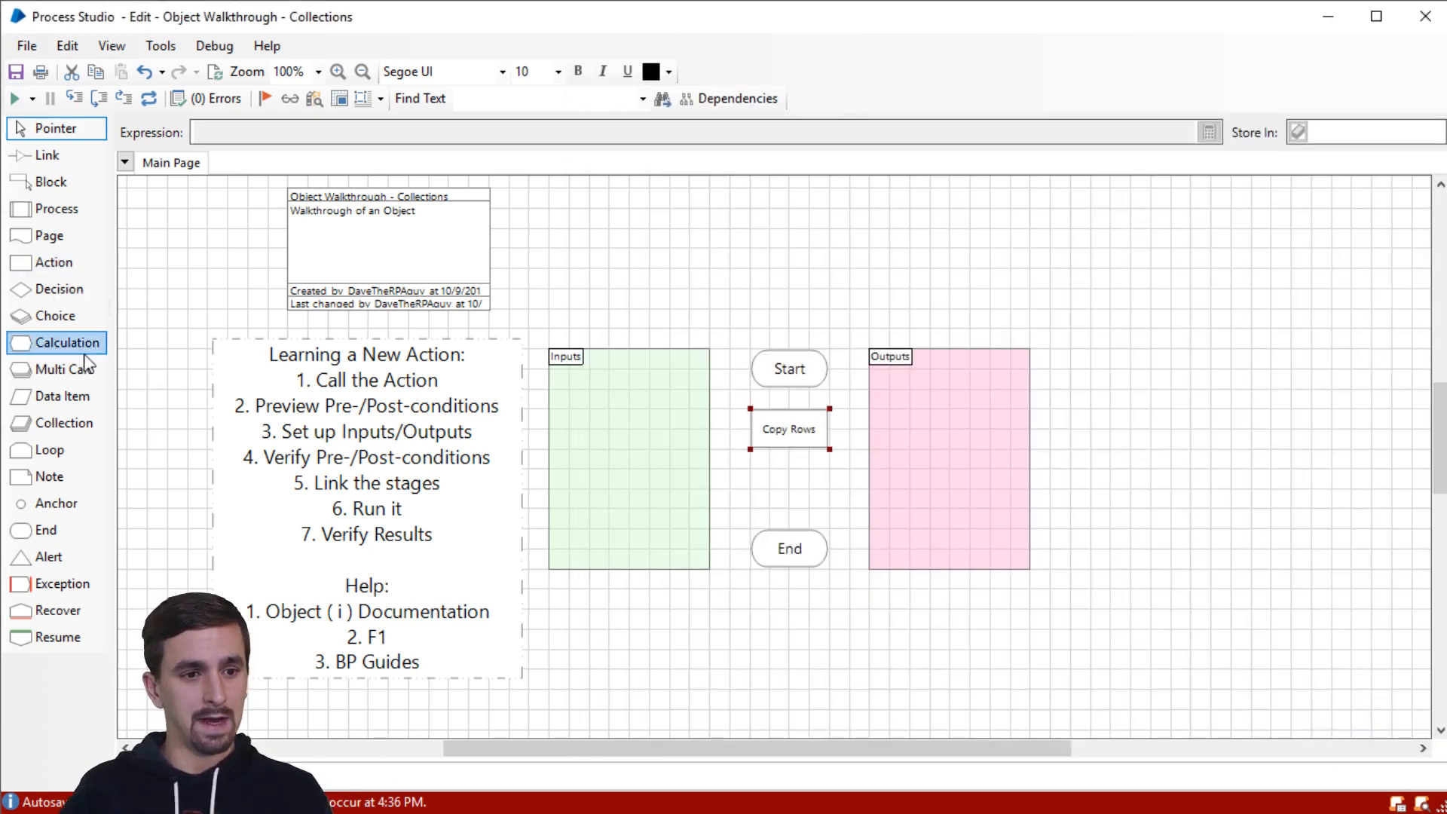
mouse_move(55, 422)
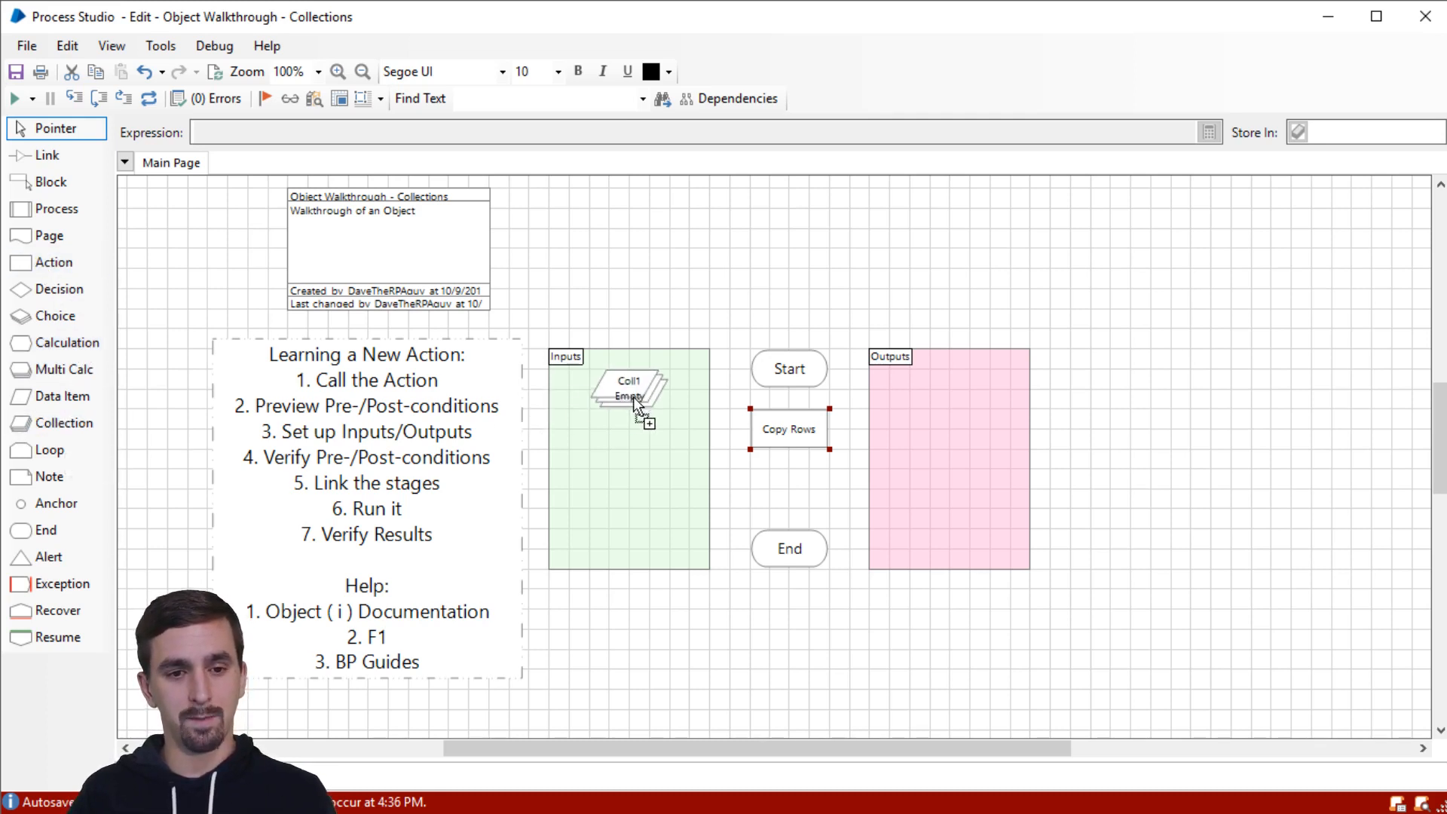
Step: Name the new Inputs collection Collection In with two Text fields, Field1 and Field2
double_click(630, 387)
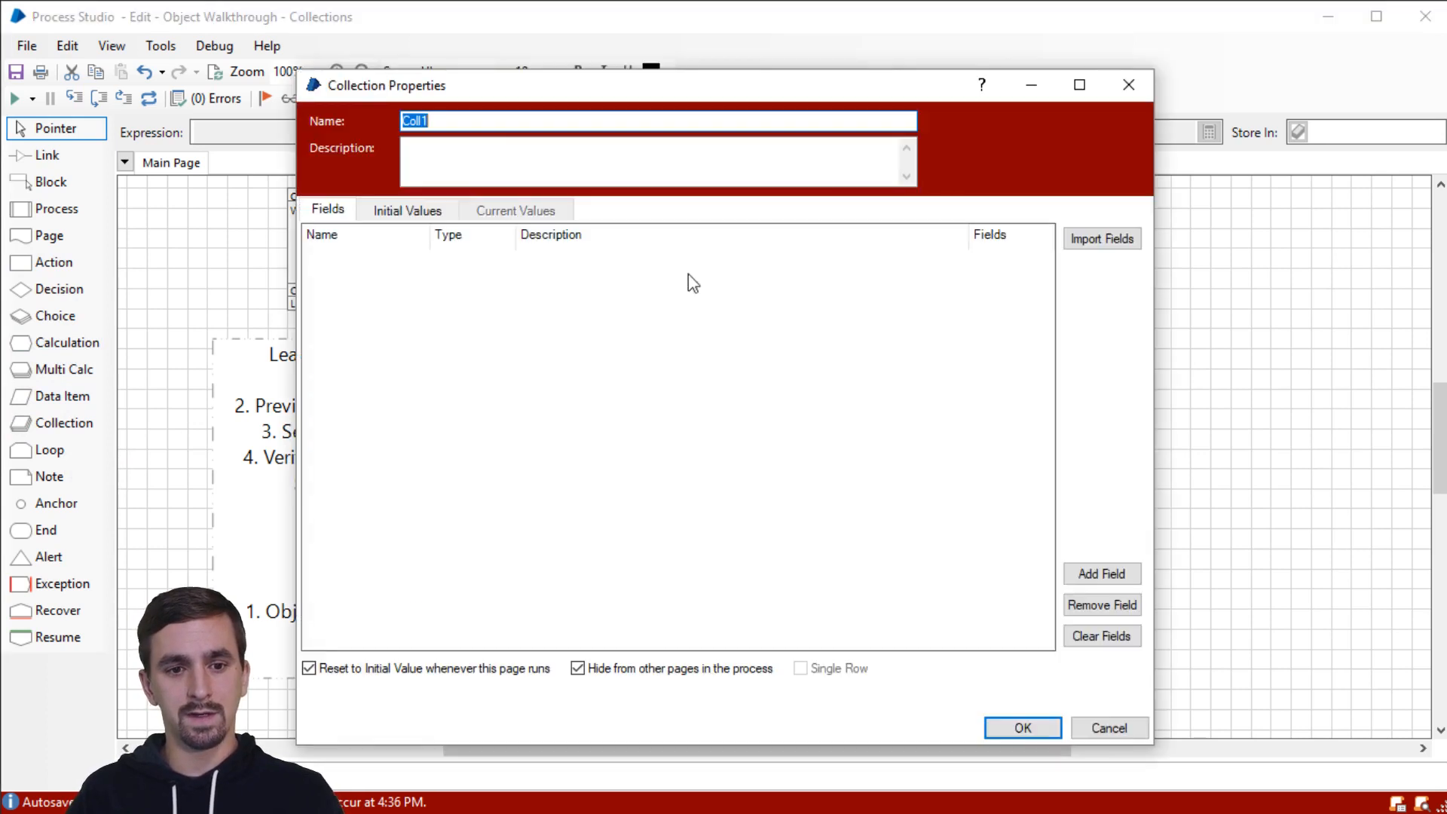
type("Collection In")
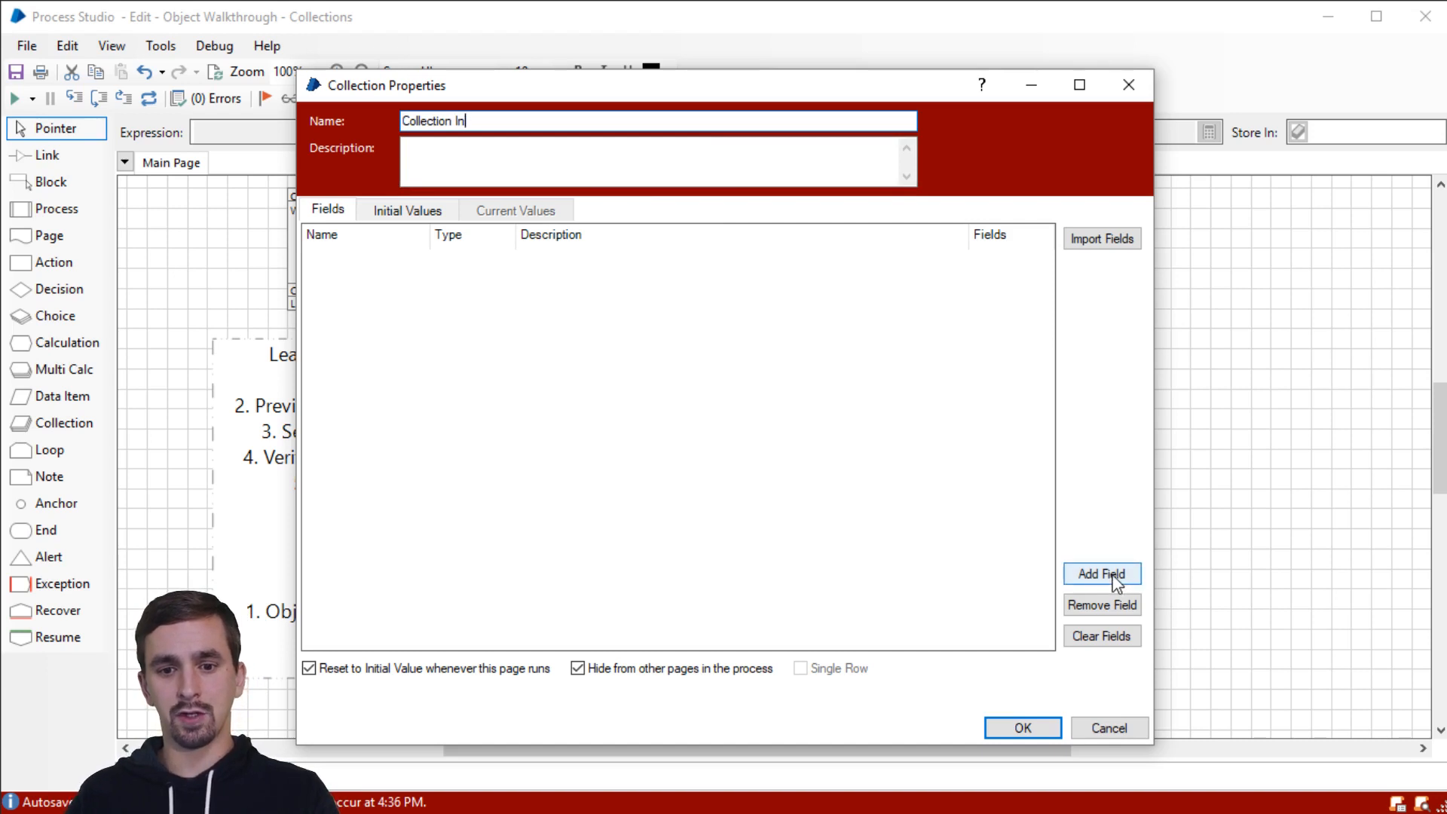
left_click(1100, 573)
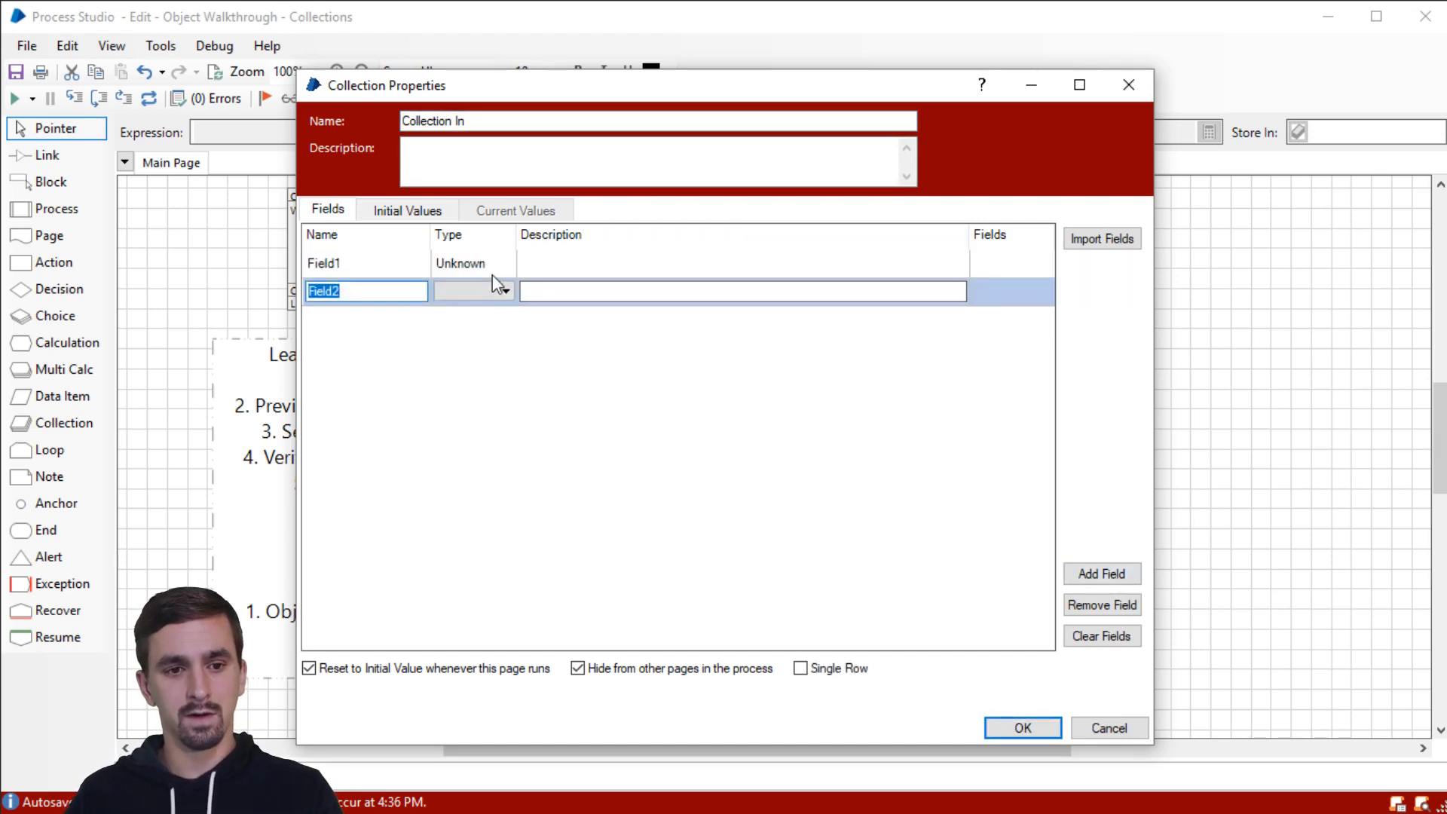
left_click(504, 291)
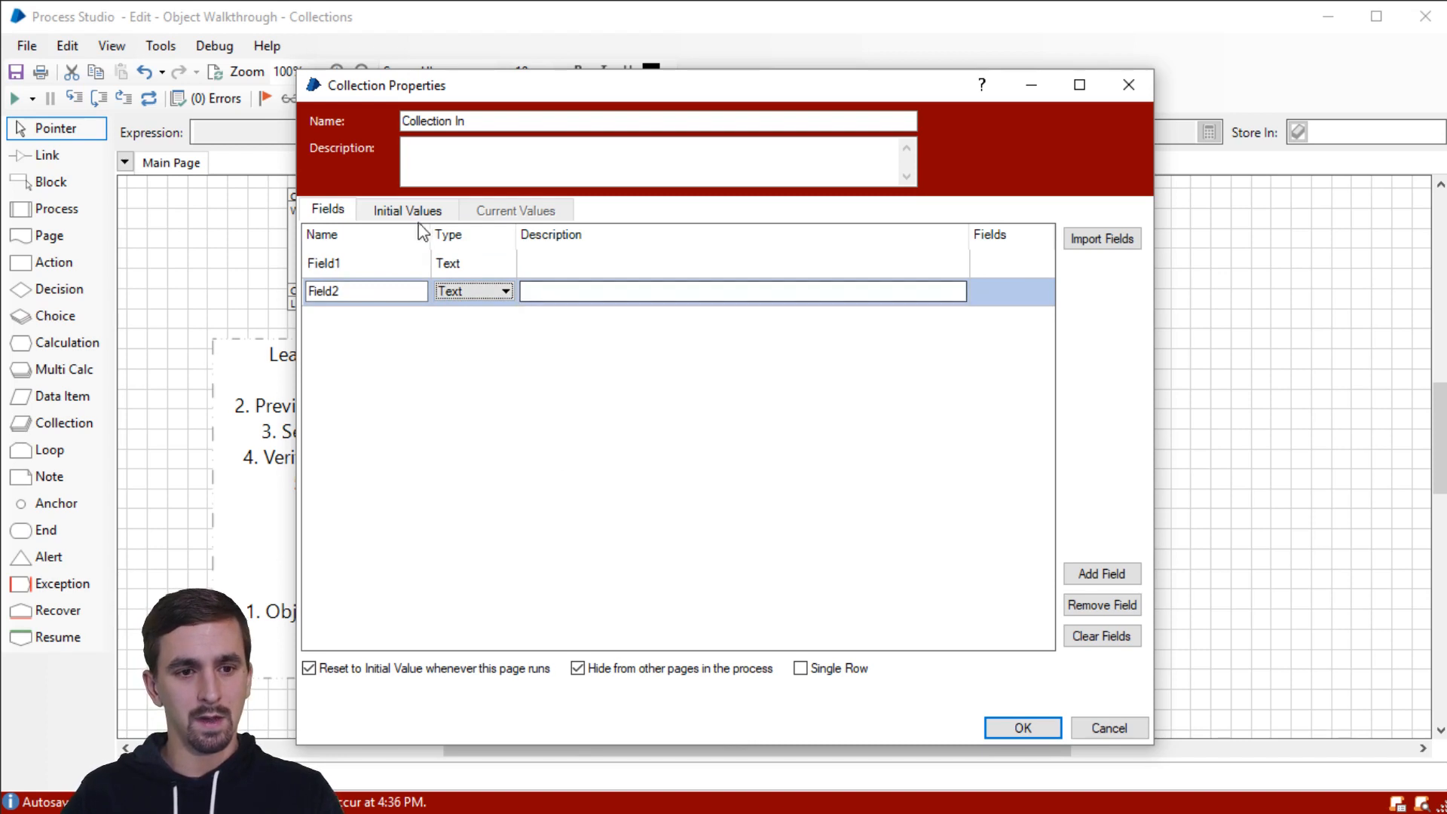
Step: Give Collection In two initial rows, 'row 1' and 'row 2' in both fields, and confirm
left_click(407, 209)
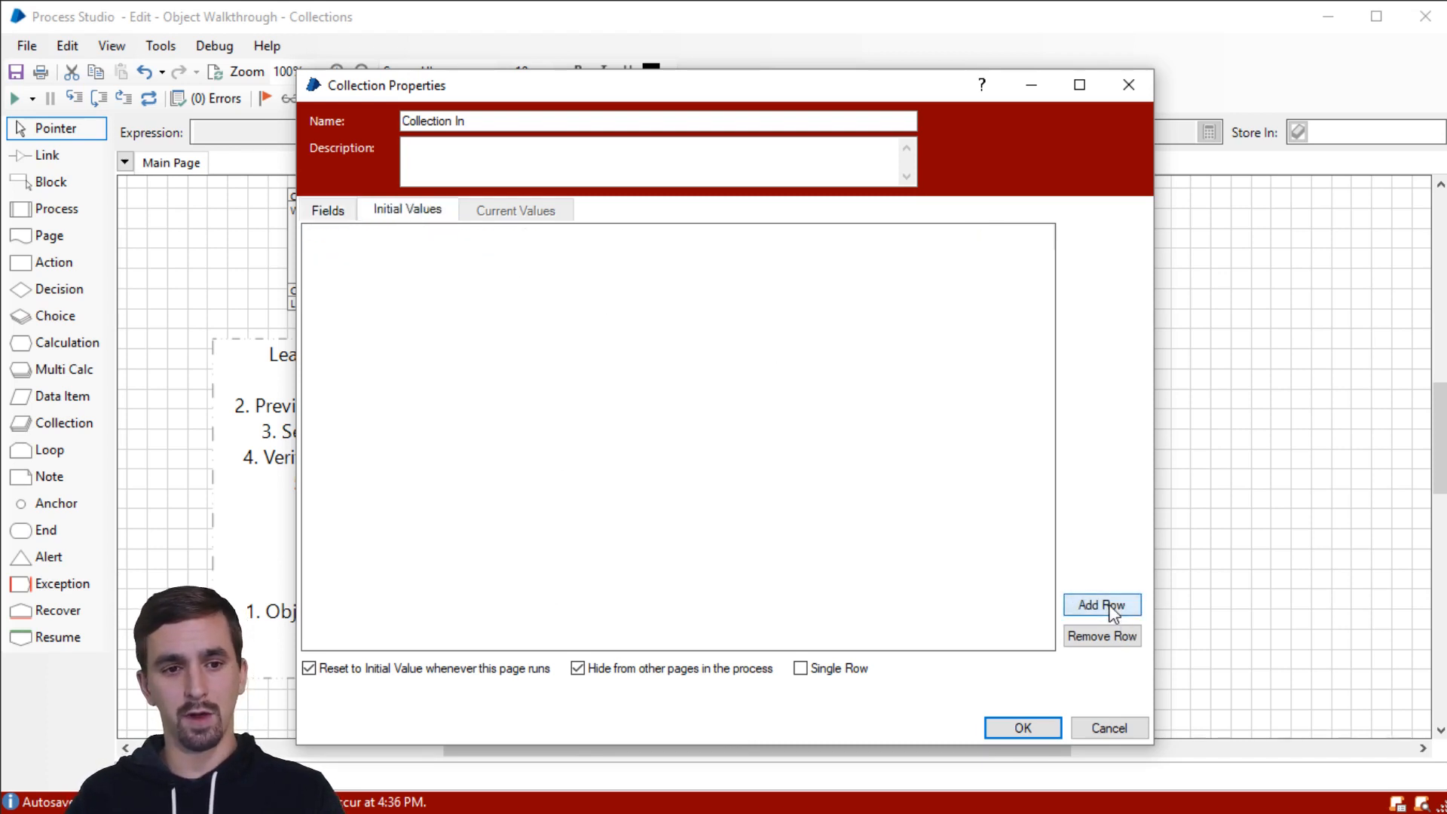
left_click(1101, 605)
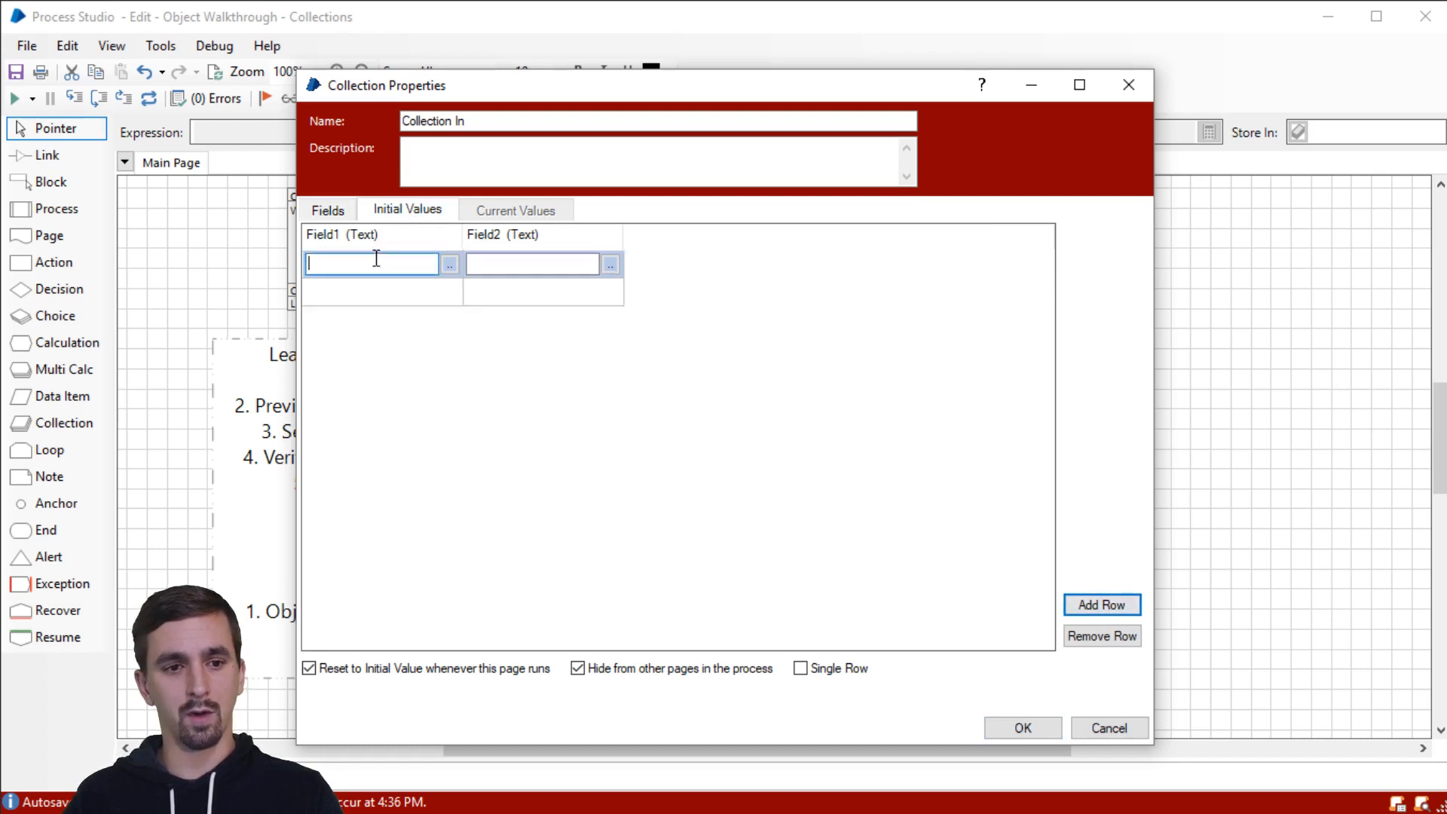
type("row 1")
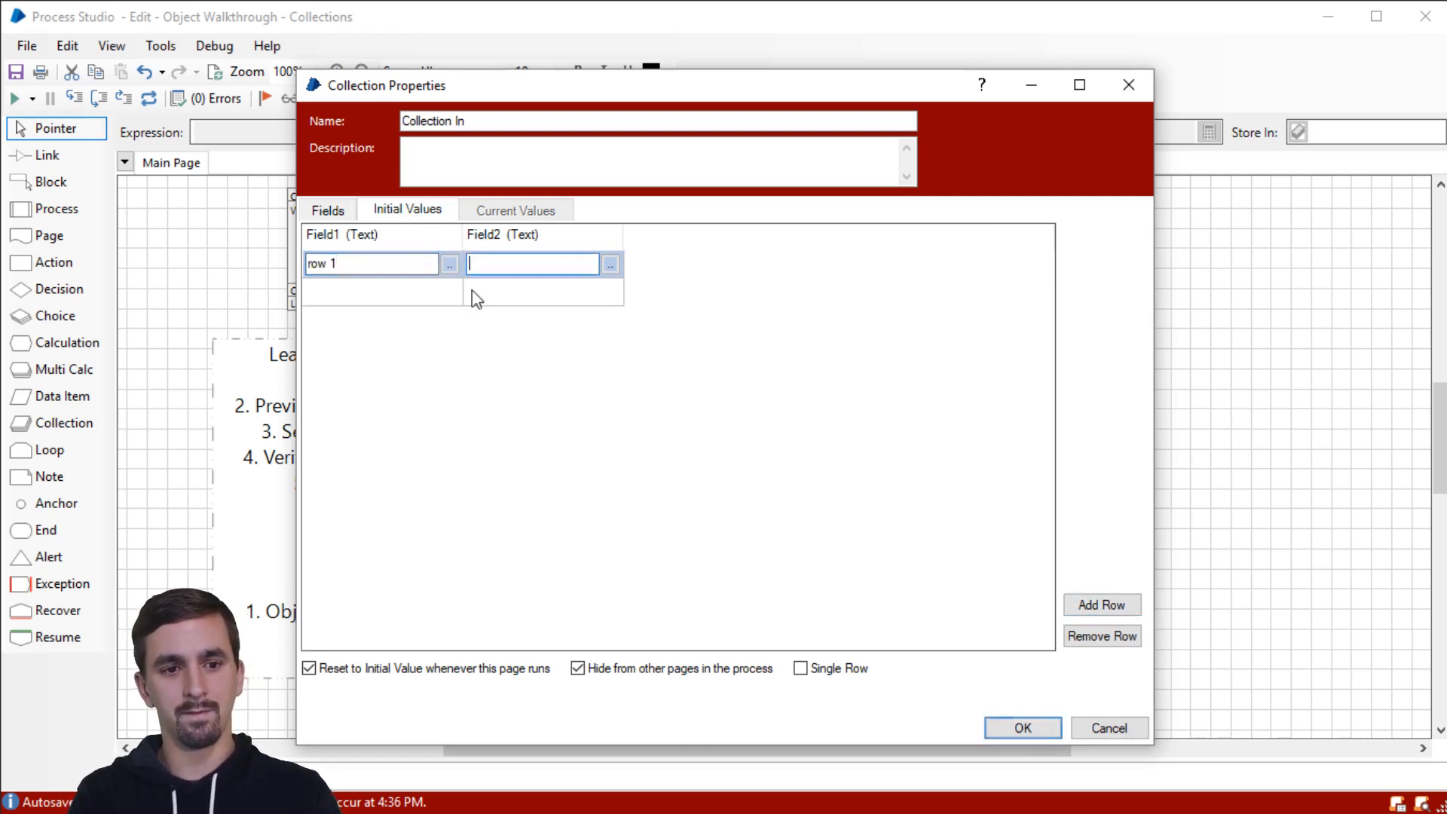
type("row 1")
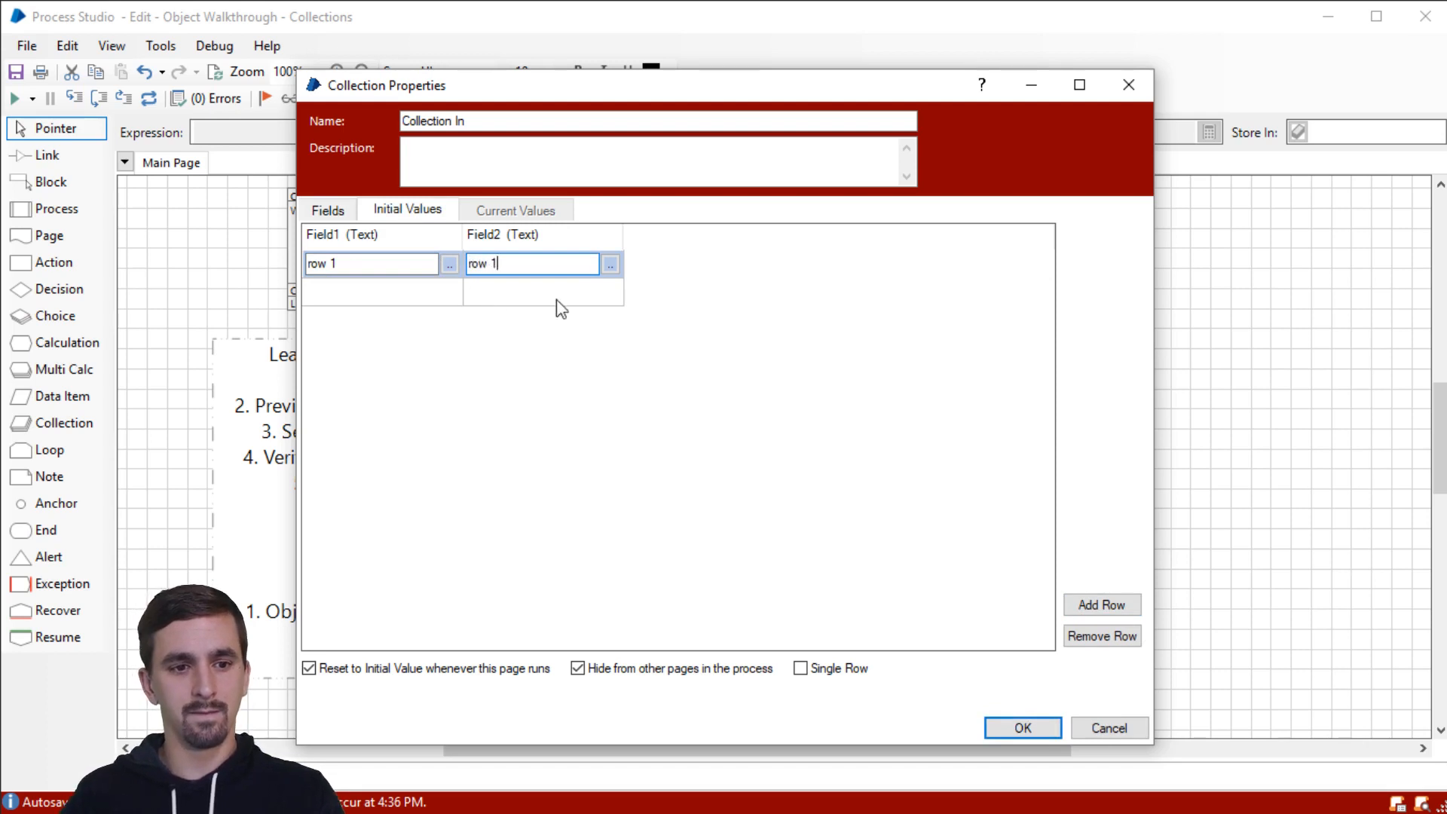
type("row 2")
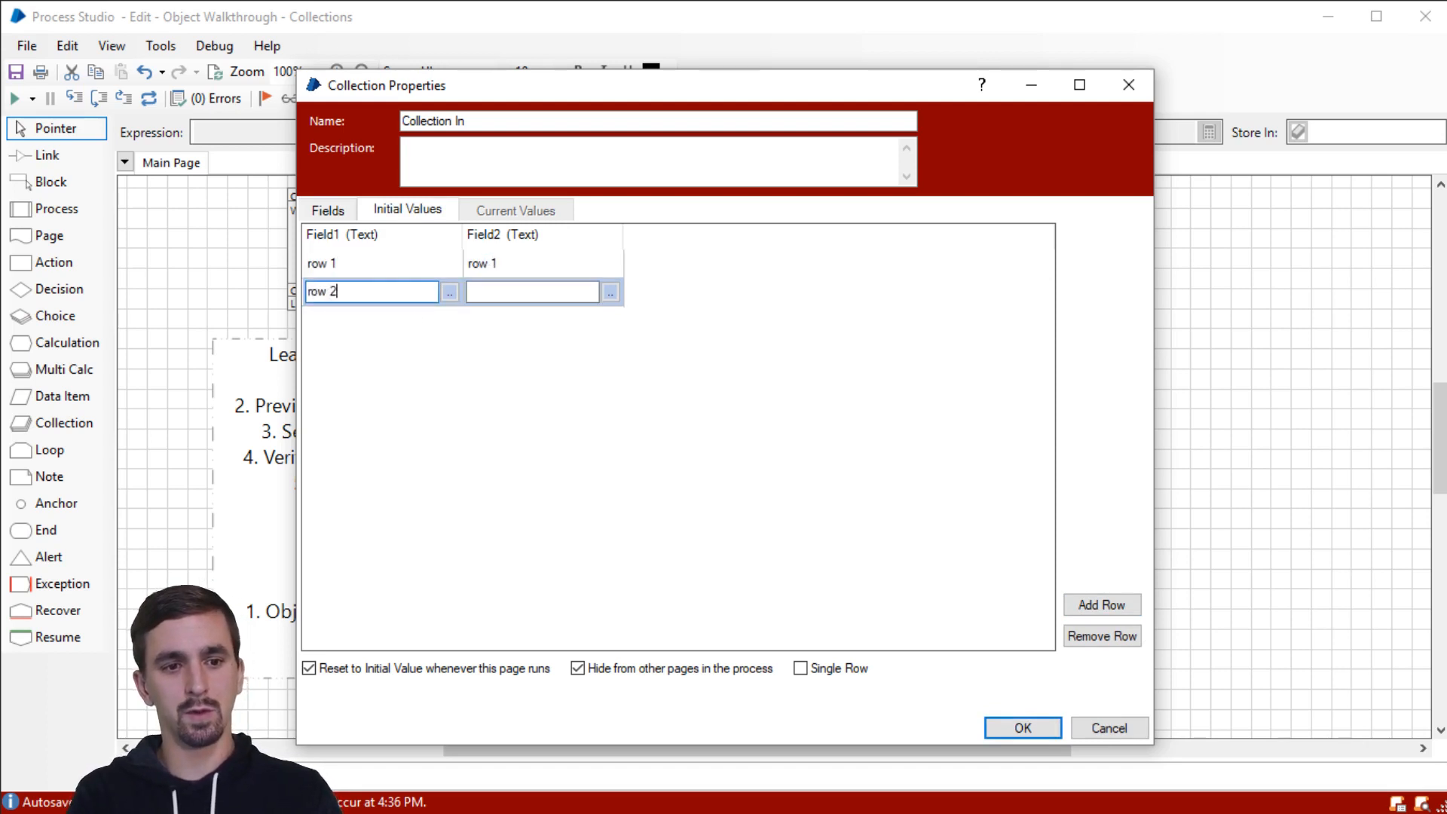
type("row 2")
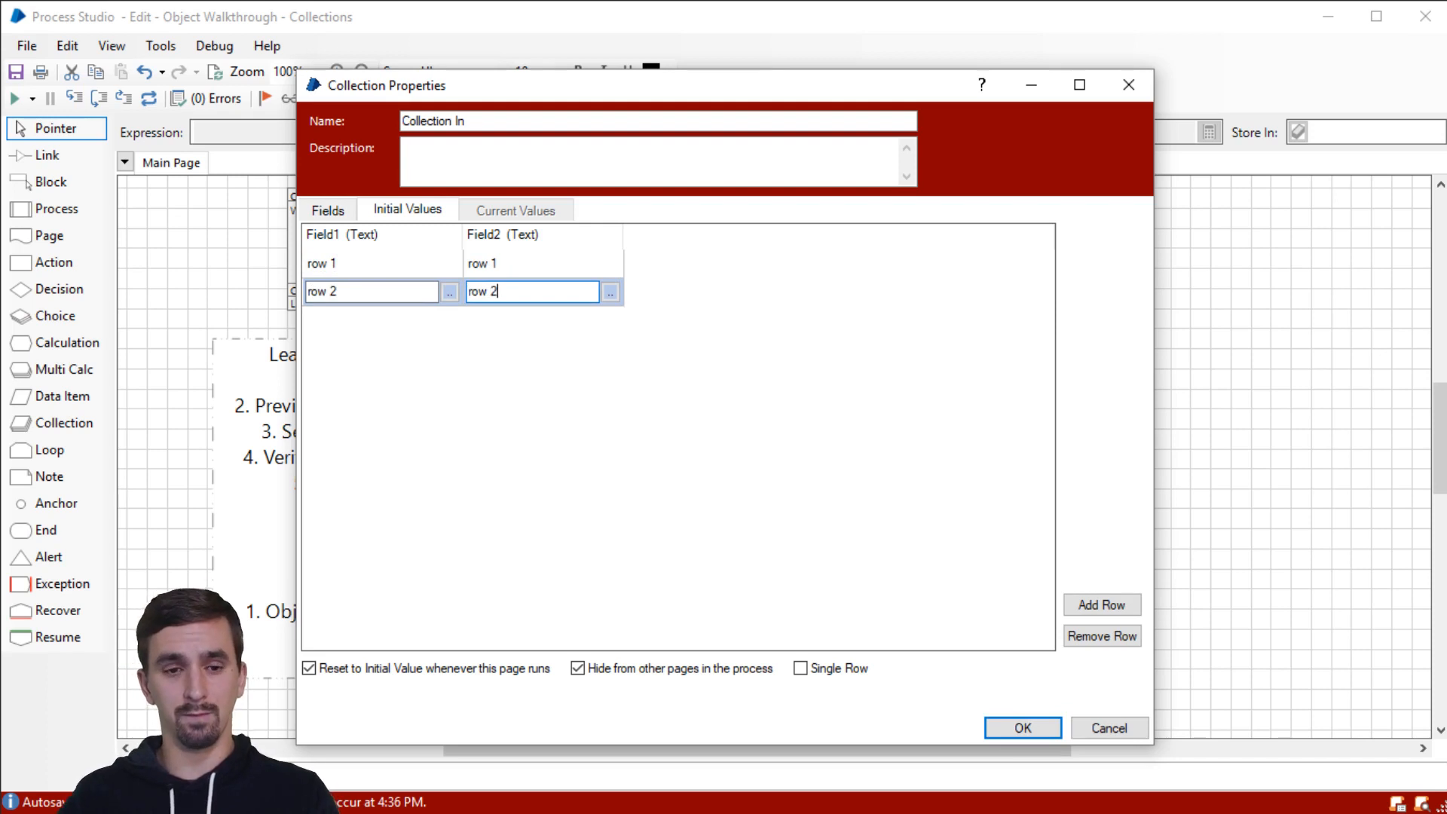
mouse_move(856, 280)
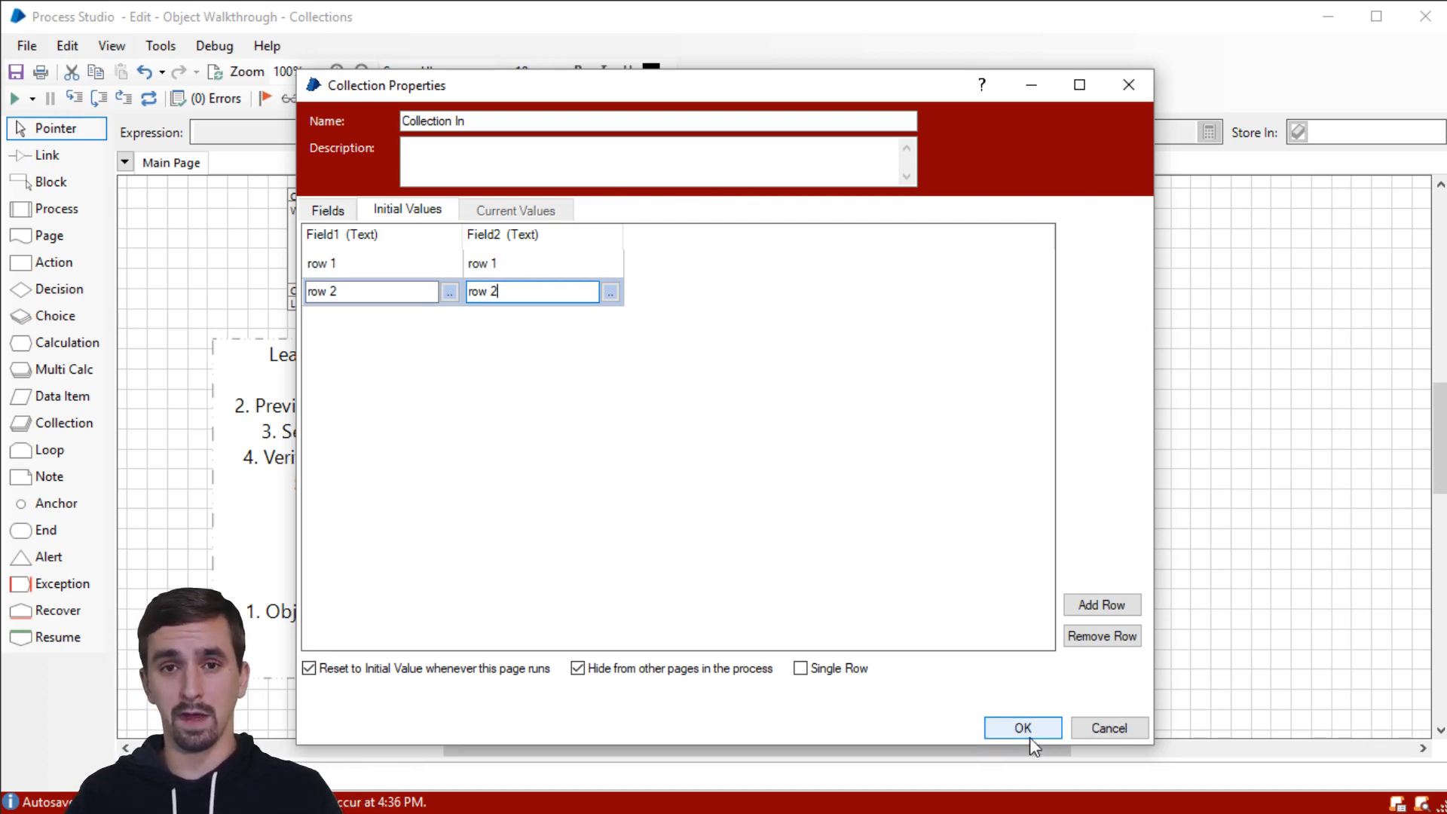
left_click(1022, 728)
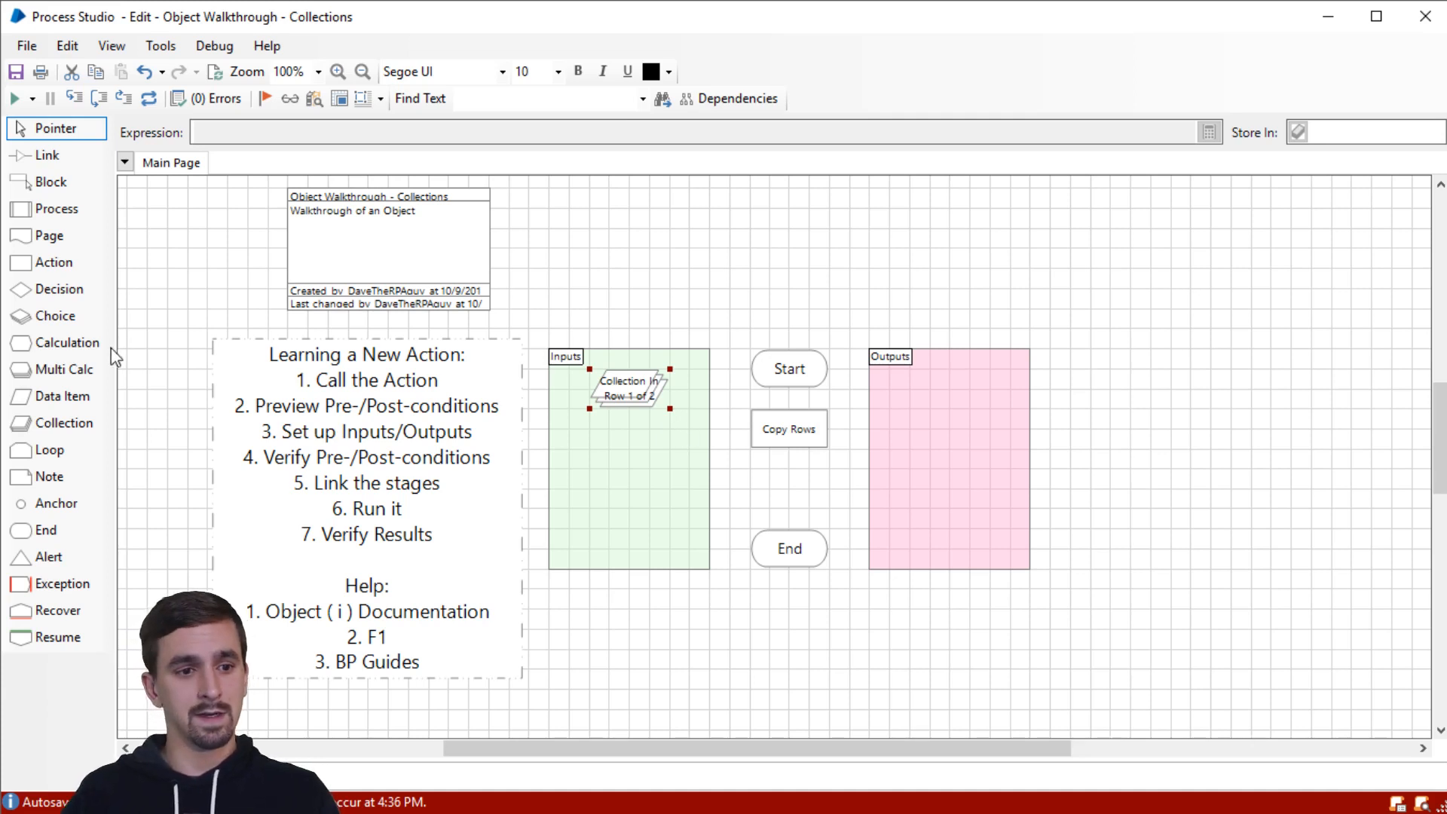
Step: Add an empty collection named Collection Out to the Outputs area
left_click(61, 396)
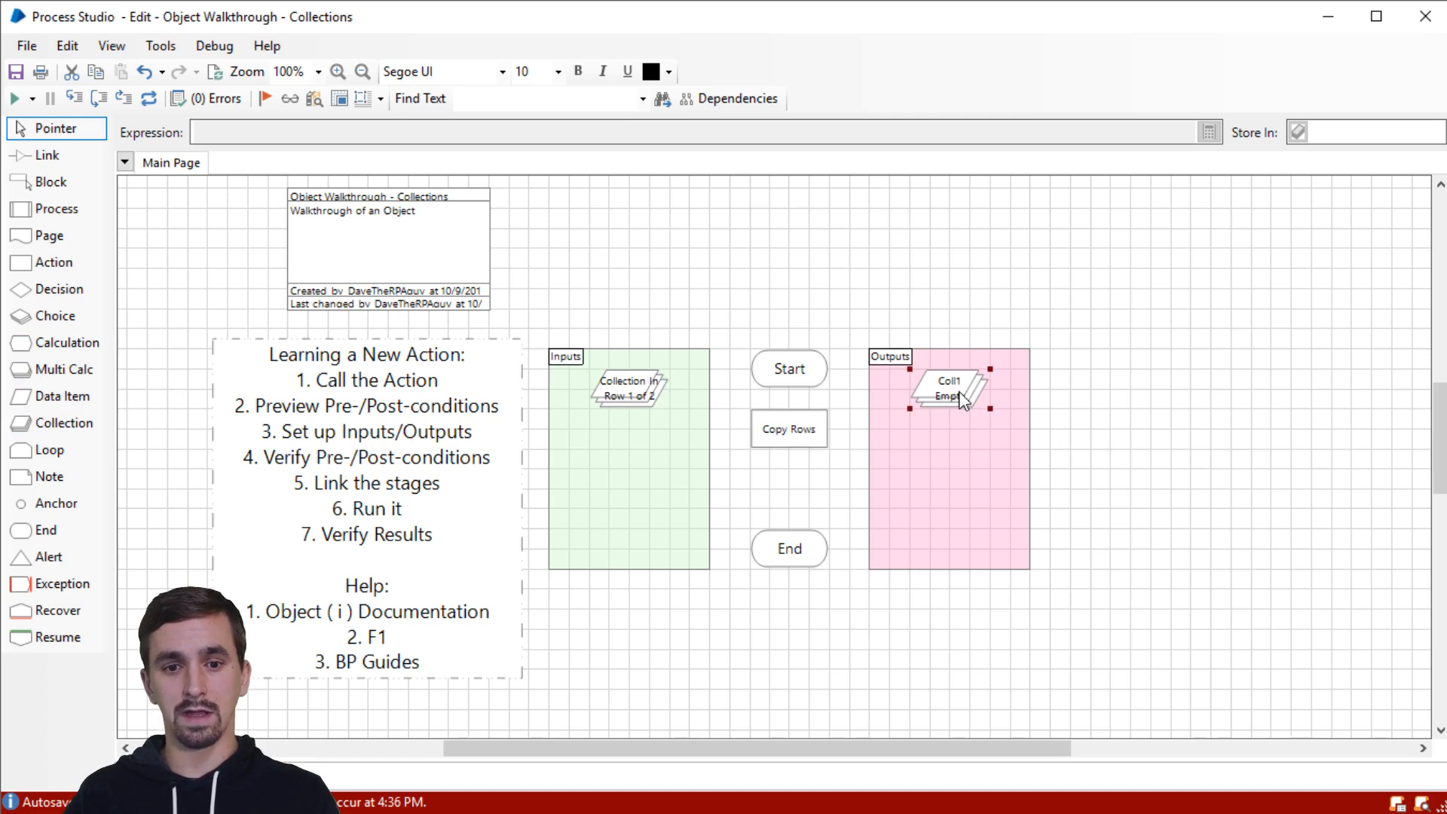
double_click(948, 384)
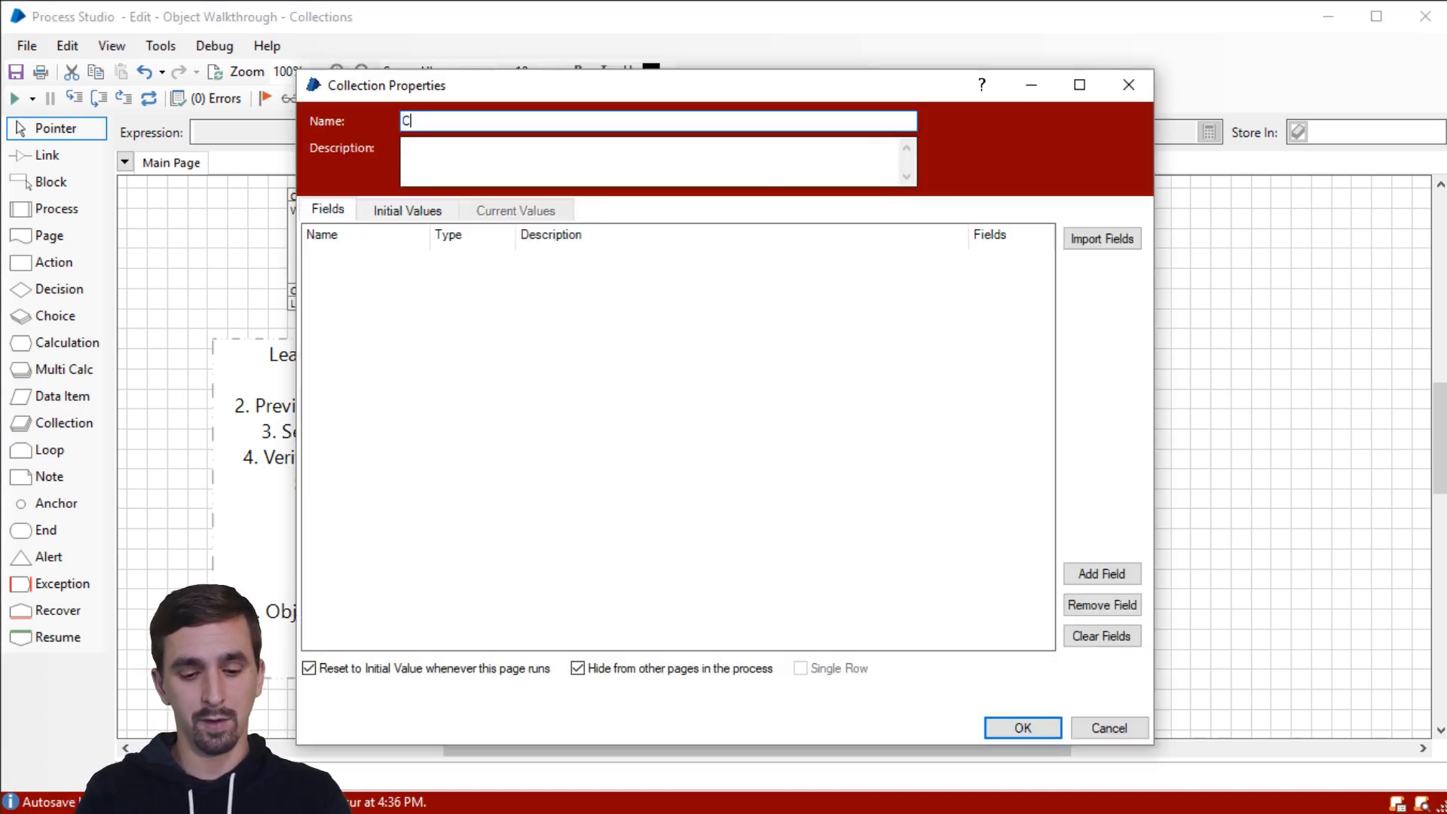
type("ollection Out")
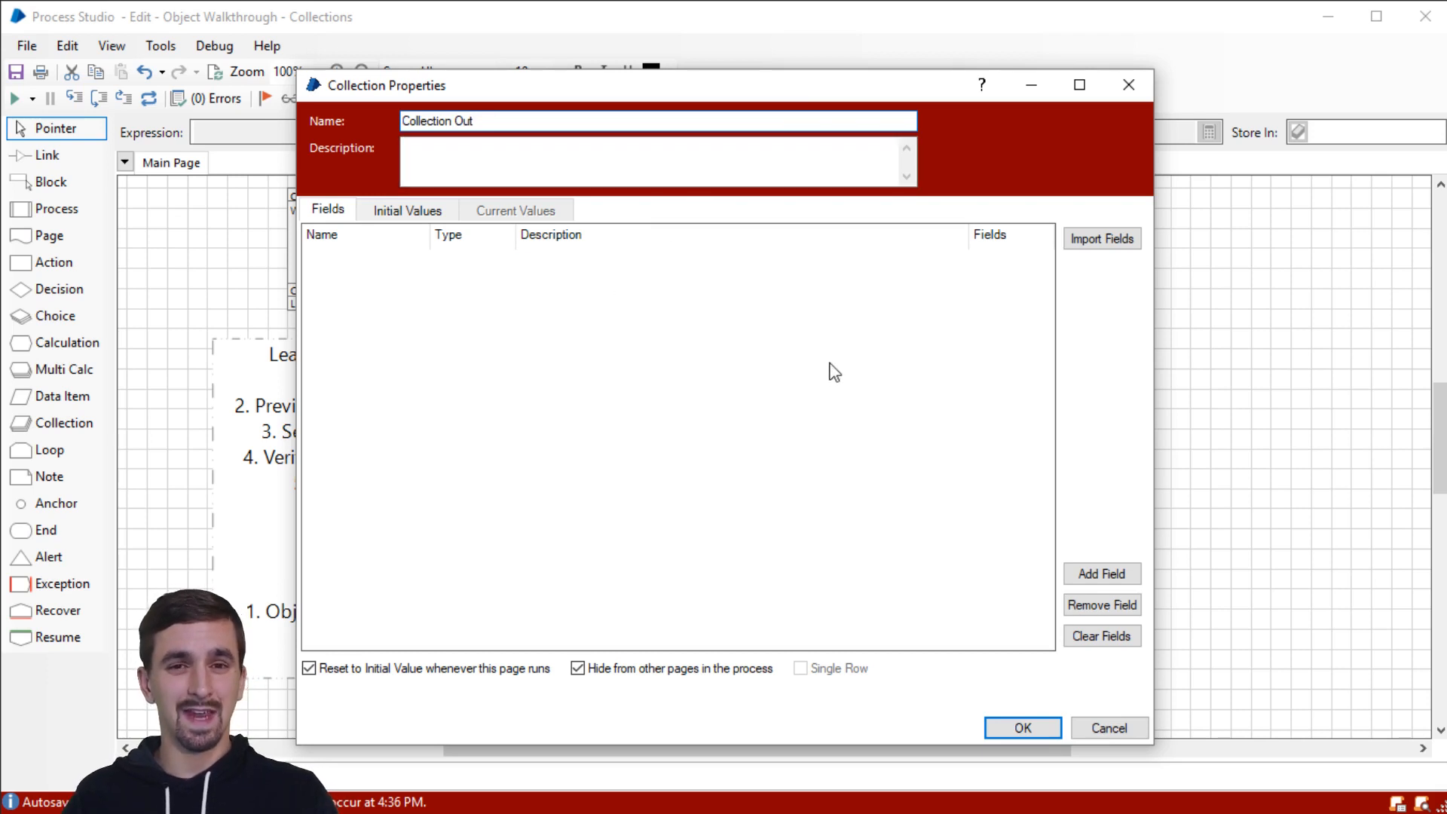
mouse_move(722, 291)
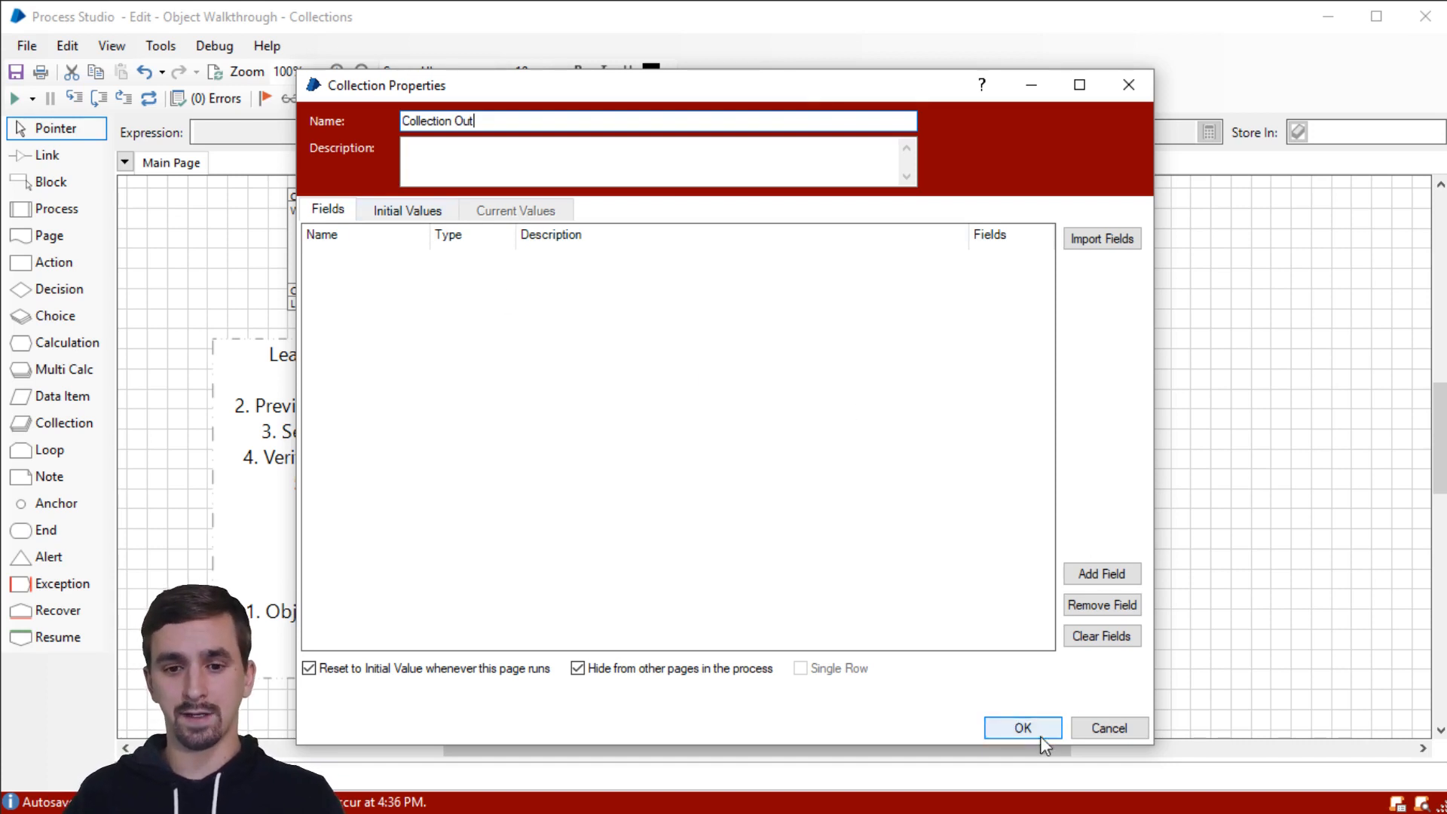
left_click(1022, 727)
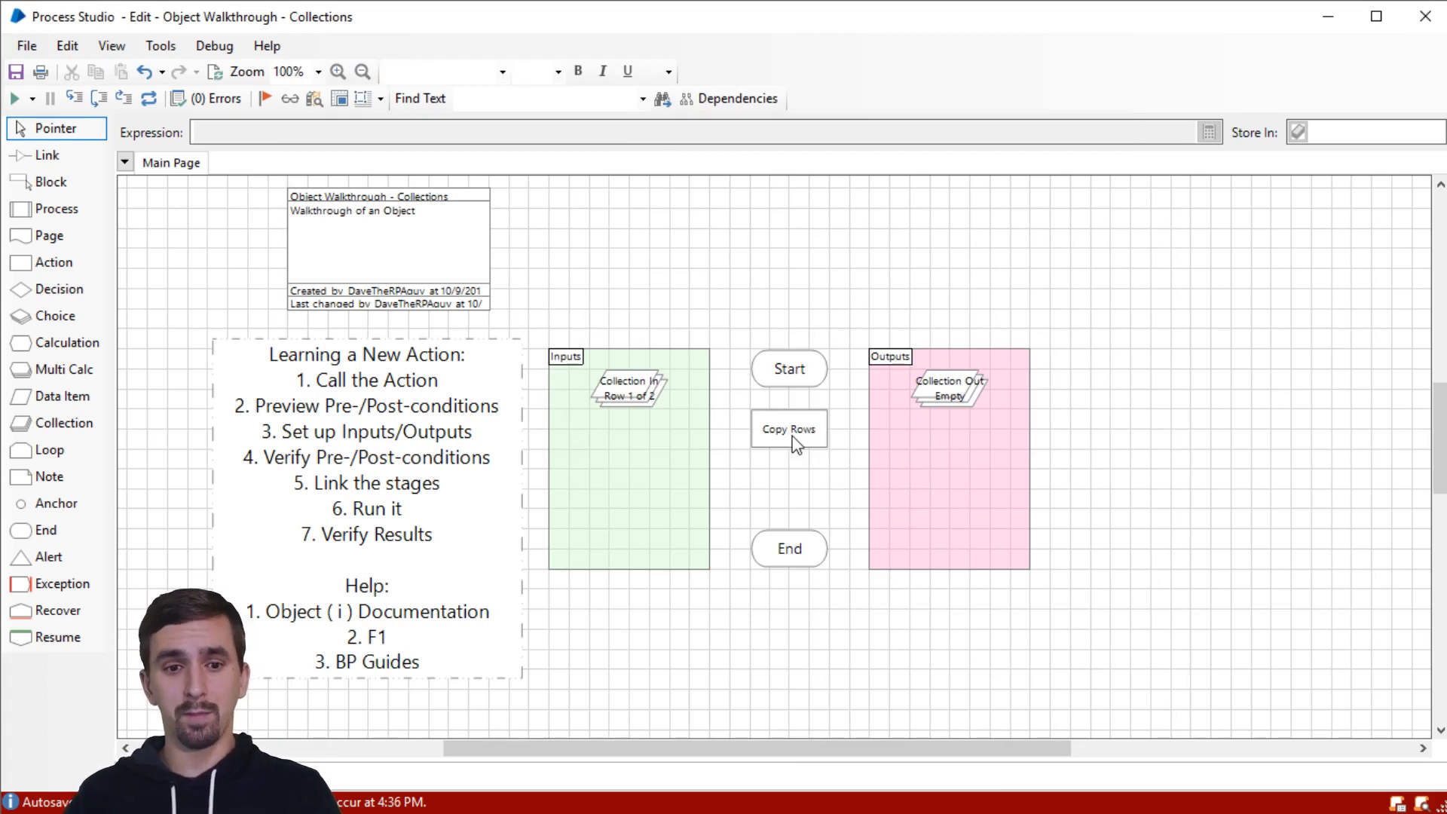
mouse_move(788, 428)
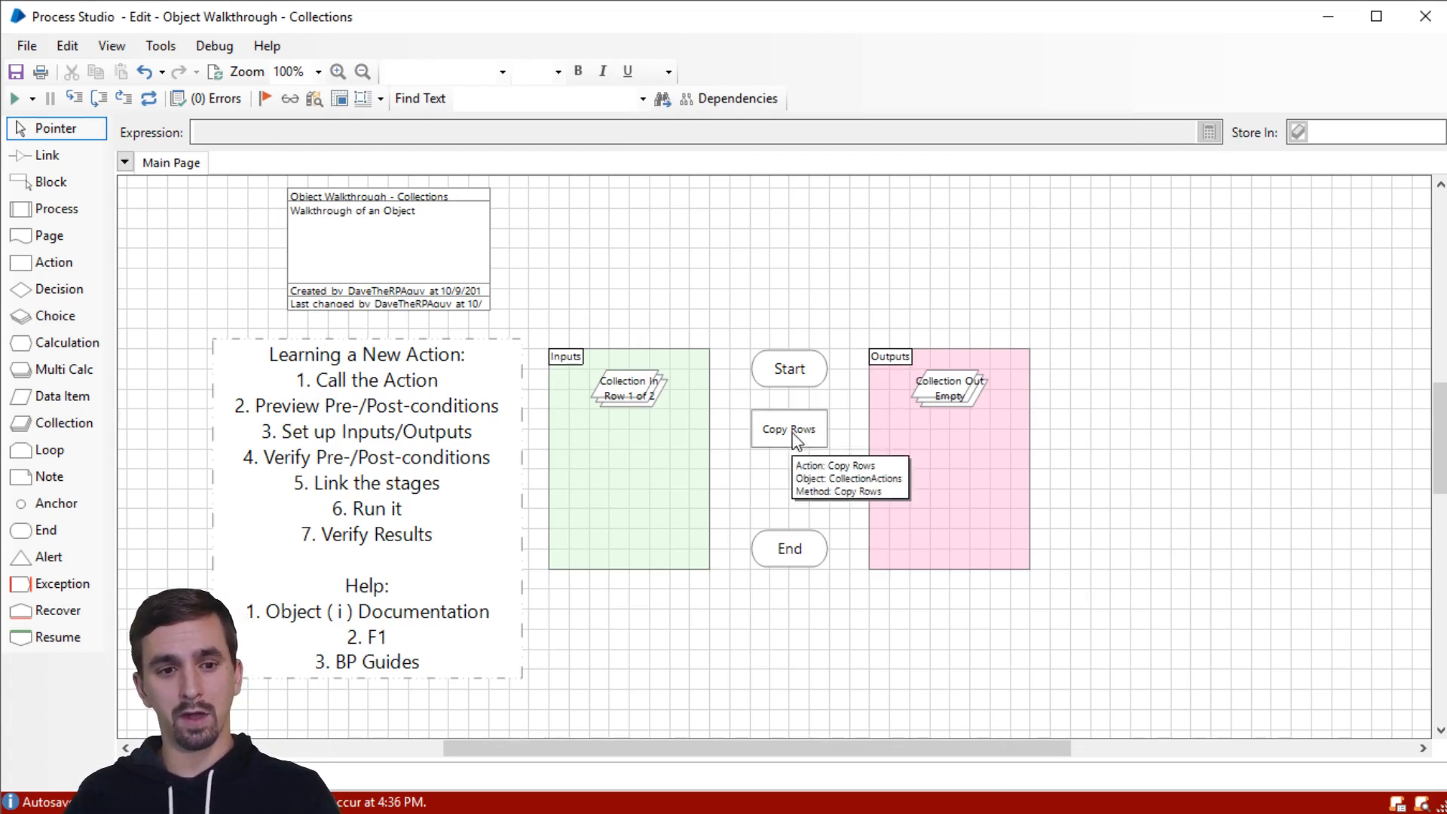
Step: Set Copy Rows' Collection Name input to "Collection In", dismissing the data type error
double_click(788, 428)
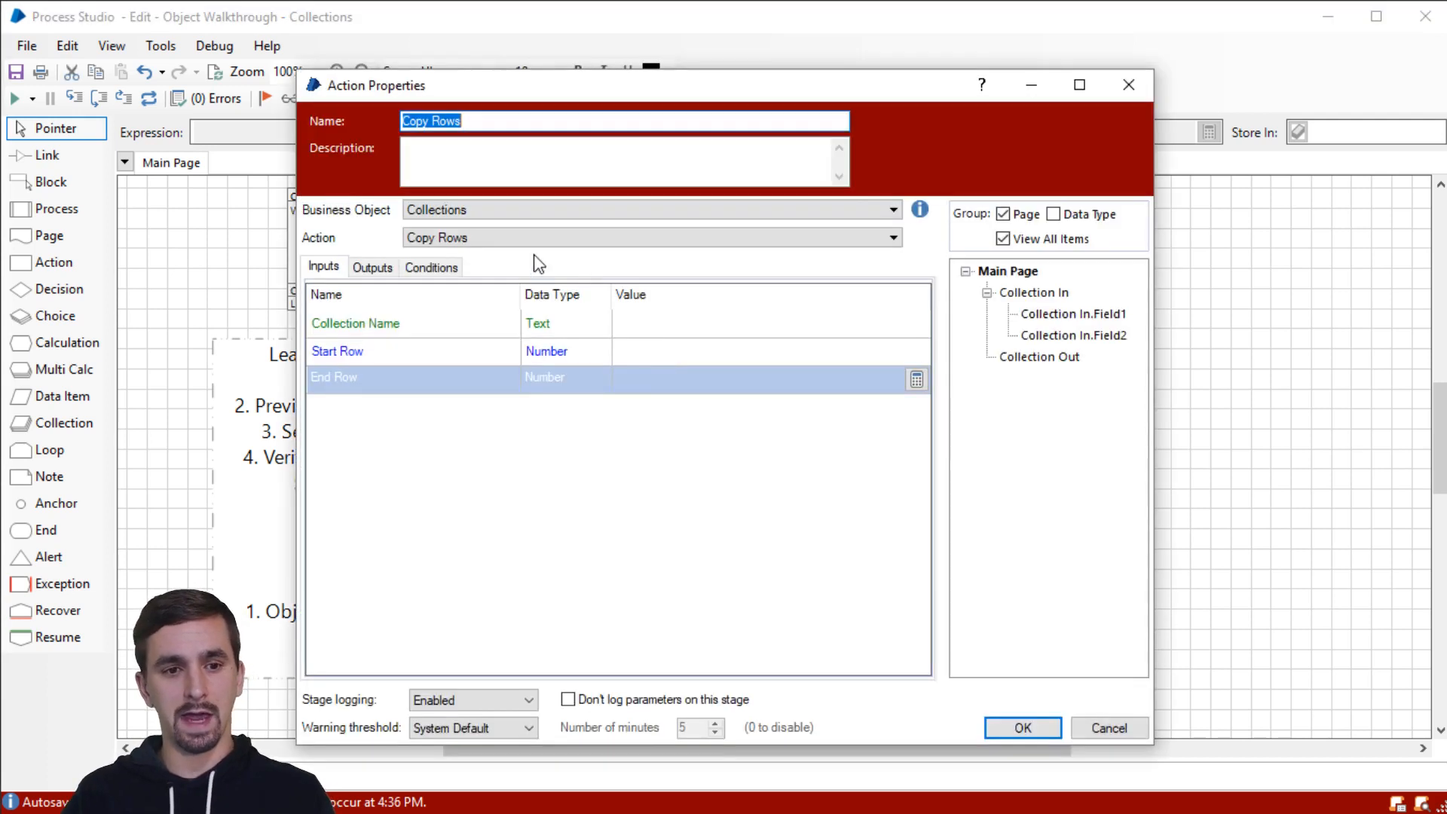
mouse_move(650, 413)
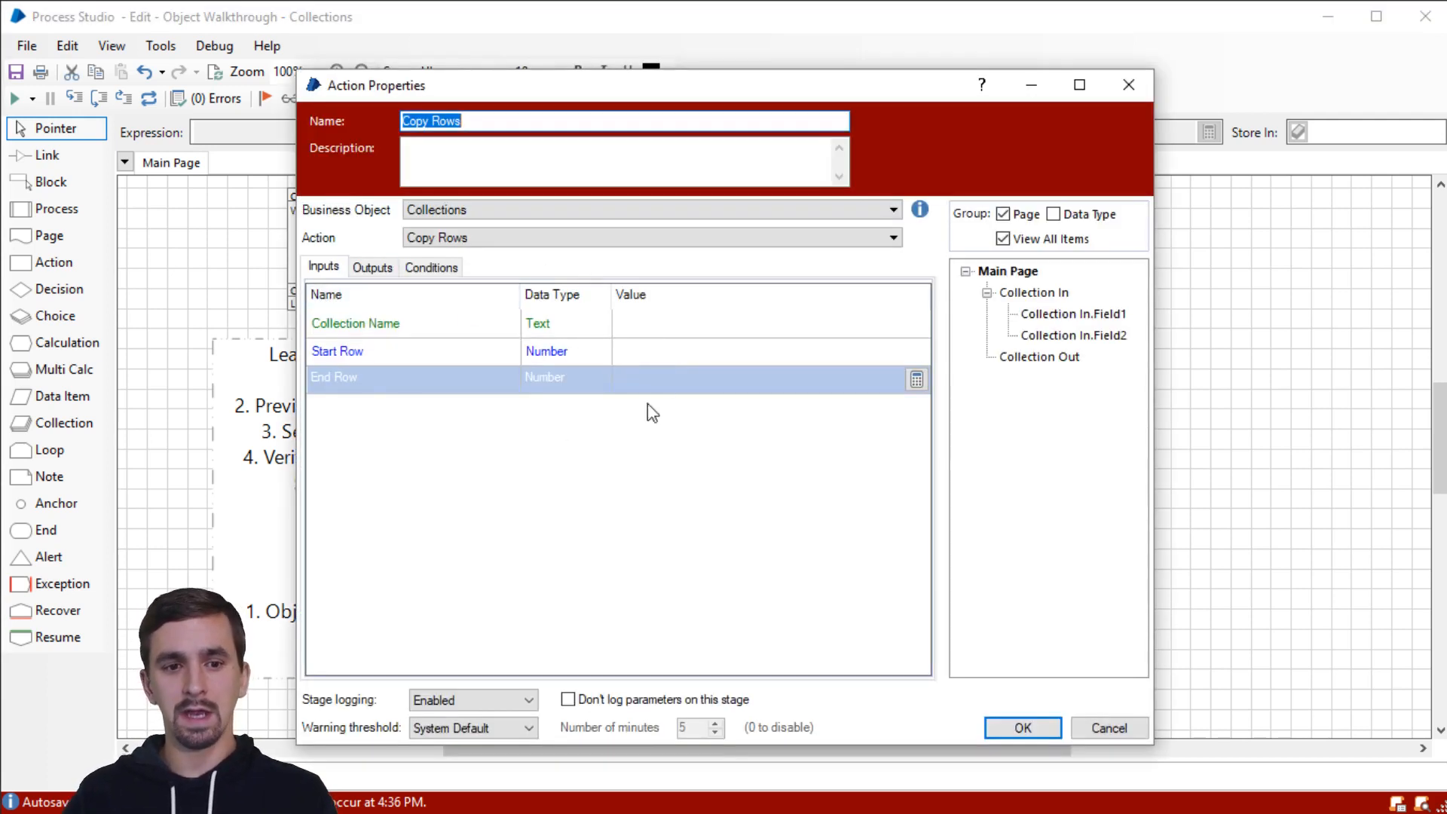
mouse_move(446, 326)
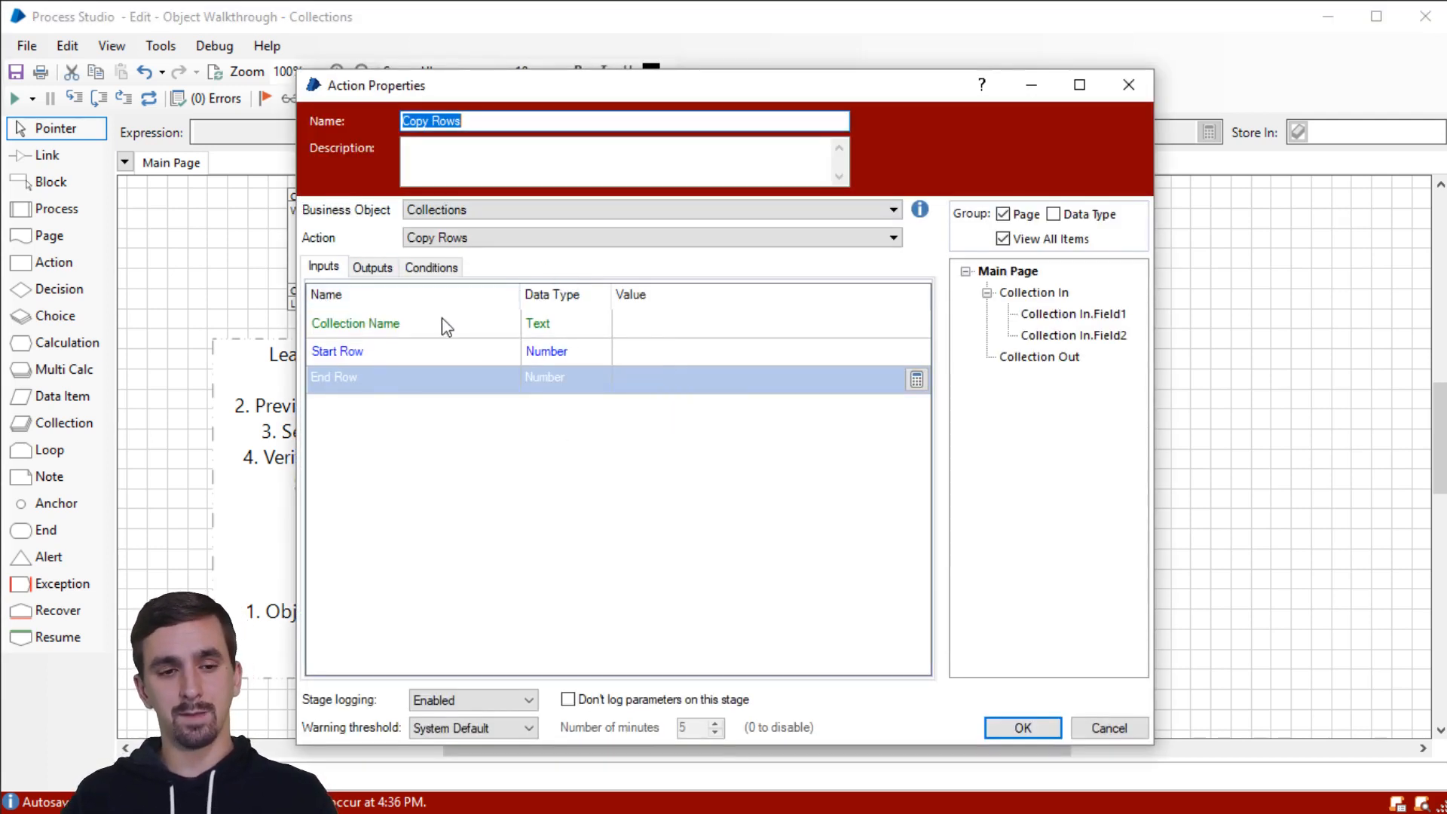
left_click(356, 322)
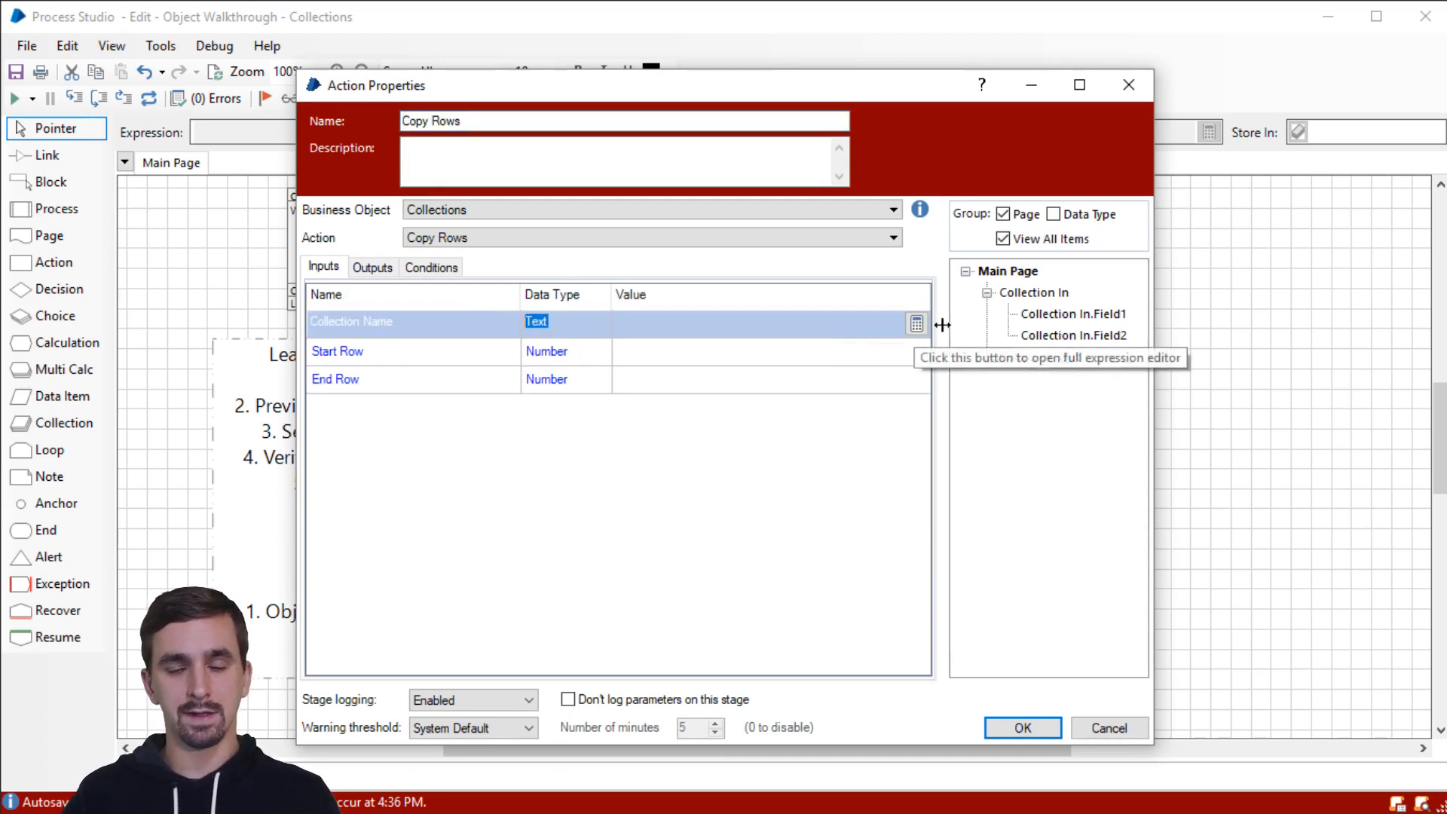
left_click(1034, 292)
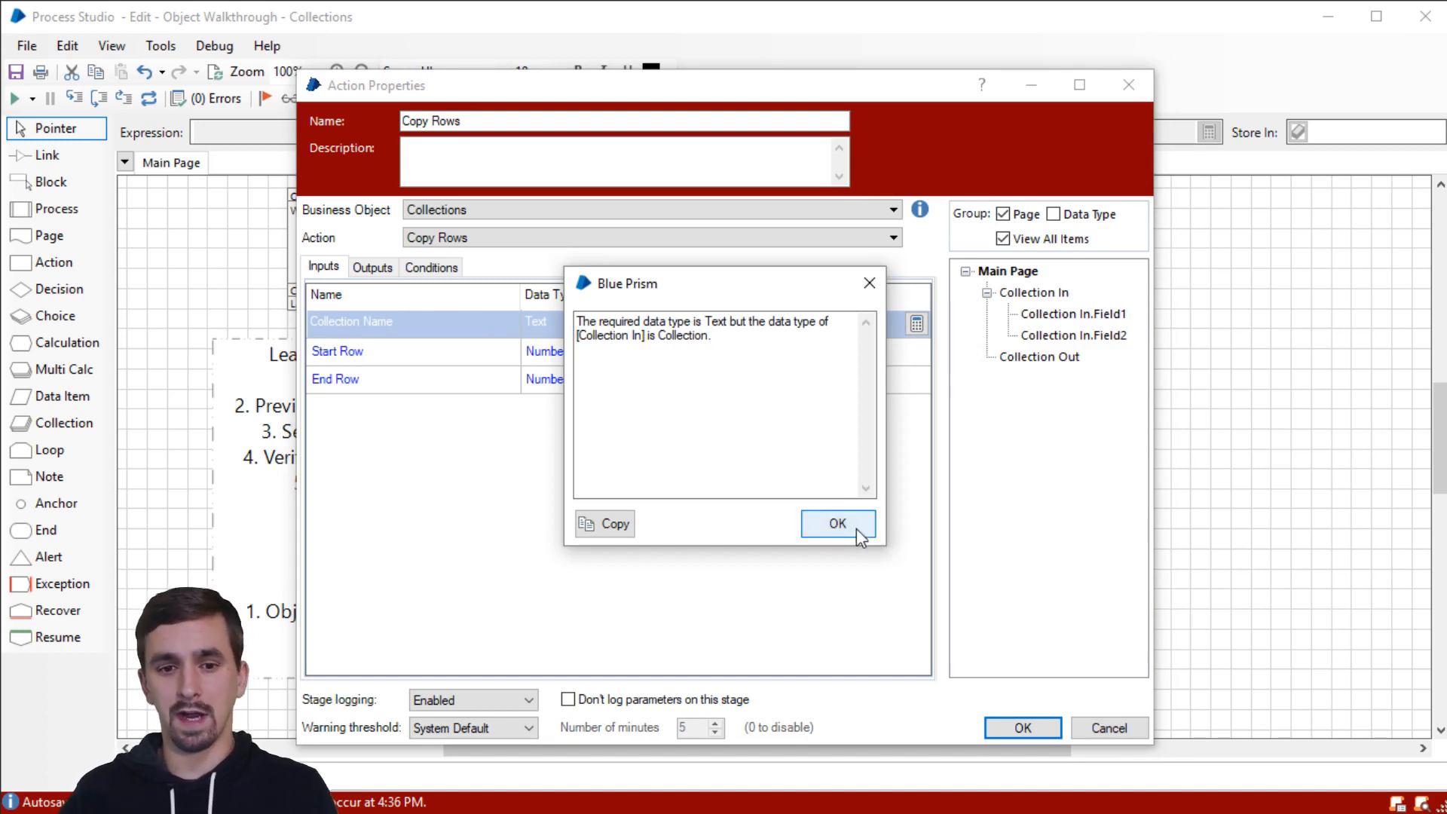
left_click(836, 523)
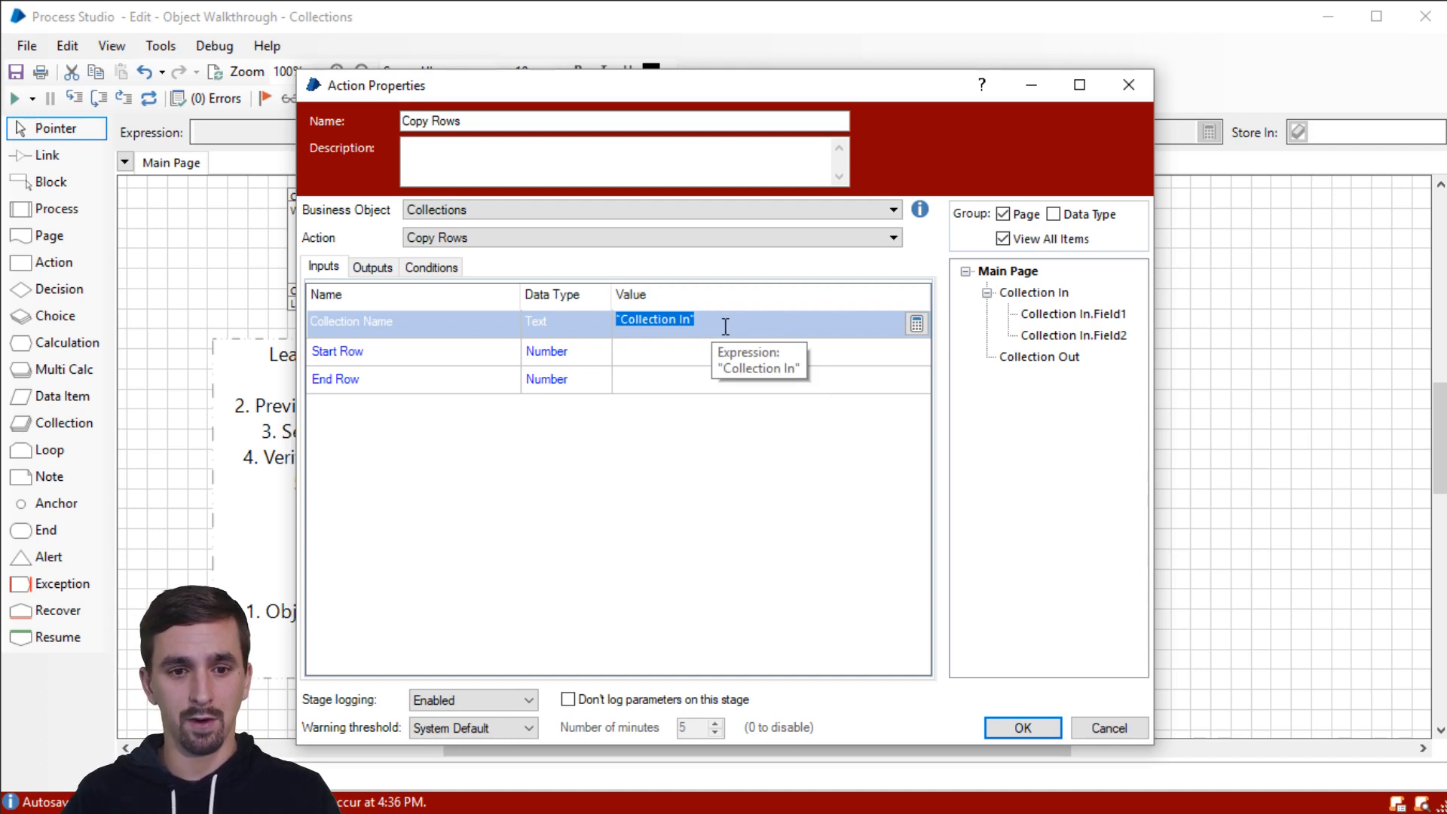
mouse_move(732, 380)
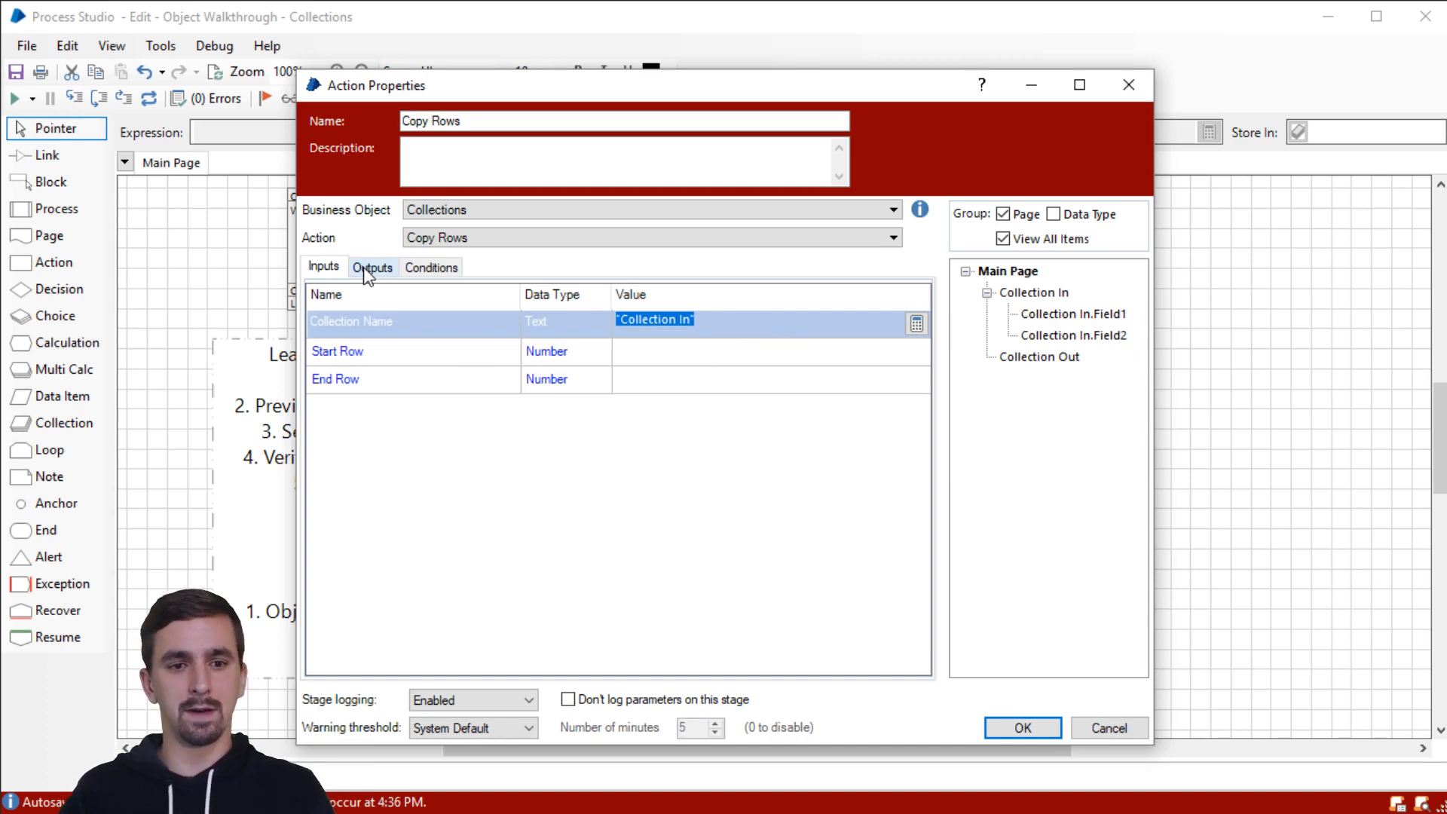
Step: Store Copy Rows' Result output in Collection Out, leaving Start Row and End Row empty
left_click(372, 267)
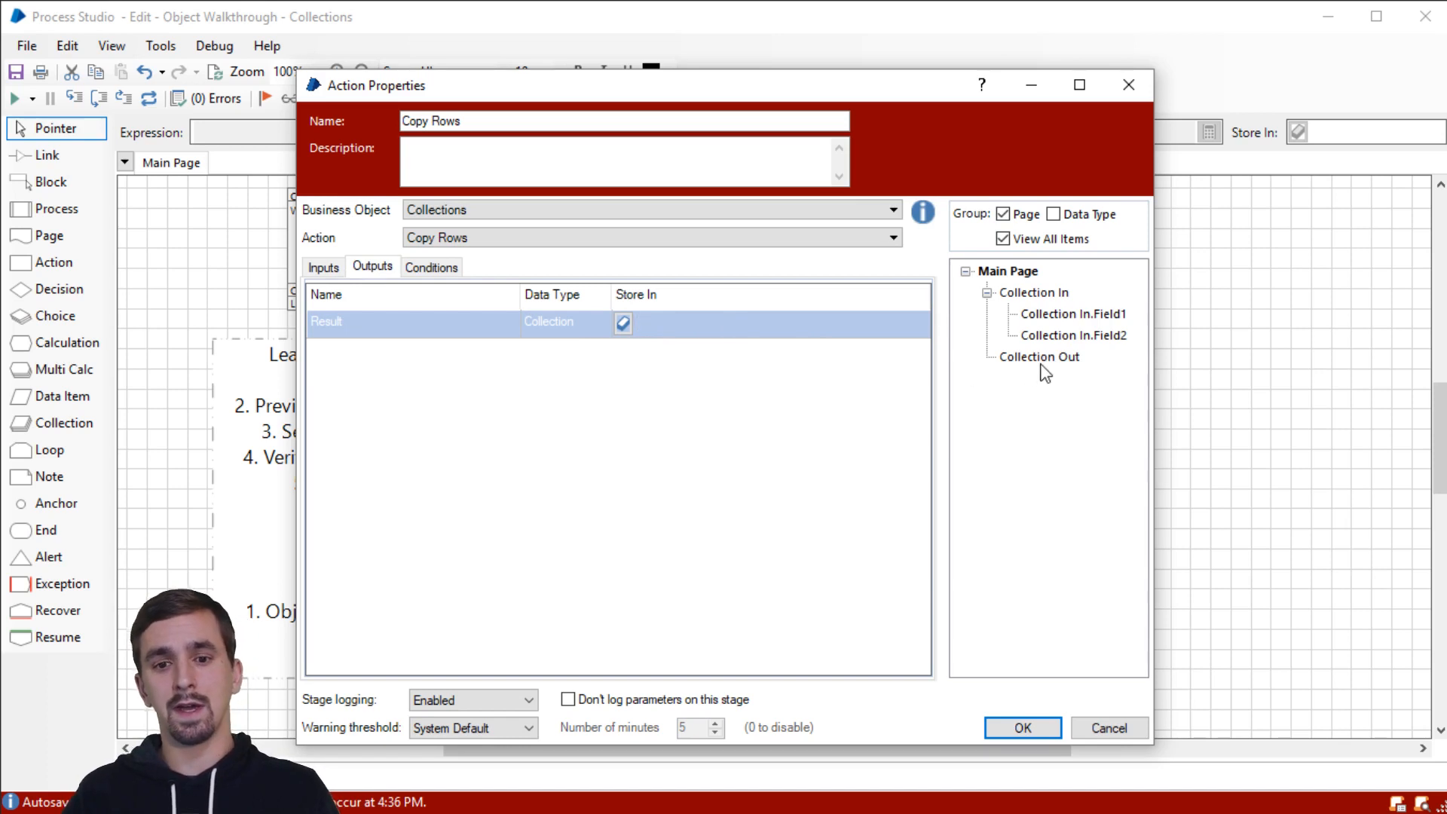
left_click(1038, 355)
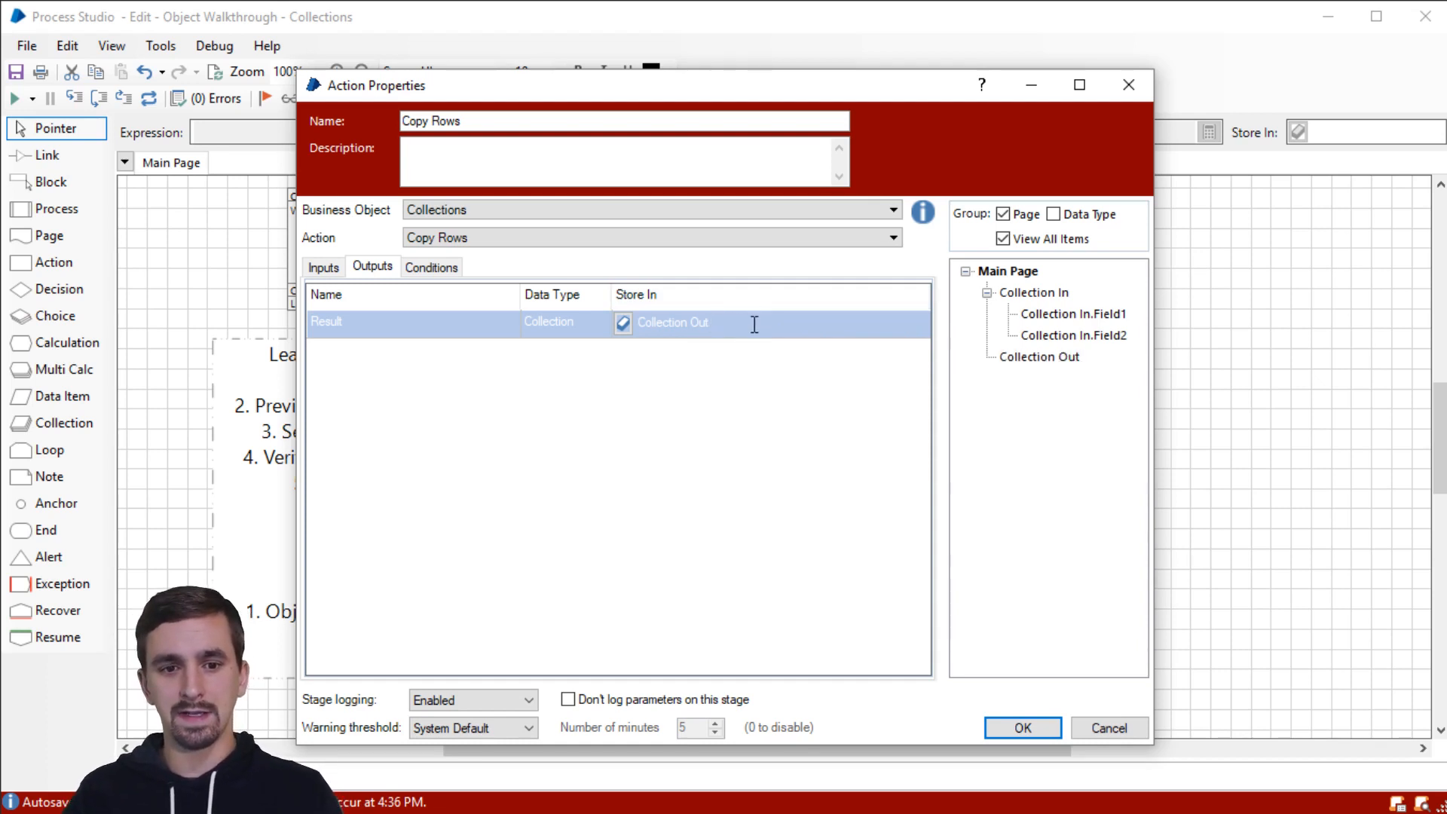
double_click(673, 323)
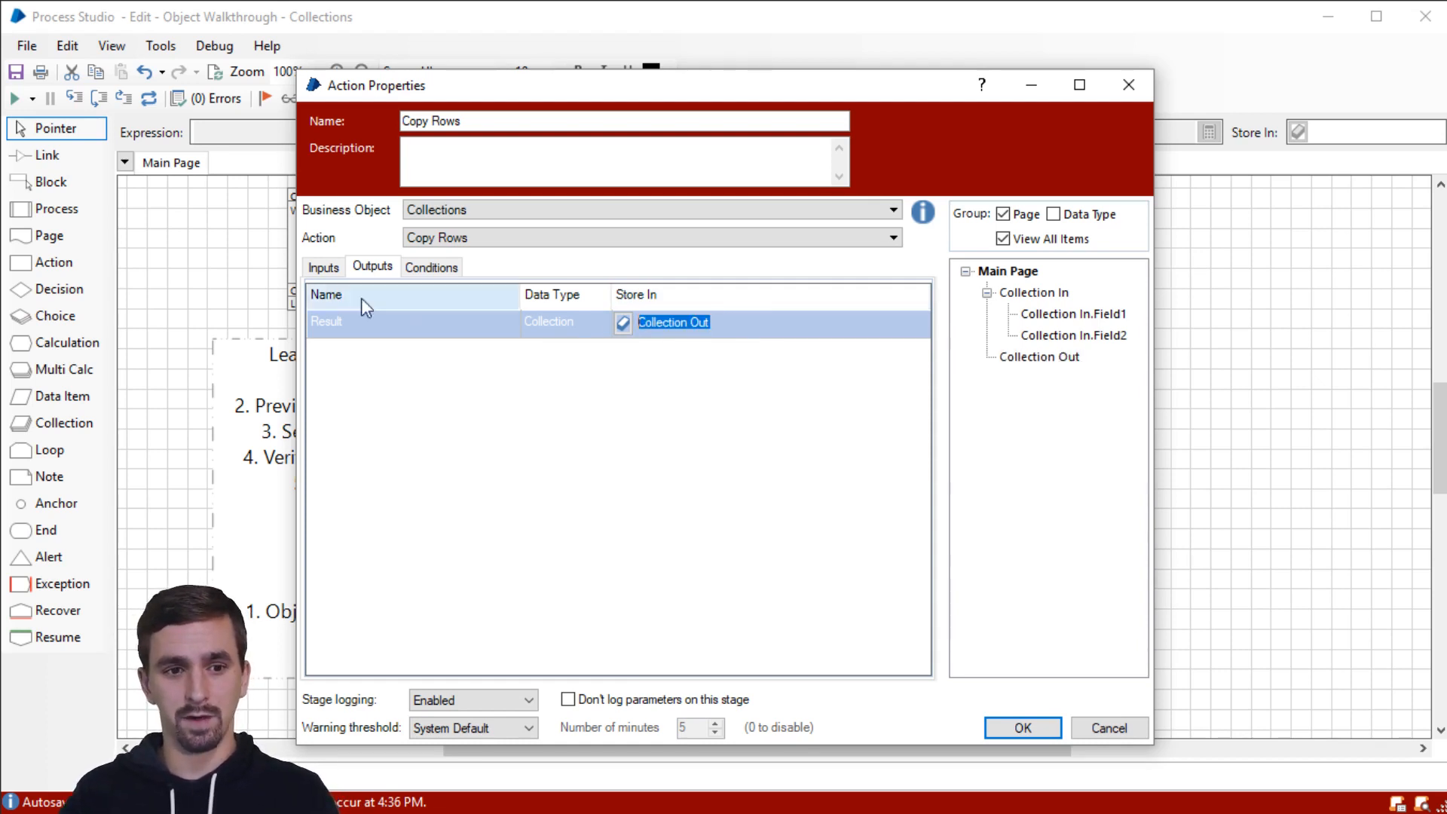
left_click(322, 267)
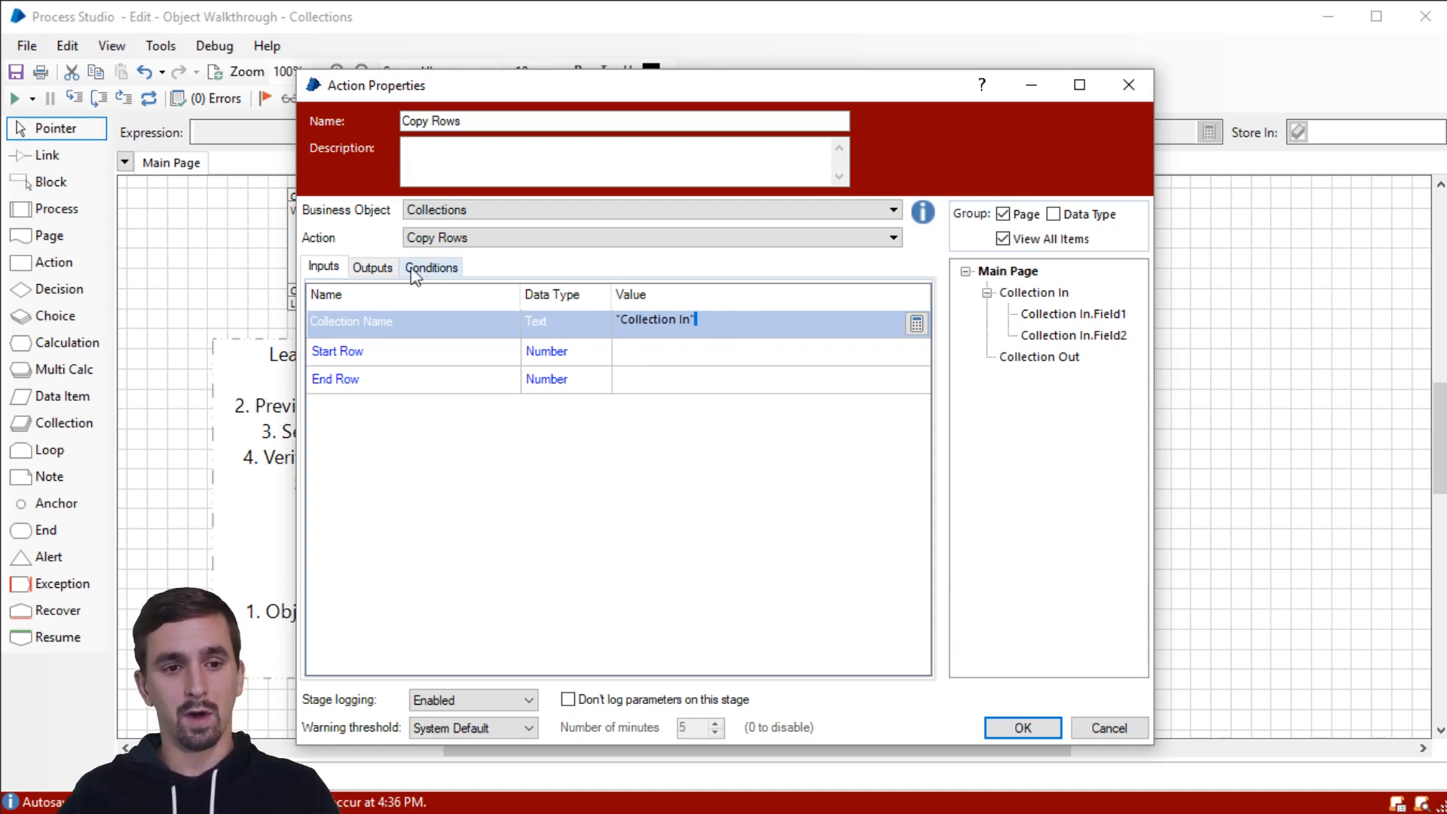
left_click(372, 268)
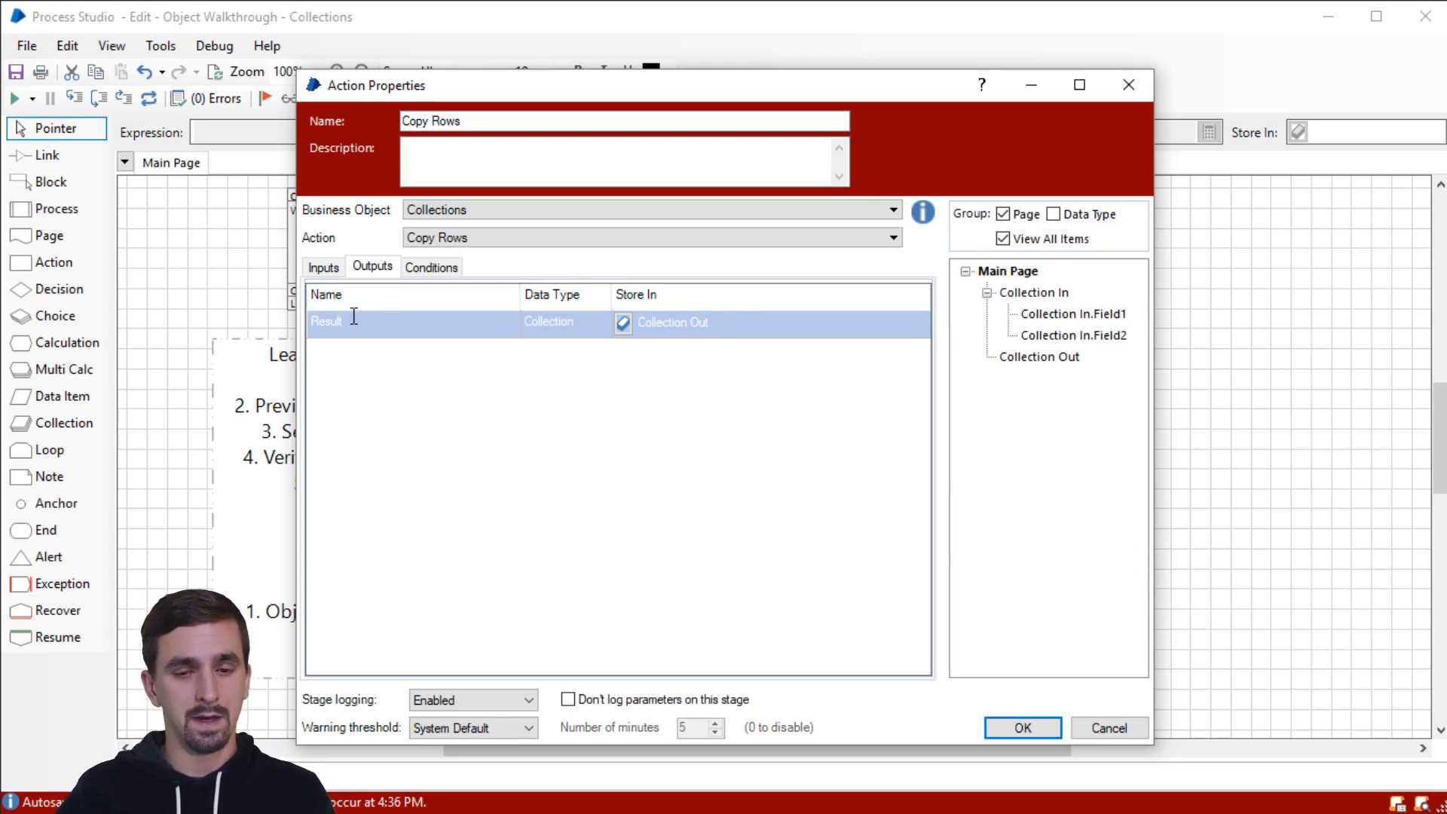
left_click(322, 267)
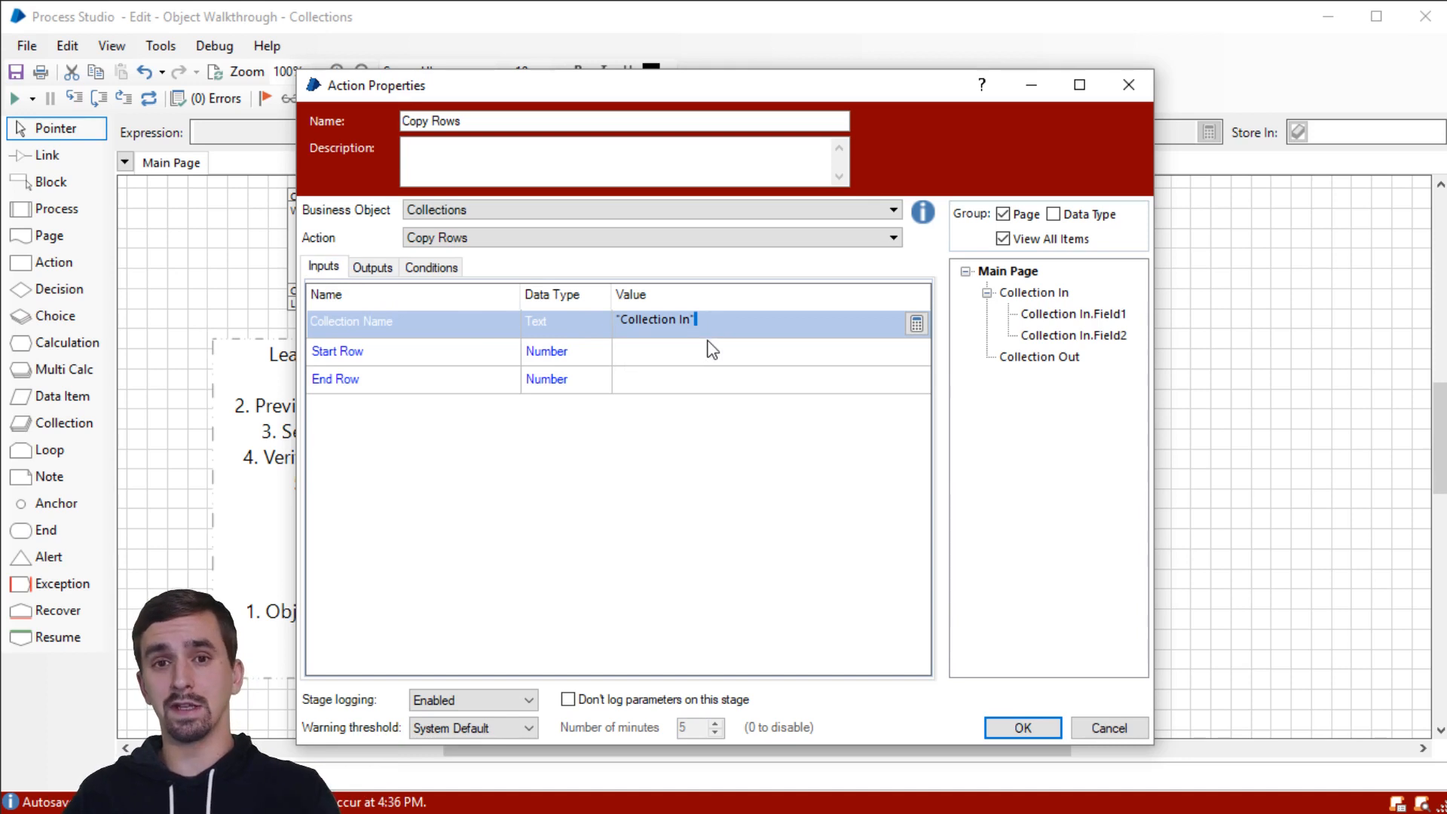
mouse_move(746, 327)
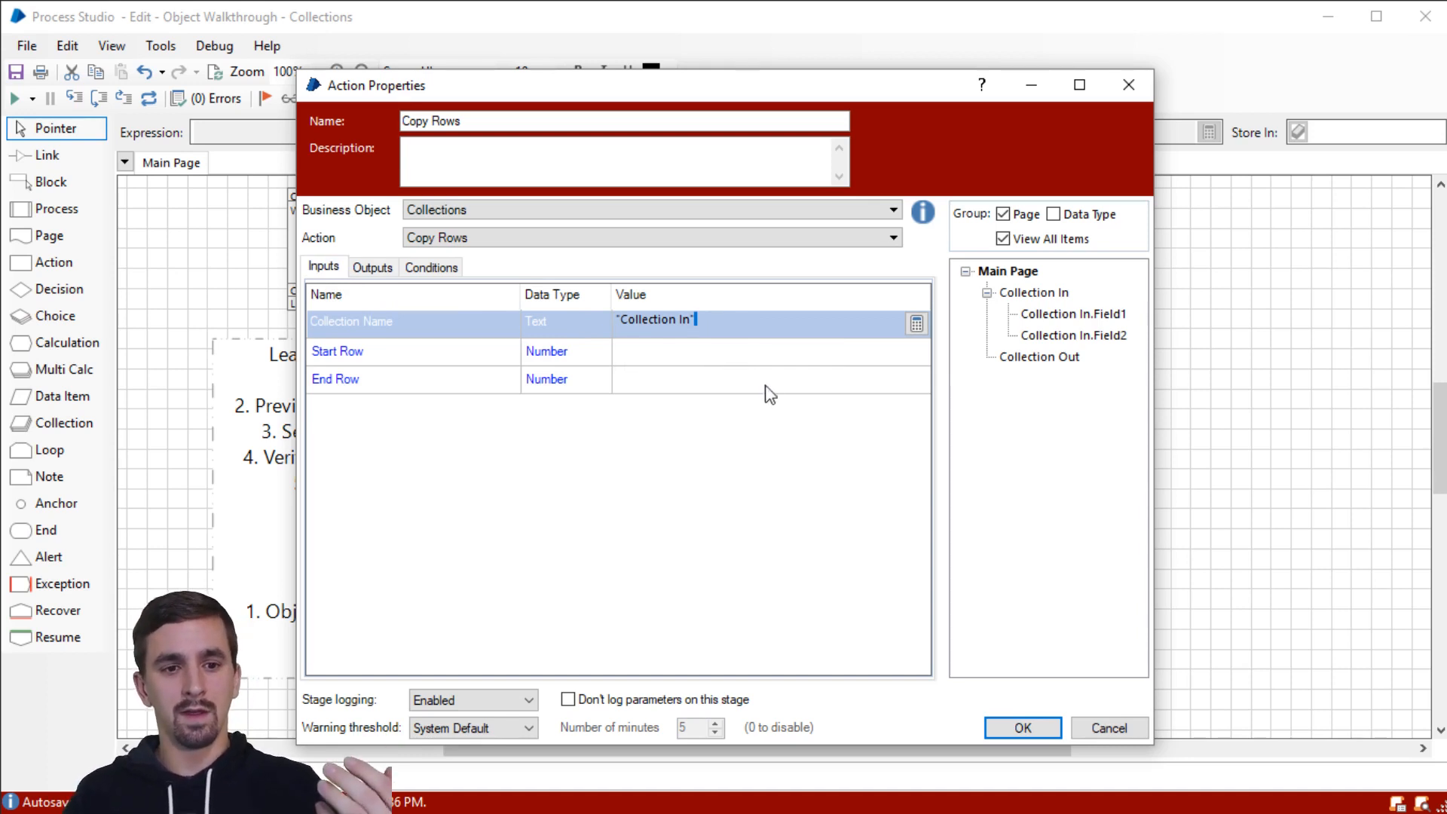
mouse_move(739, 375)
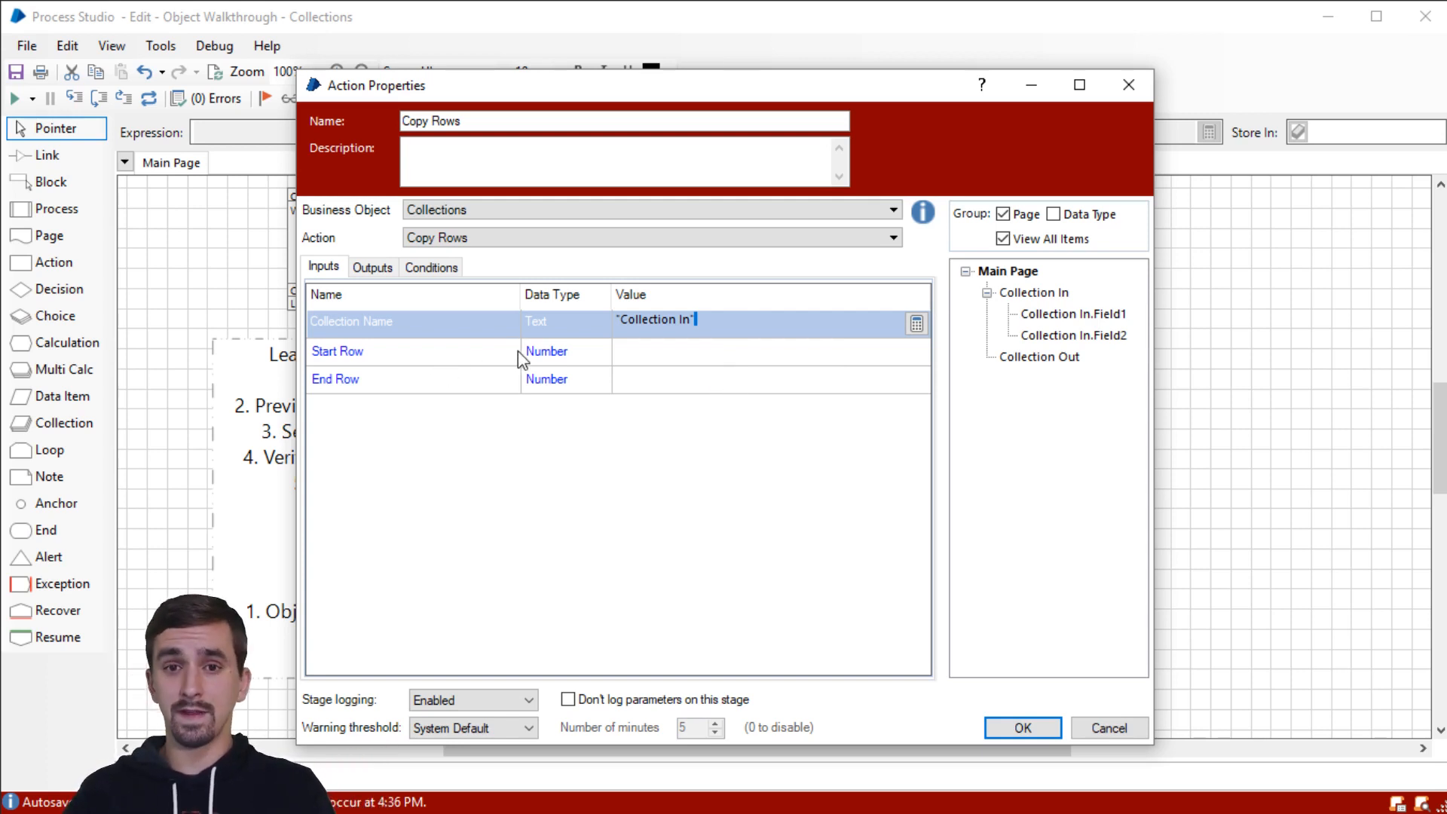
Step: Read the Start Row parameter's description and bring up the Collections documentation
left_click(336, 351)
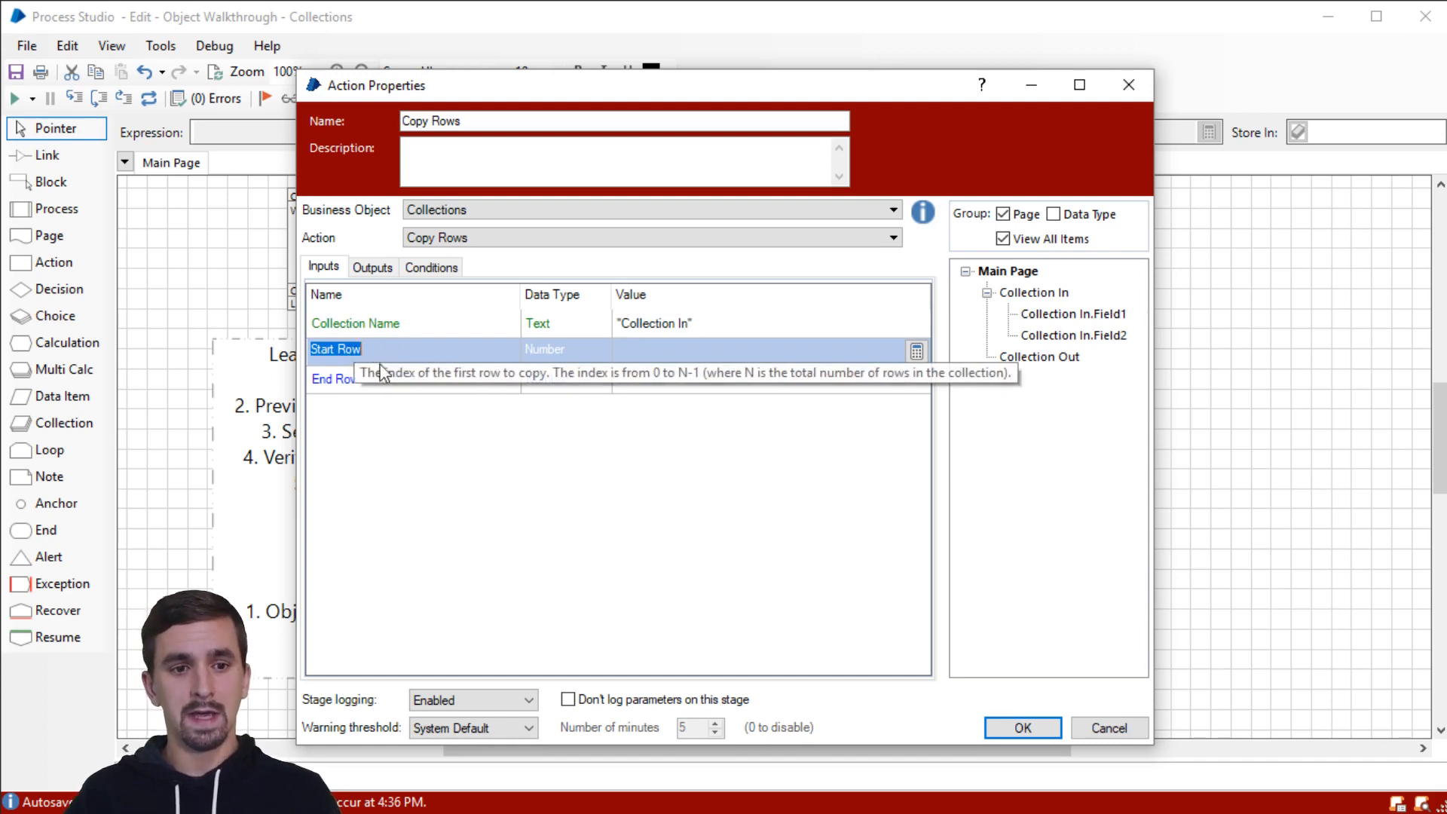
left_click(334, 376)
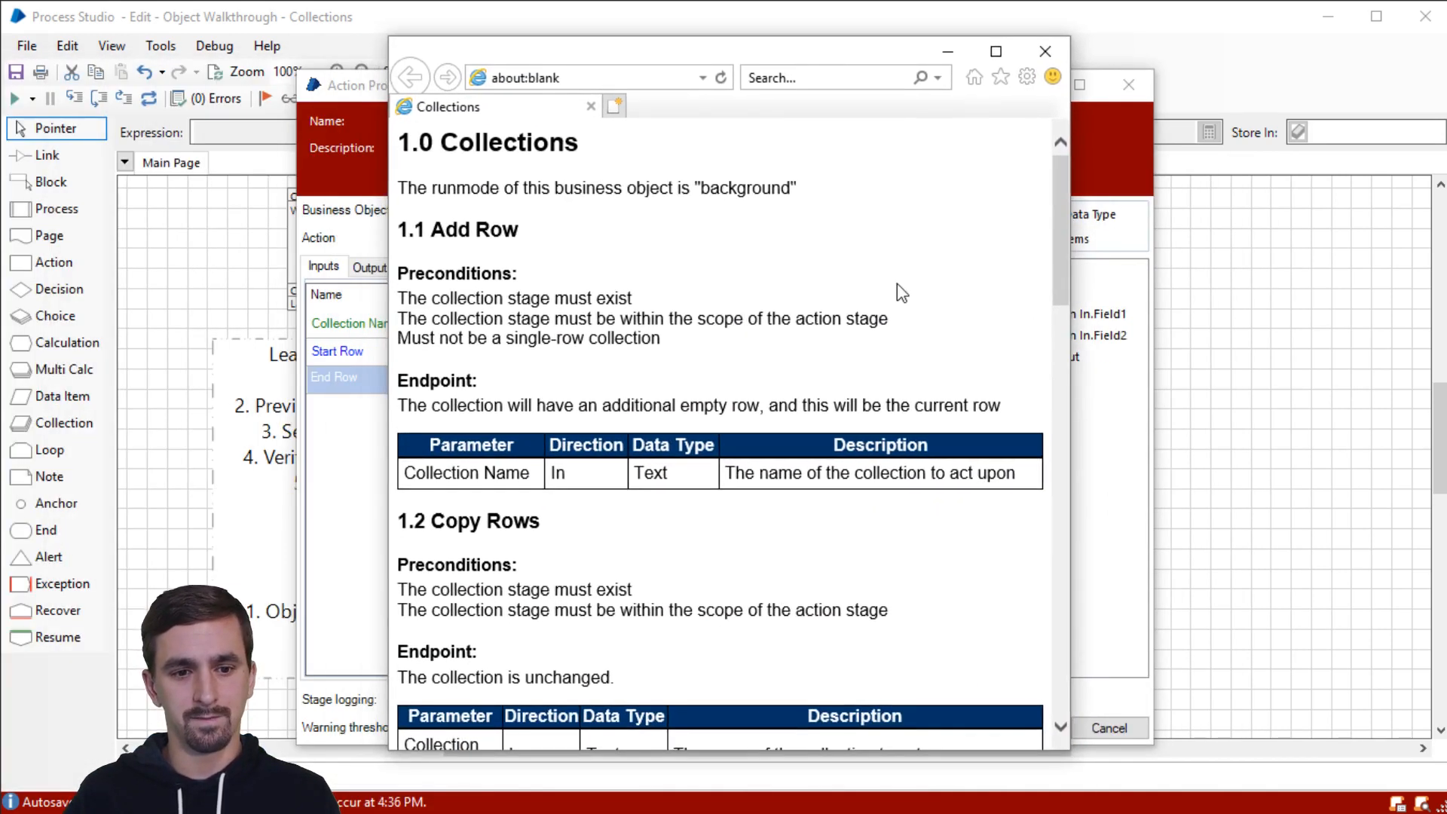
Step: Read the 1.2 Copy Rows documentation, highlighting the Start Row and End Row descriptions
scroll("down", 3)
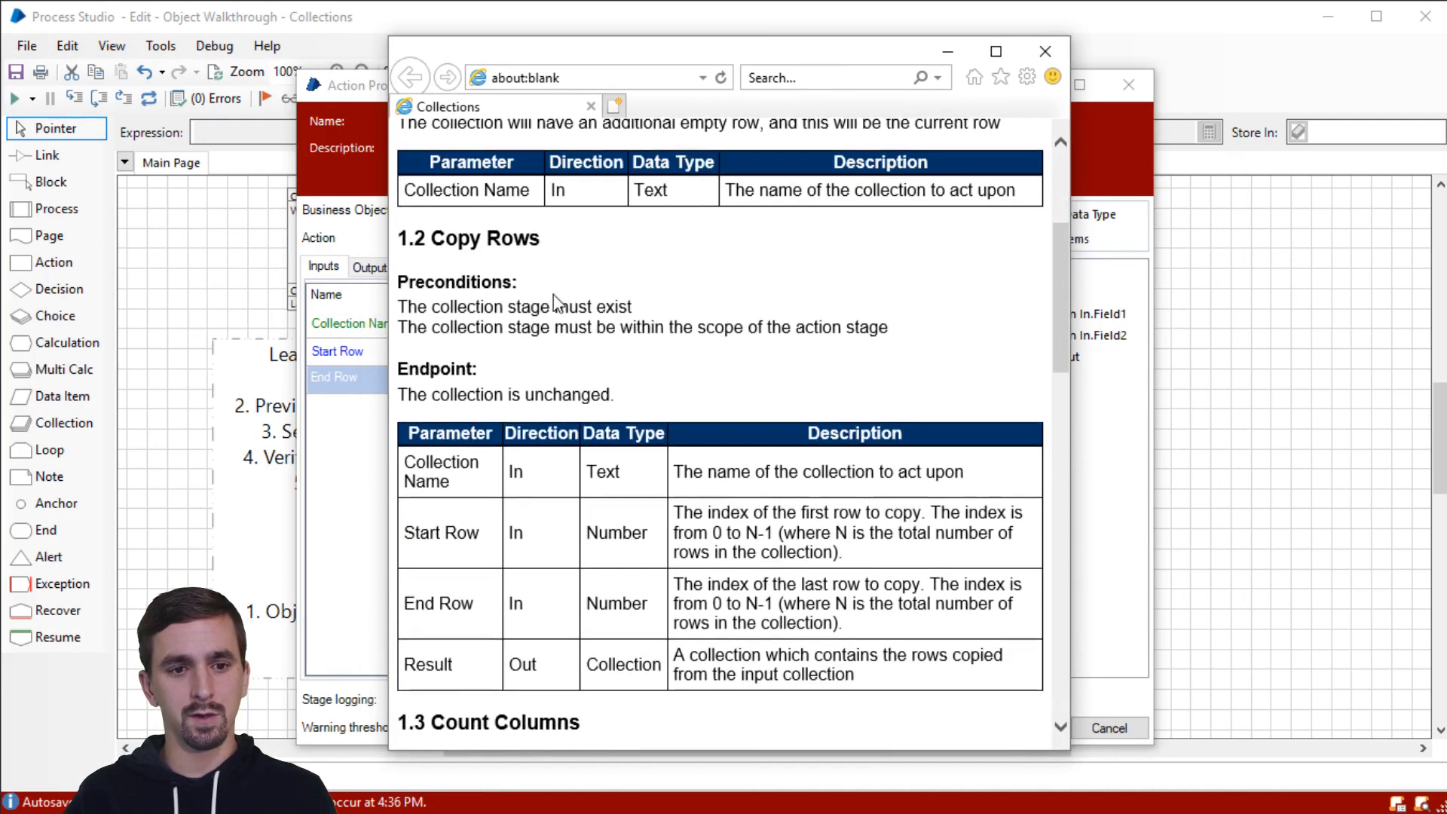
scroll("down", 3)
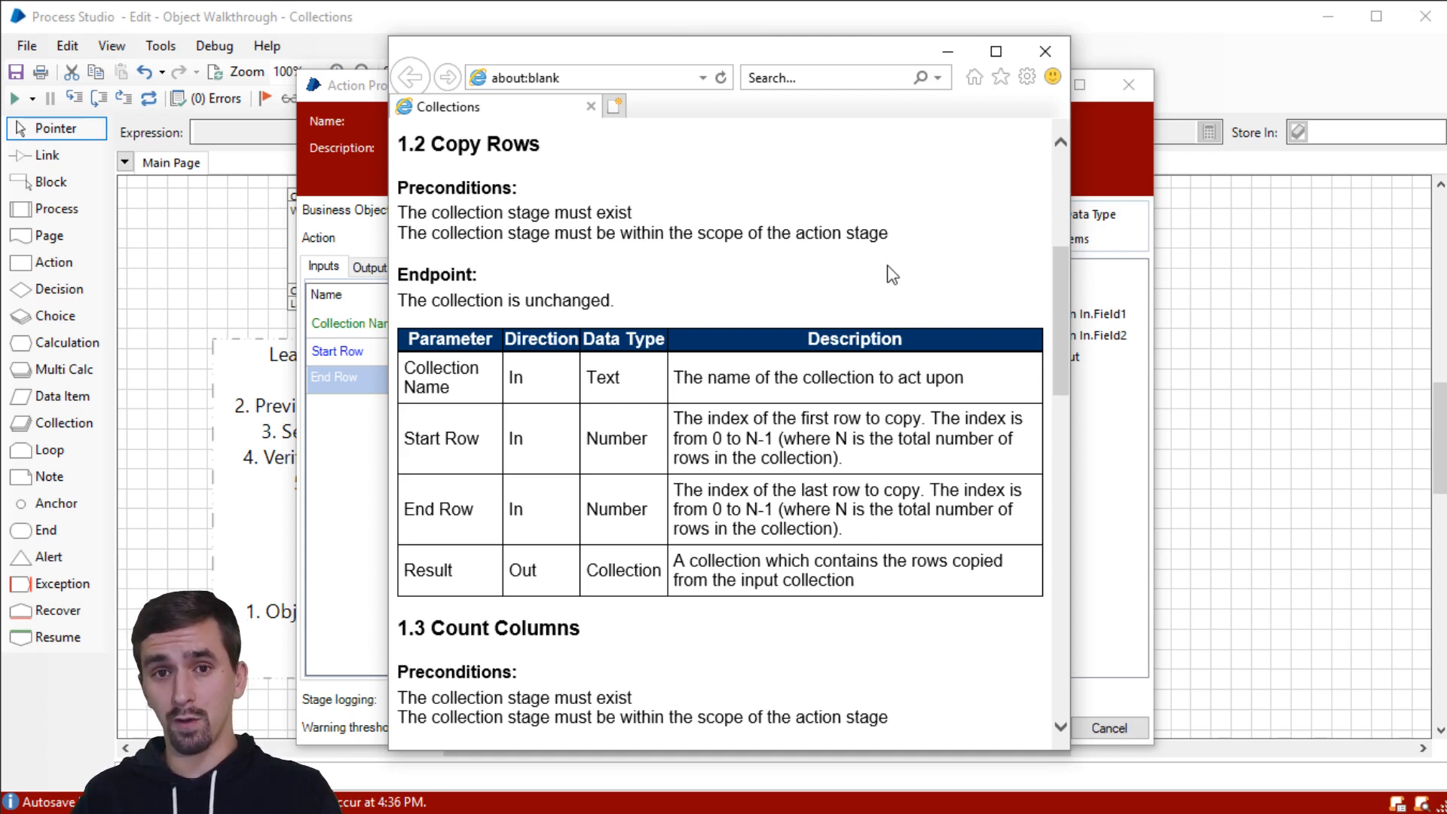
mouse_move(862, 270)
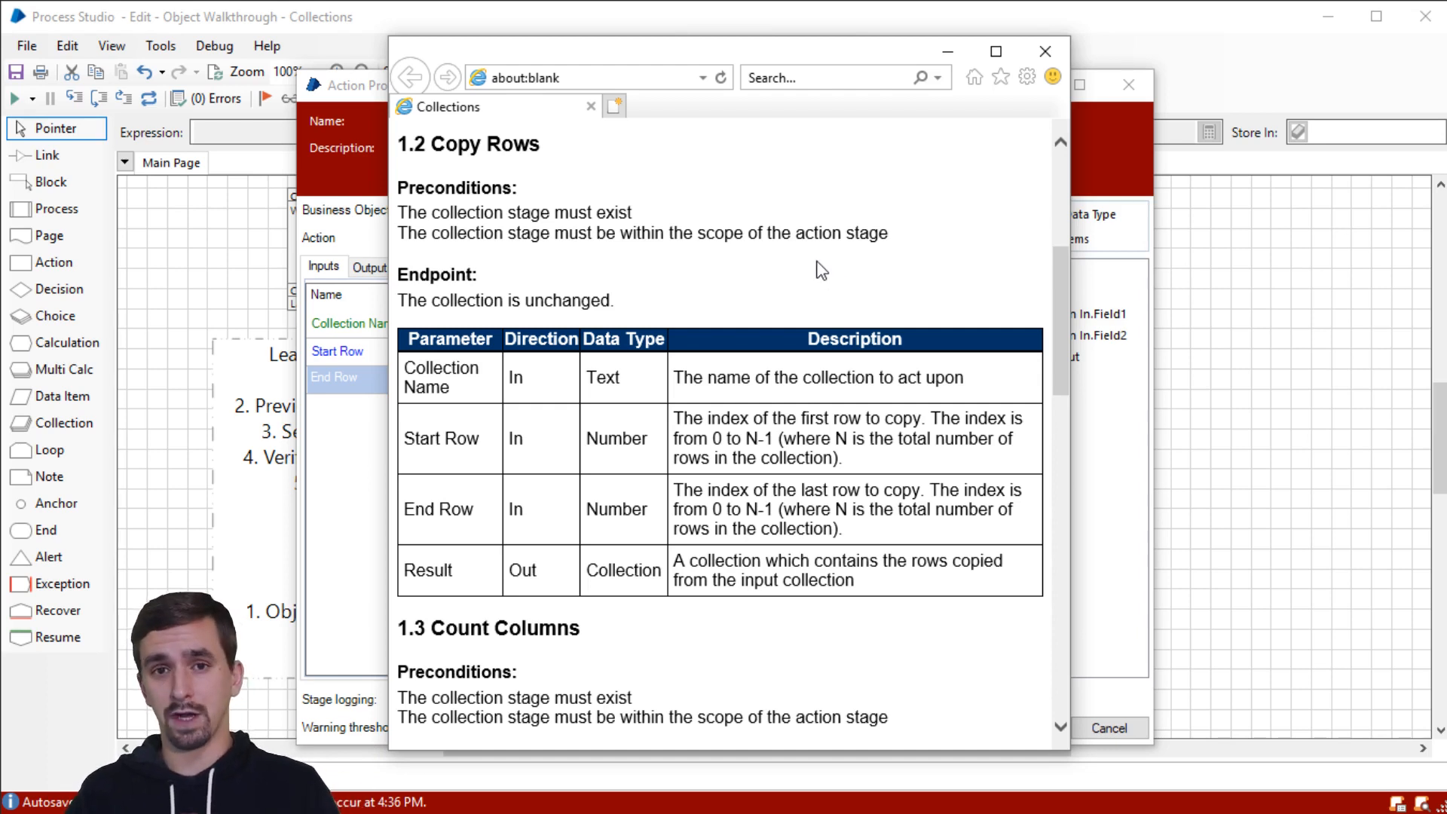
mouse_move(703, 303)
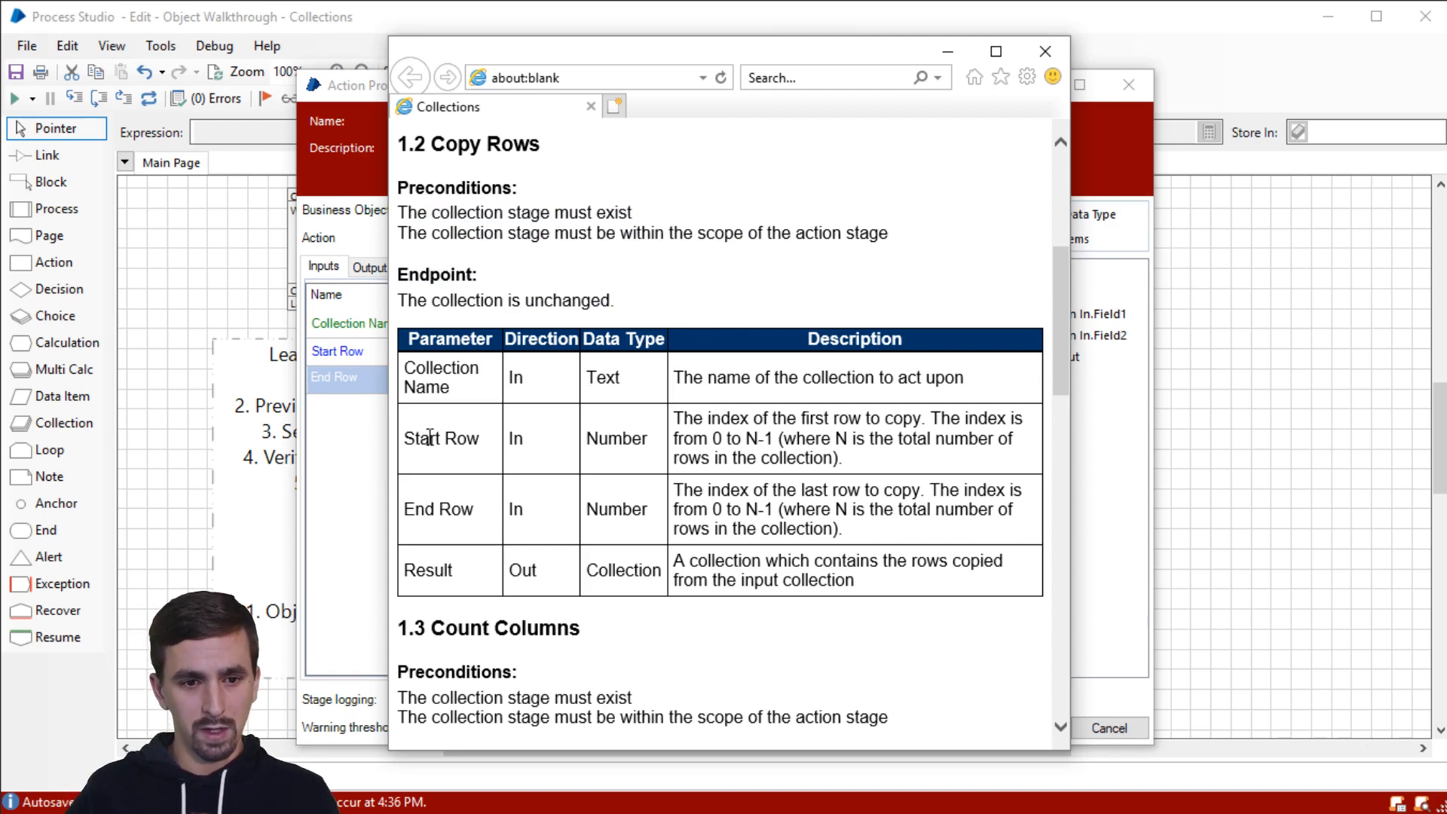
left_click_drag(434, 418, 882, 530)
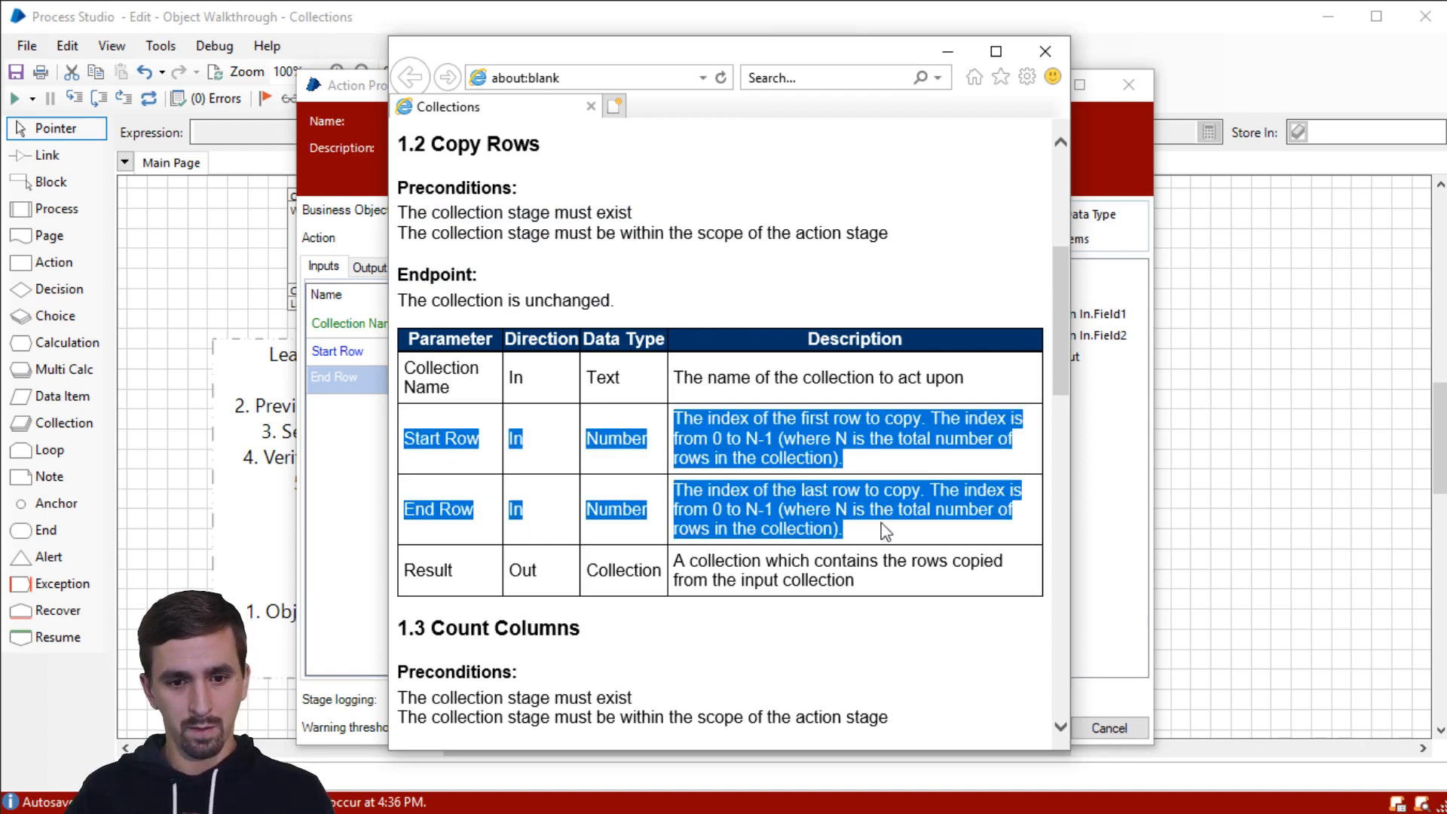
left_click(508, 426)
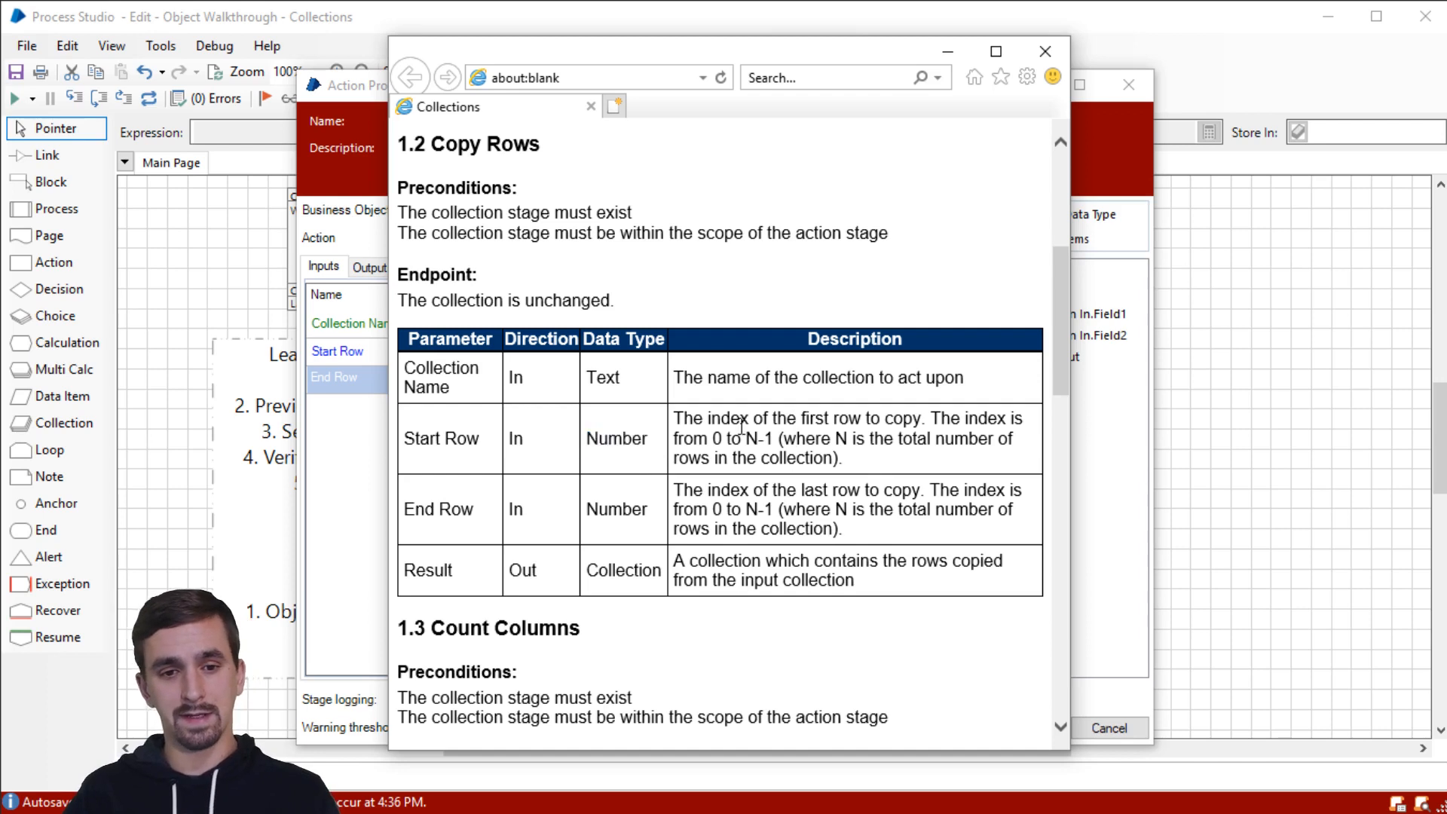
left_click_drag(673, 417, 920, 417)
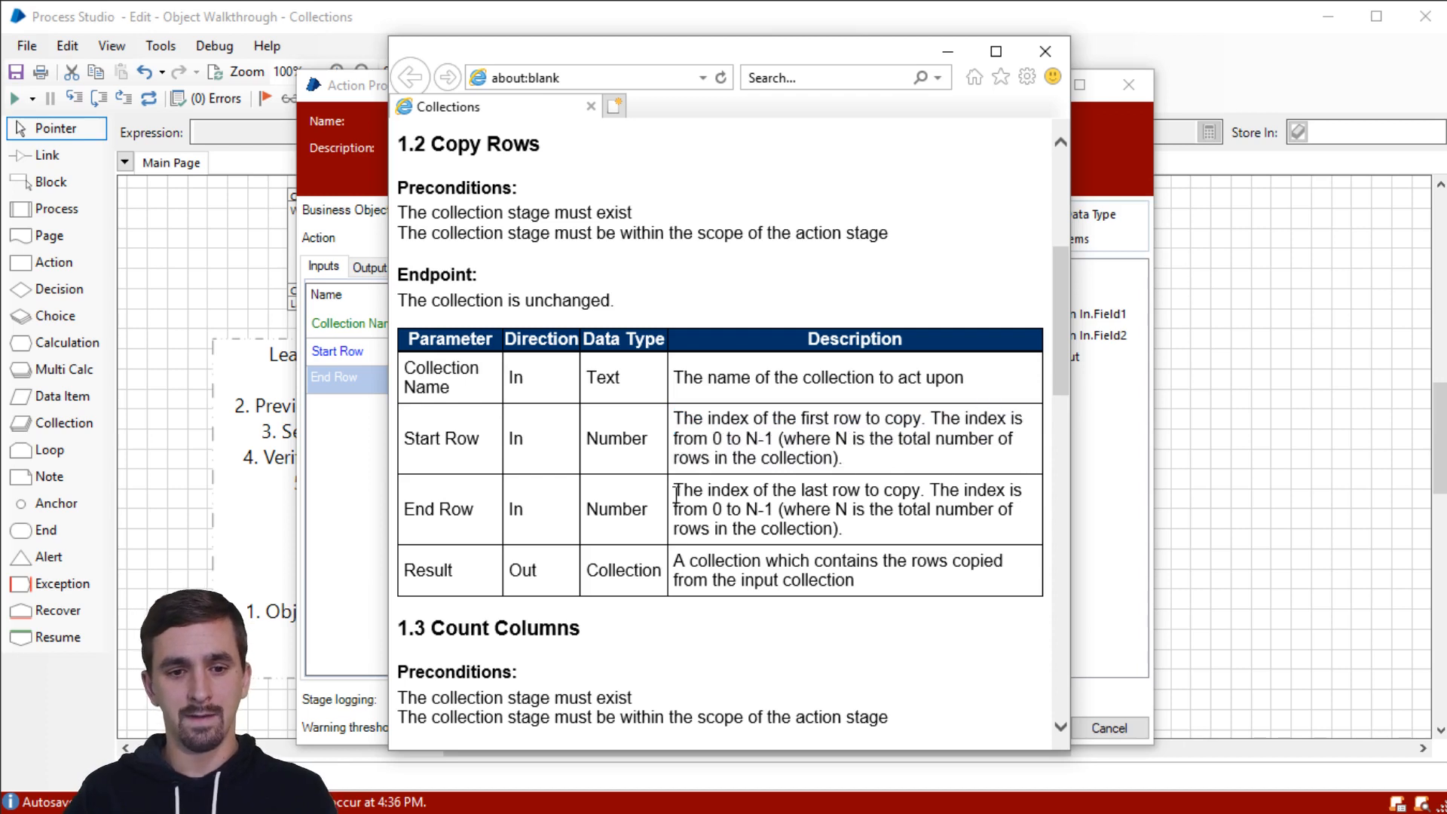
double_click(437, 508)
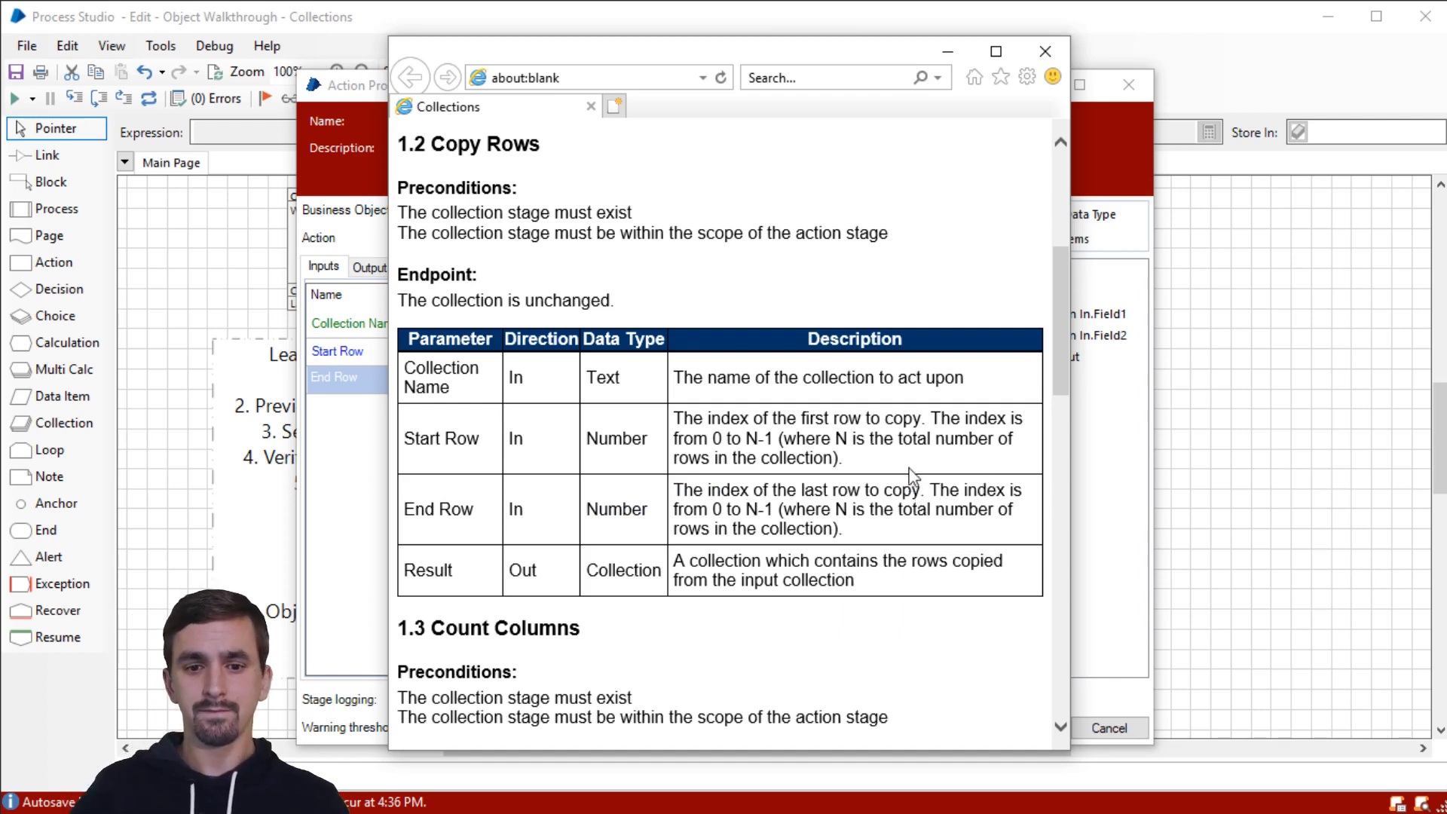
left_click_drag(932, 417, 842, 458)
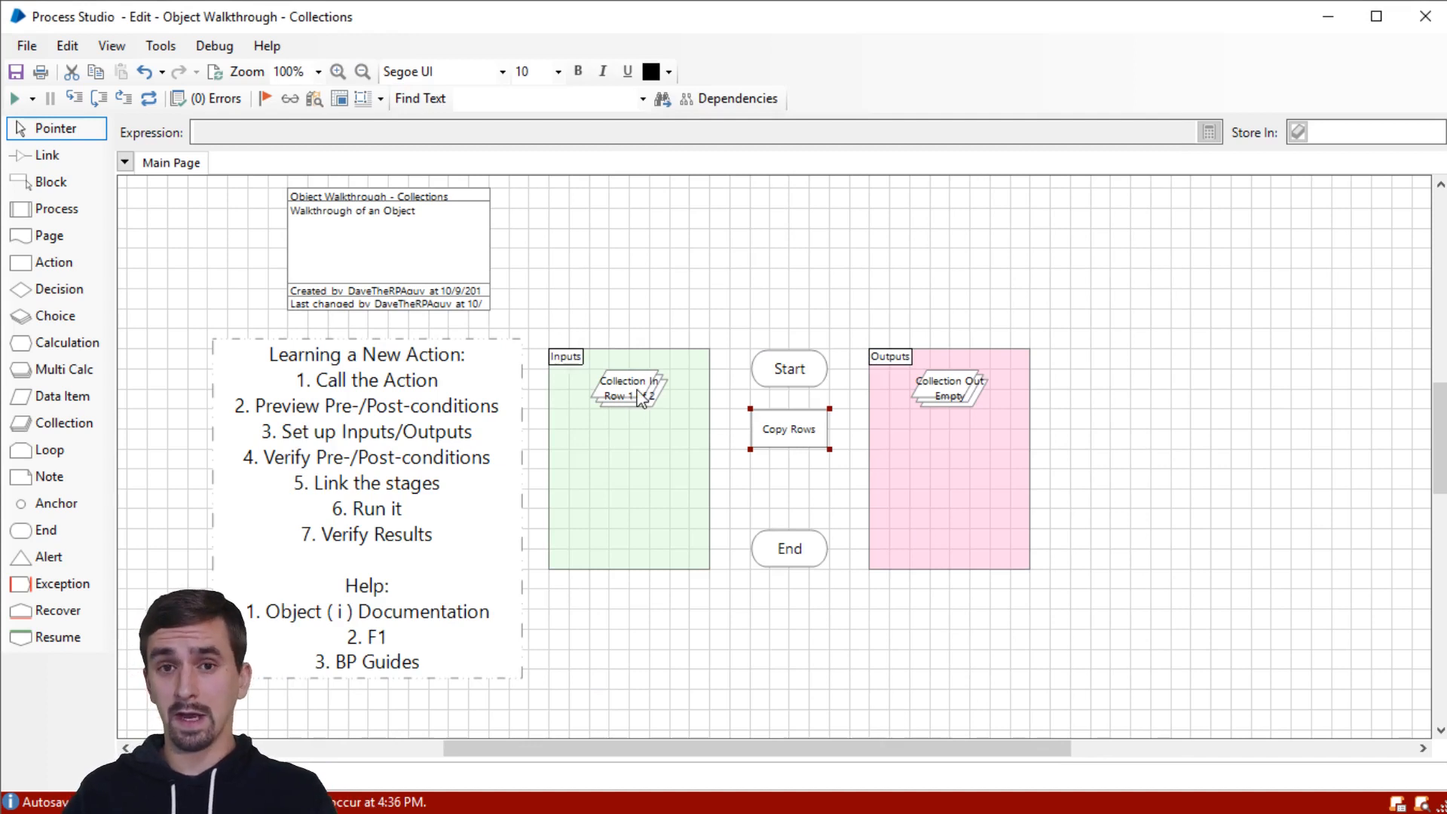
double_click(628, 387)
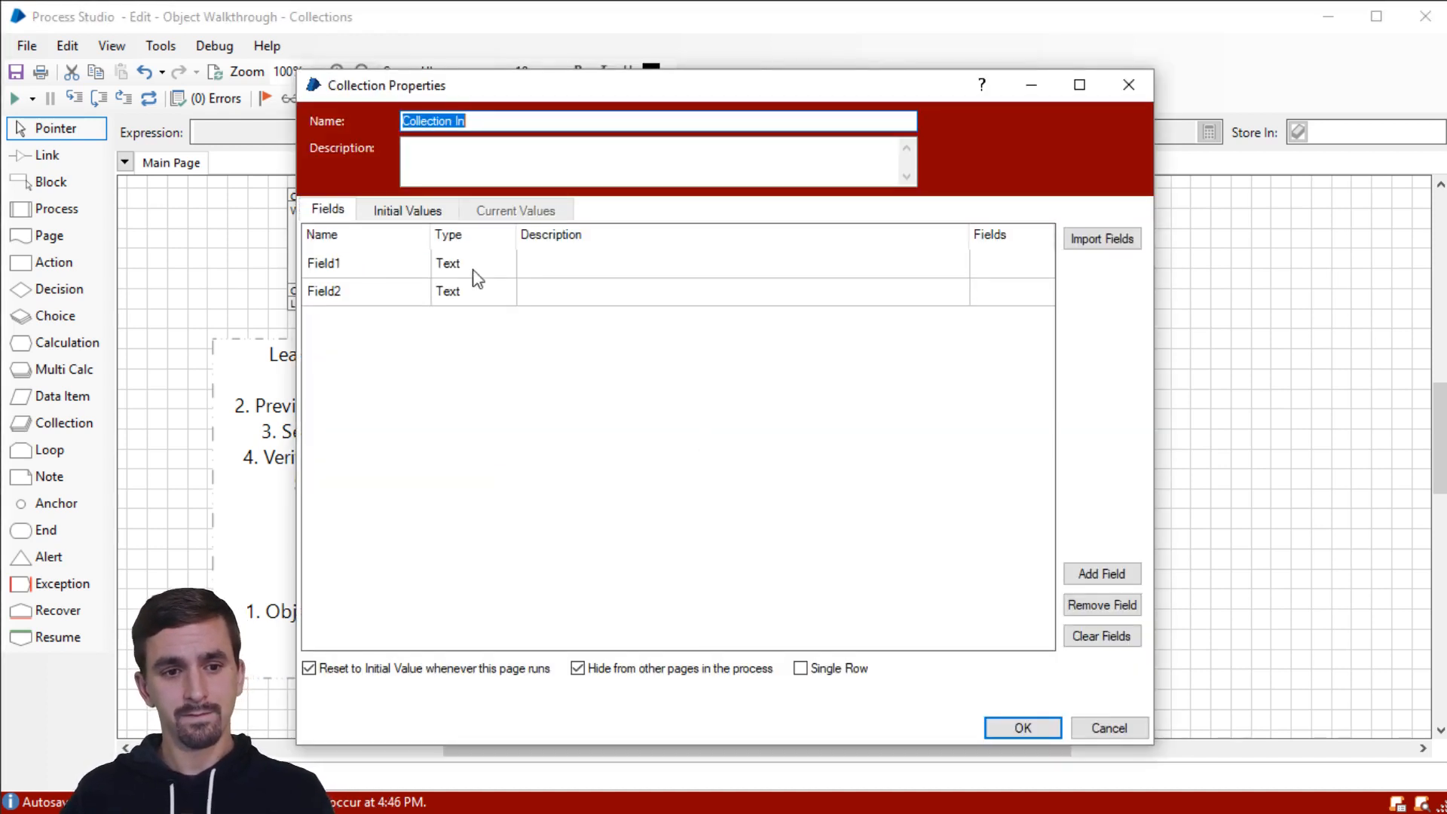
left_click(407, 209)
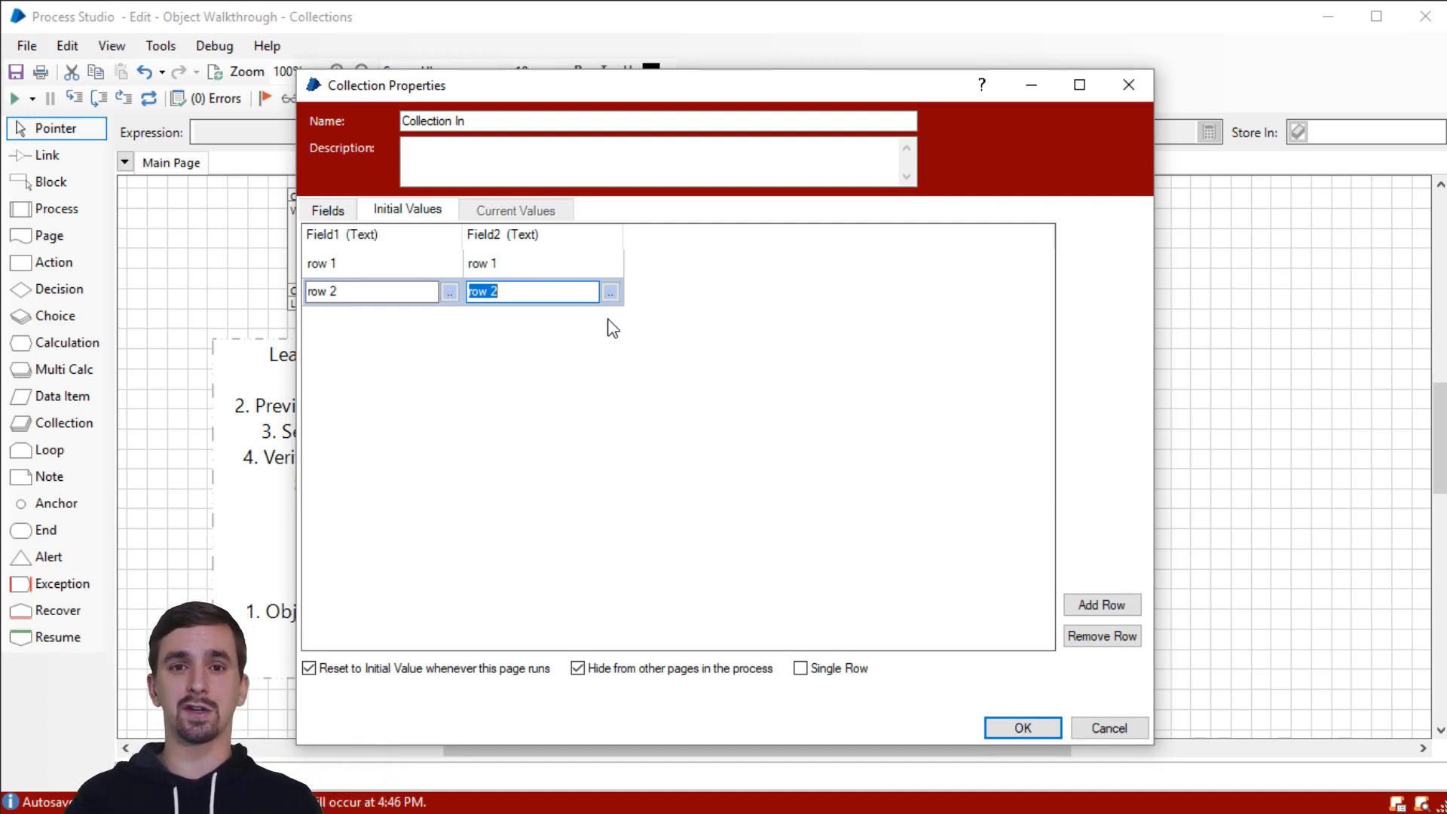
mouse_move(651, 304)
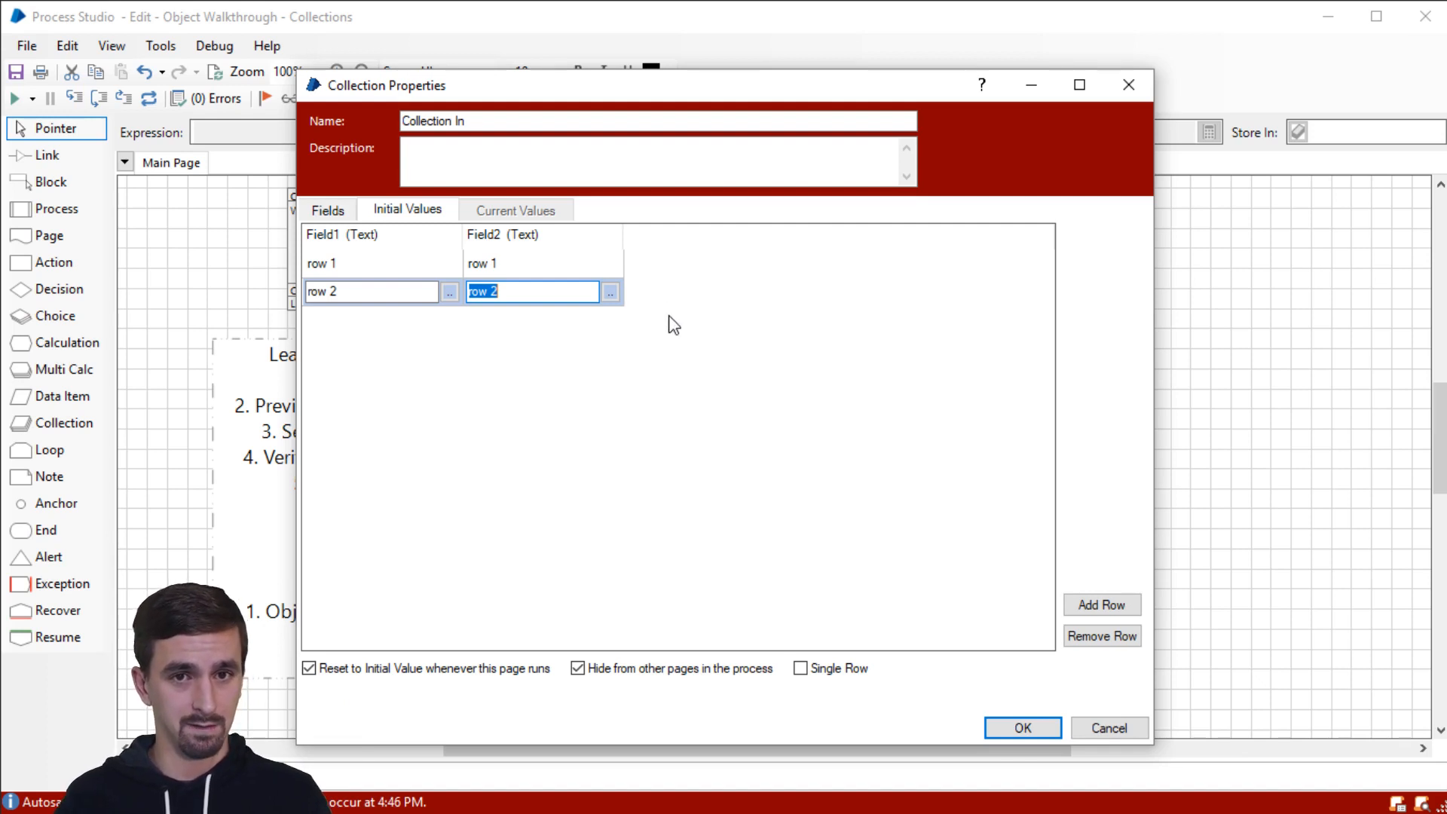
mouse_move(678, 327)
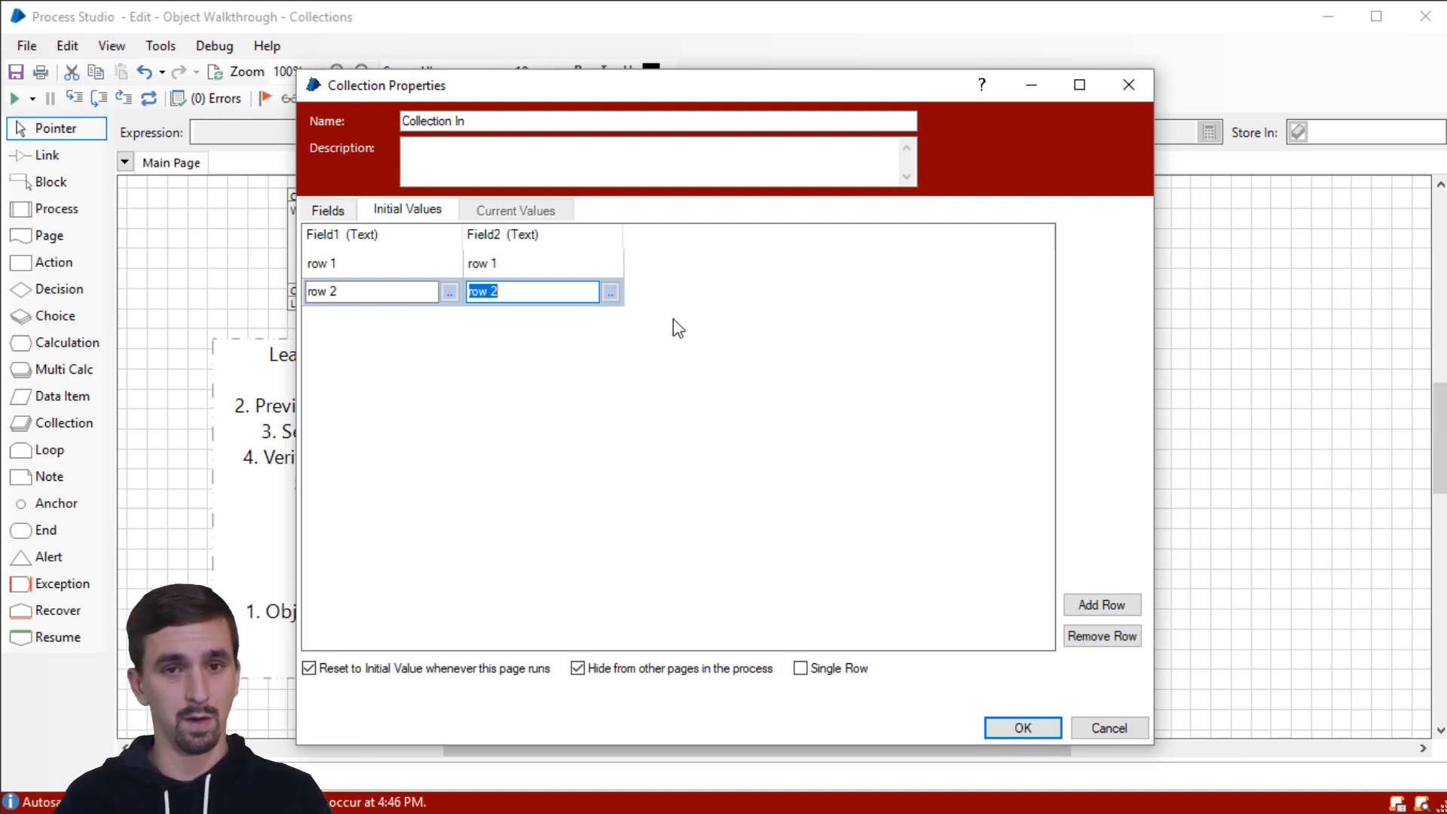
mouse_move(748, 348)
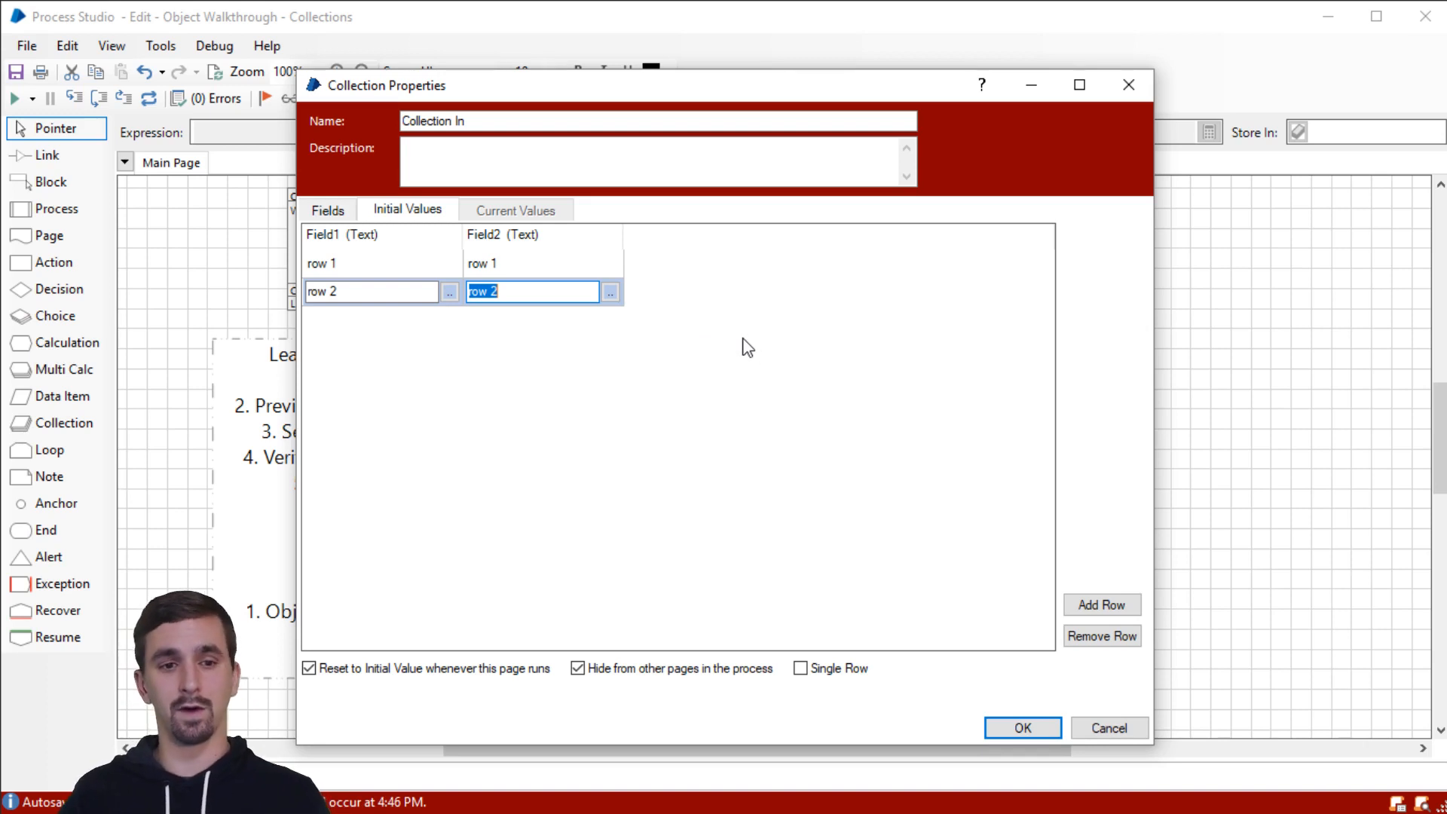
mouse_move(757, 342)
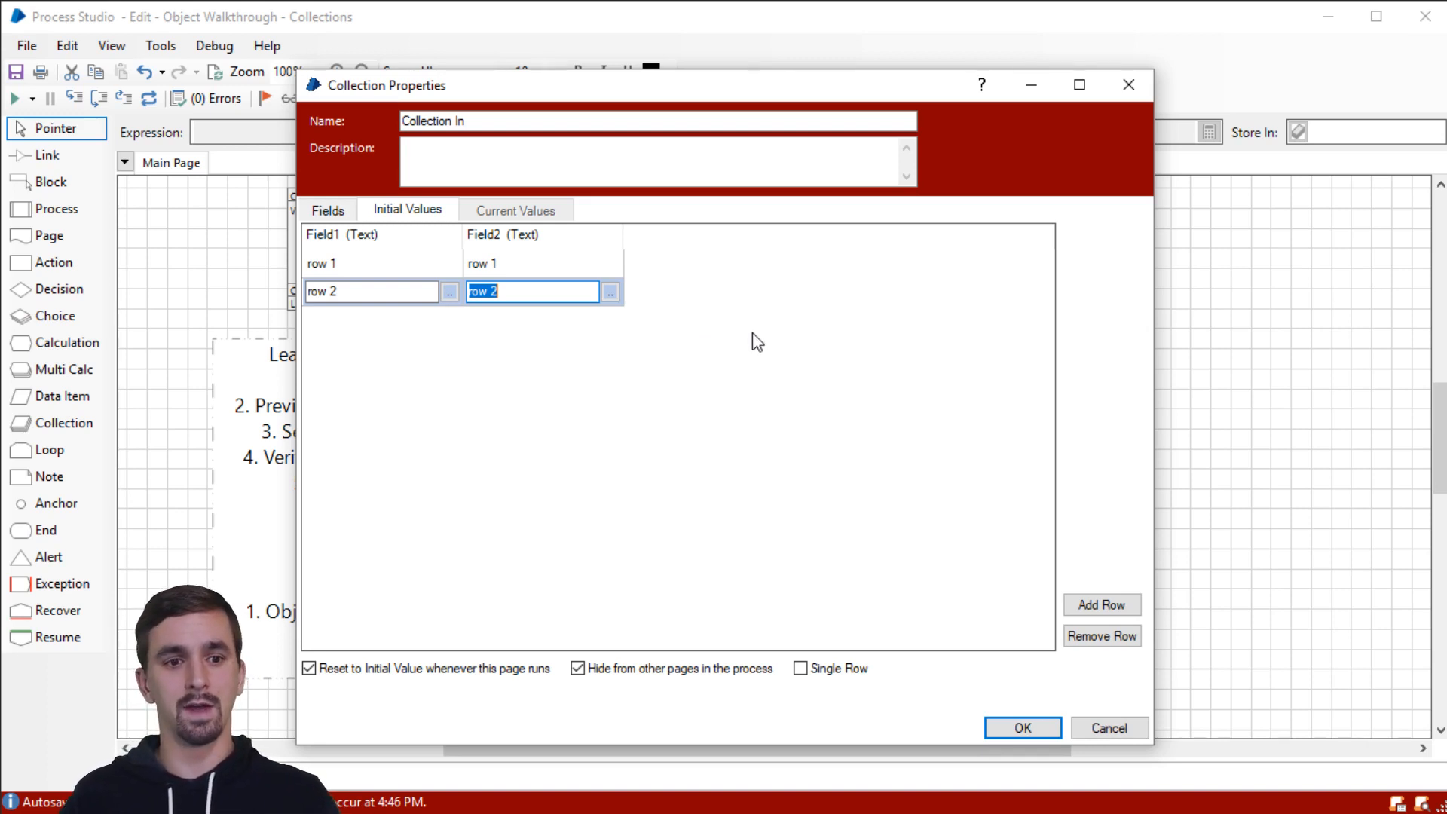
mouse_move(804, 322)
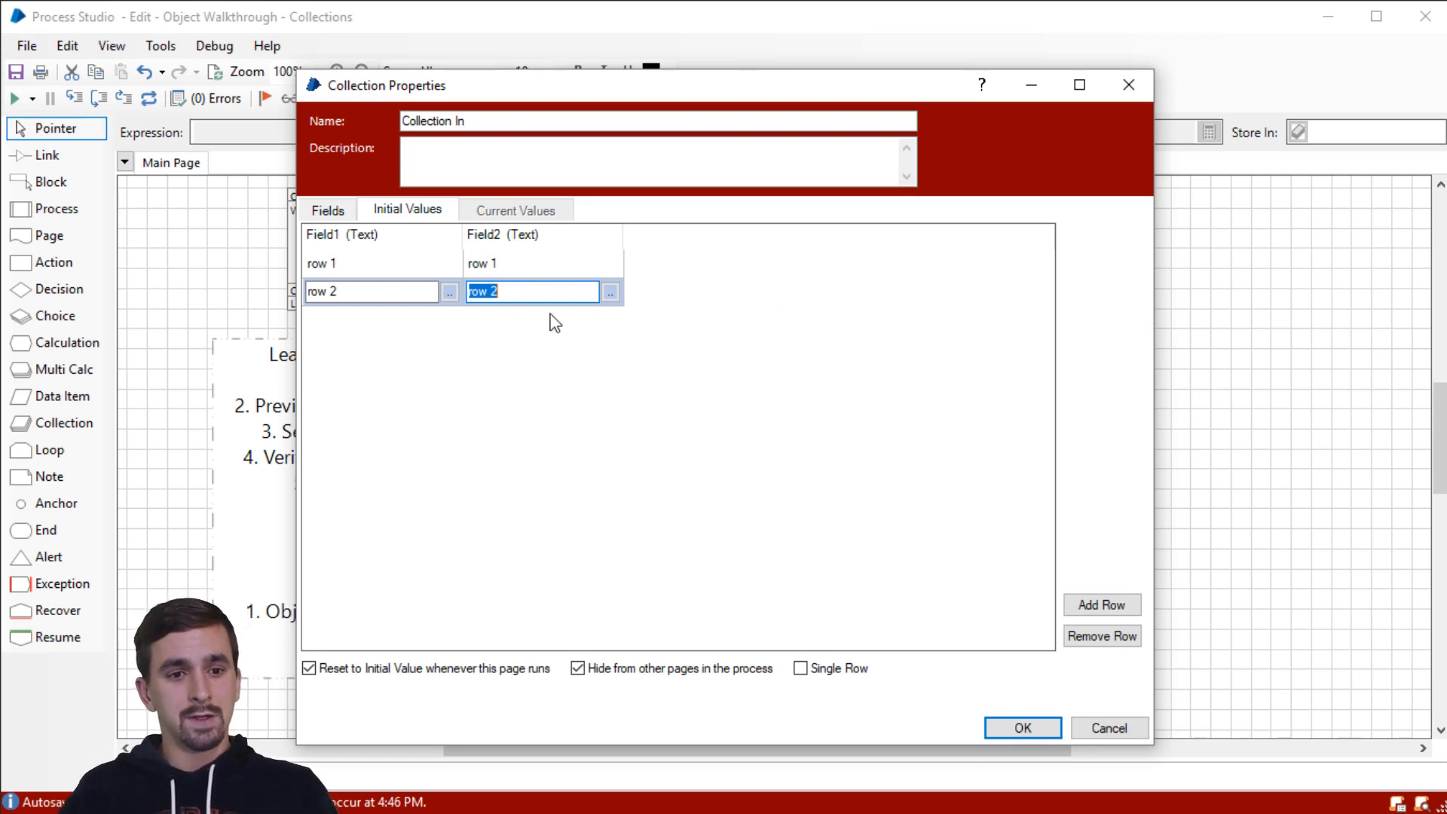
left_click(327, 209)
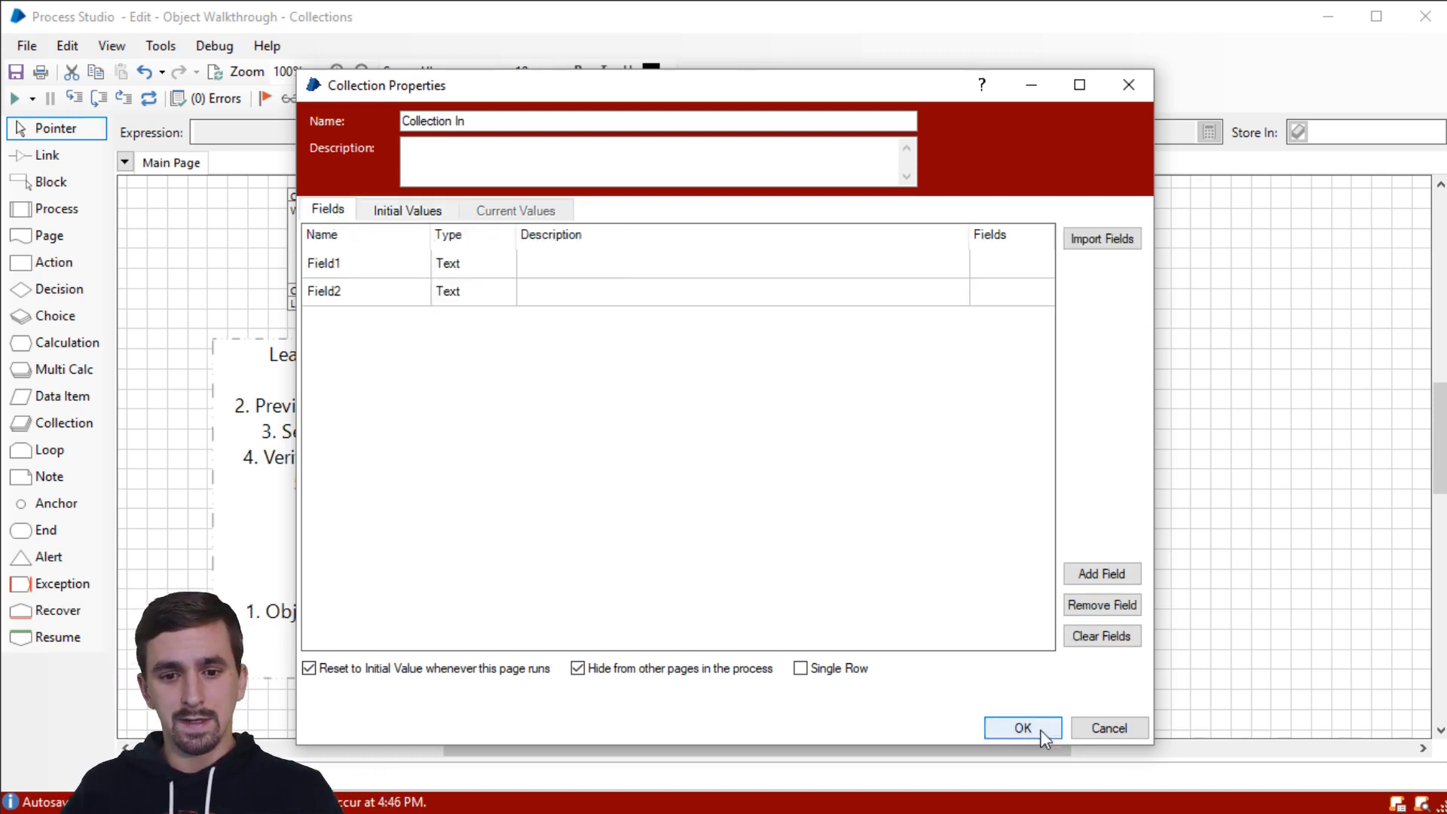
left_click(1022, 728)
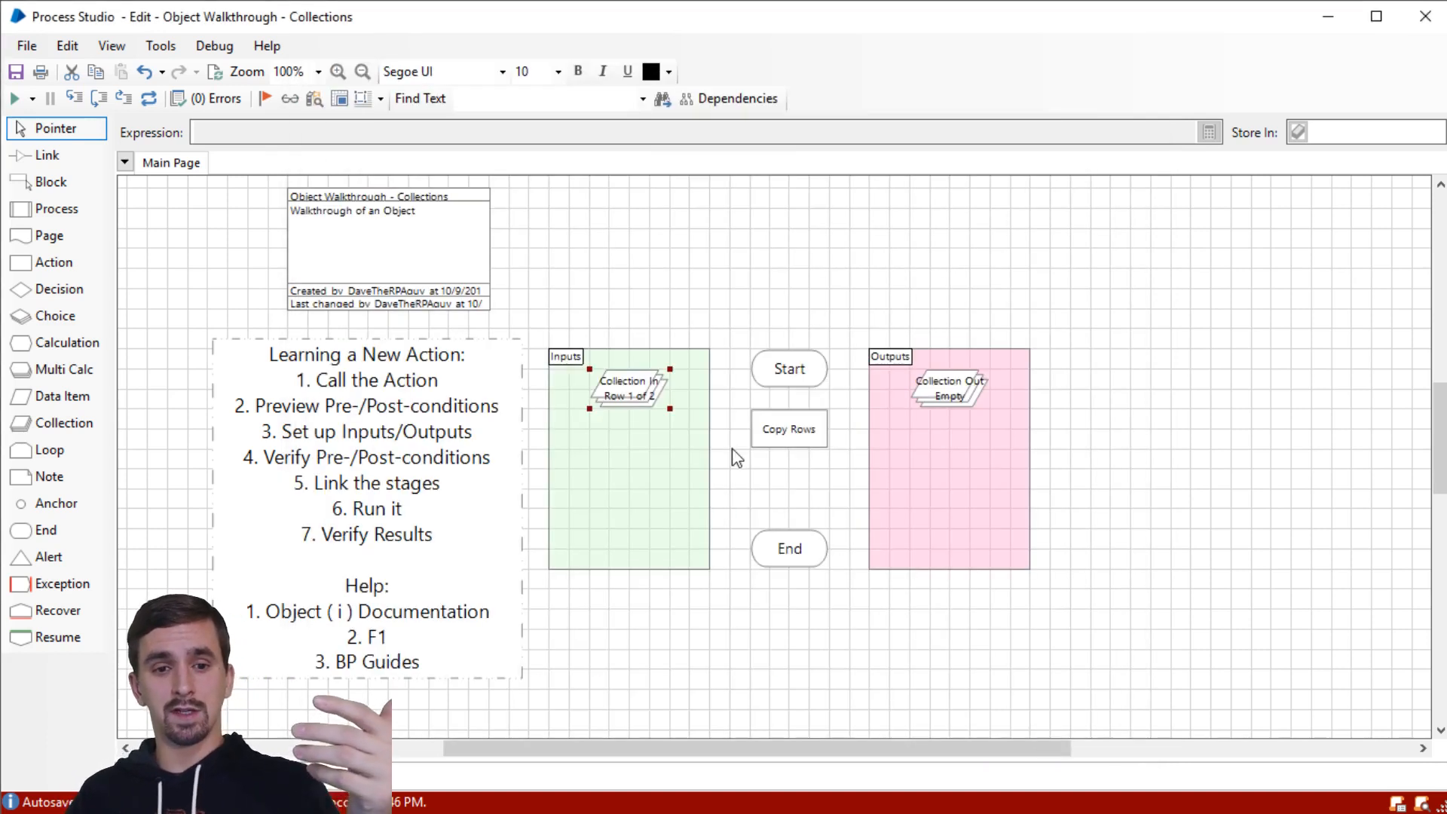
left_click(789, 428)
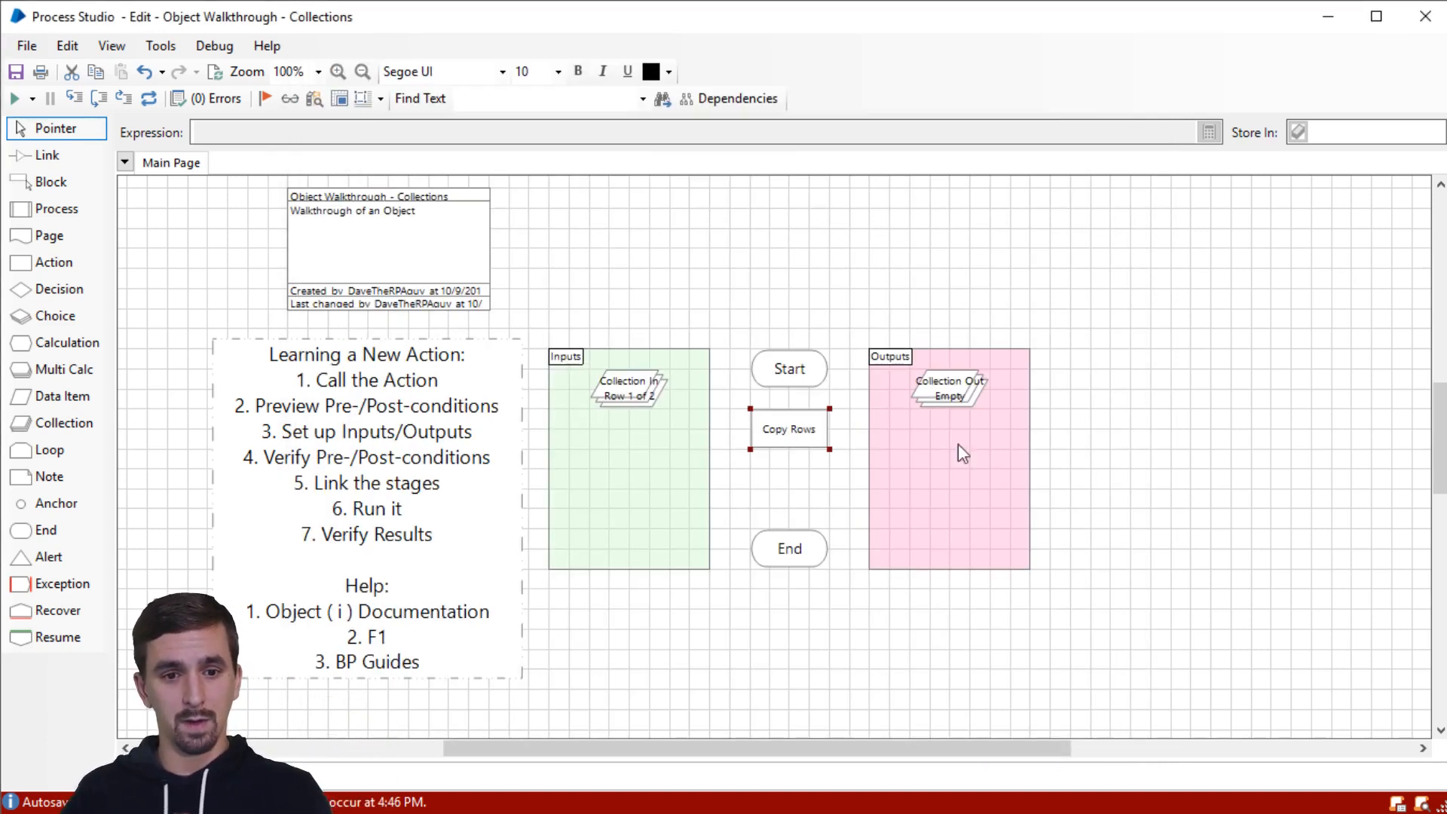
Step: Give the Copy Rows action a Start Row of 0 and an End Row of 0
double_click(788, 428)
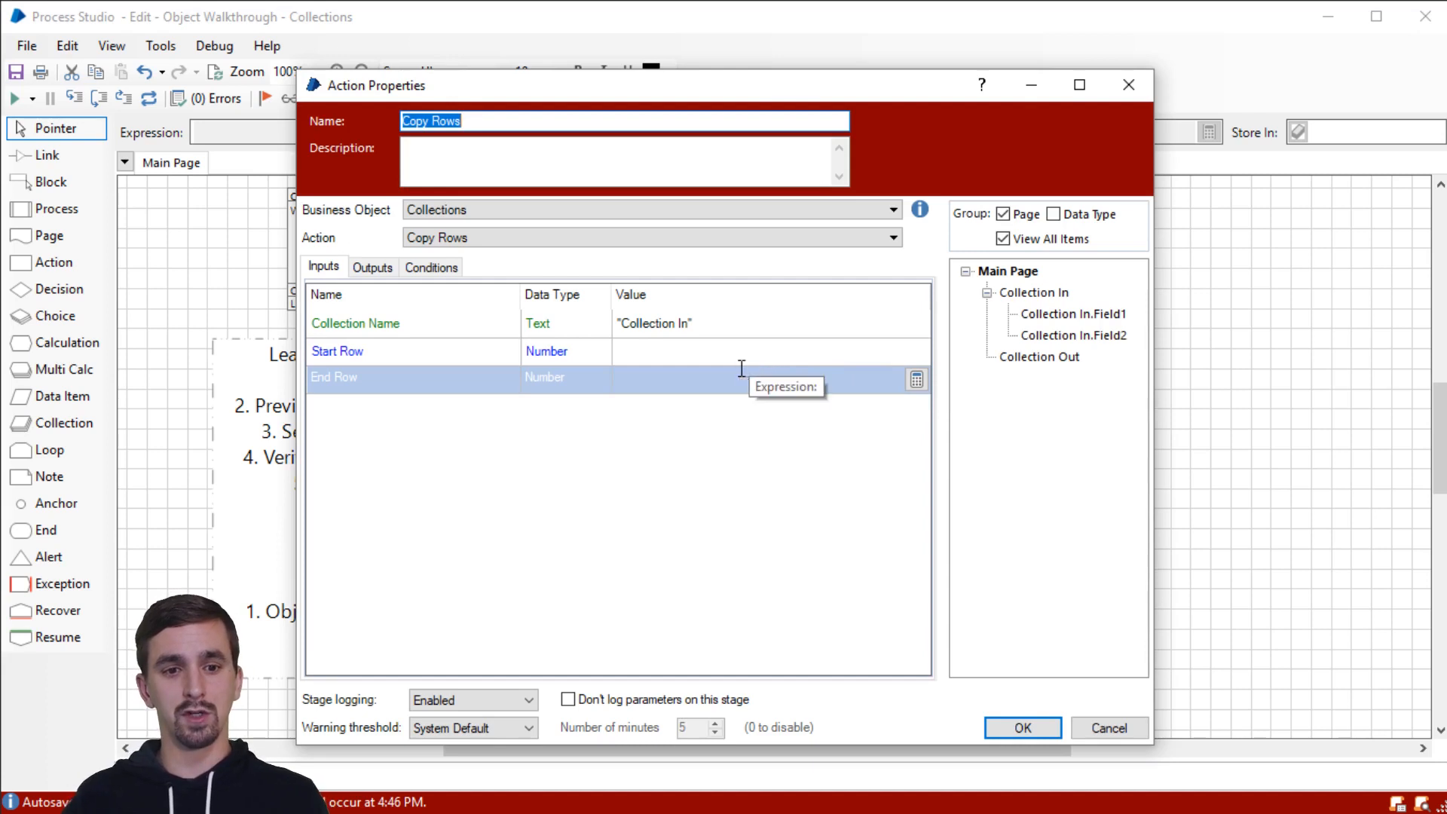
left_click(738, 349)
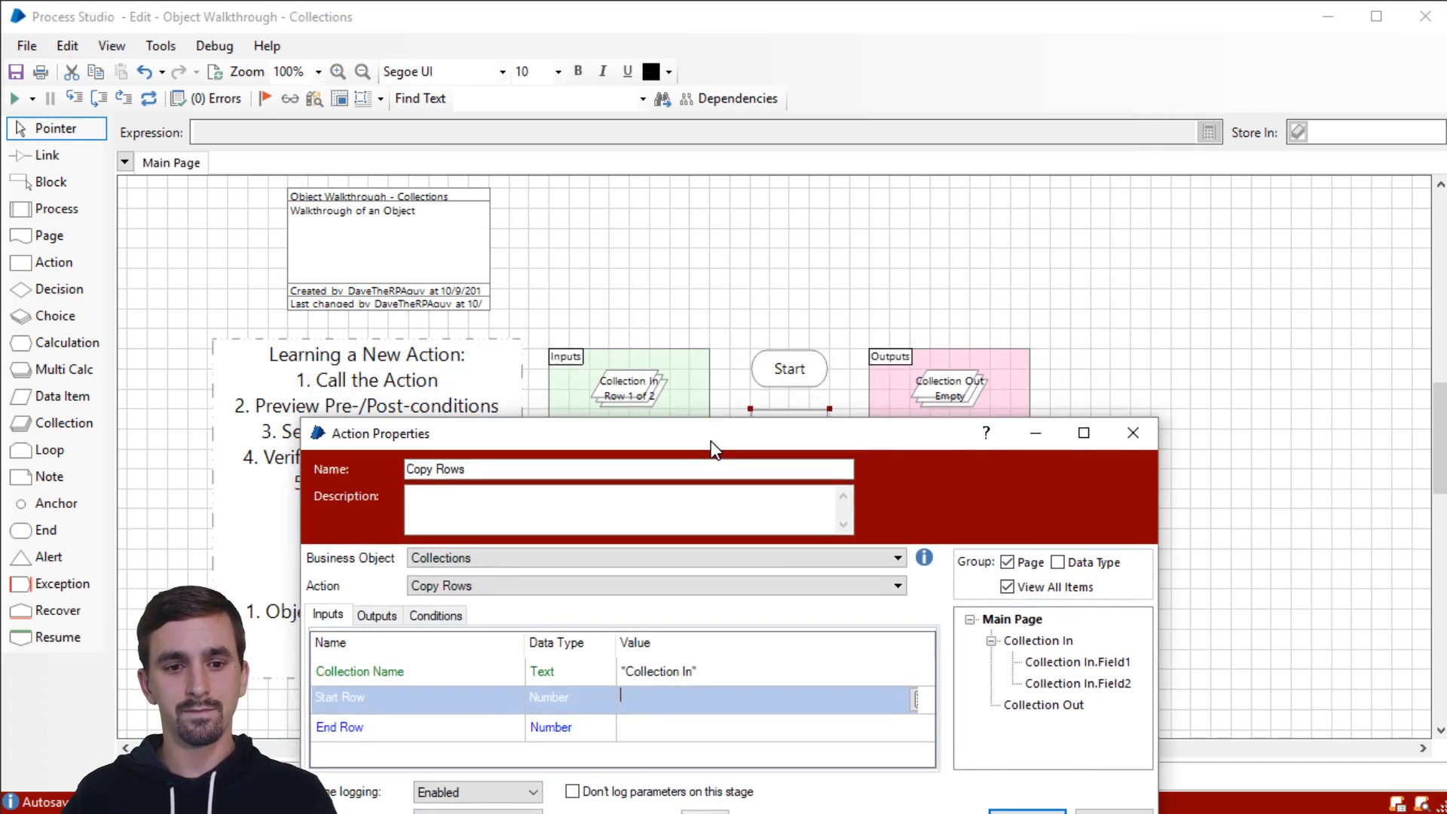
mouse_move(726, 572)
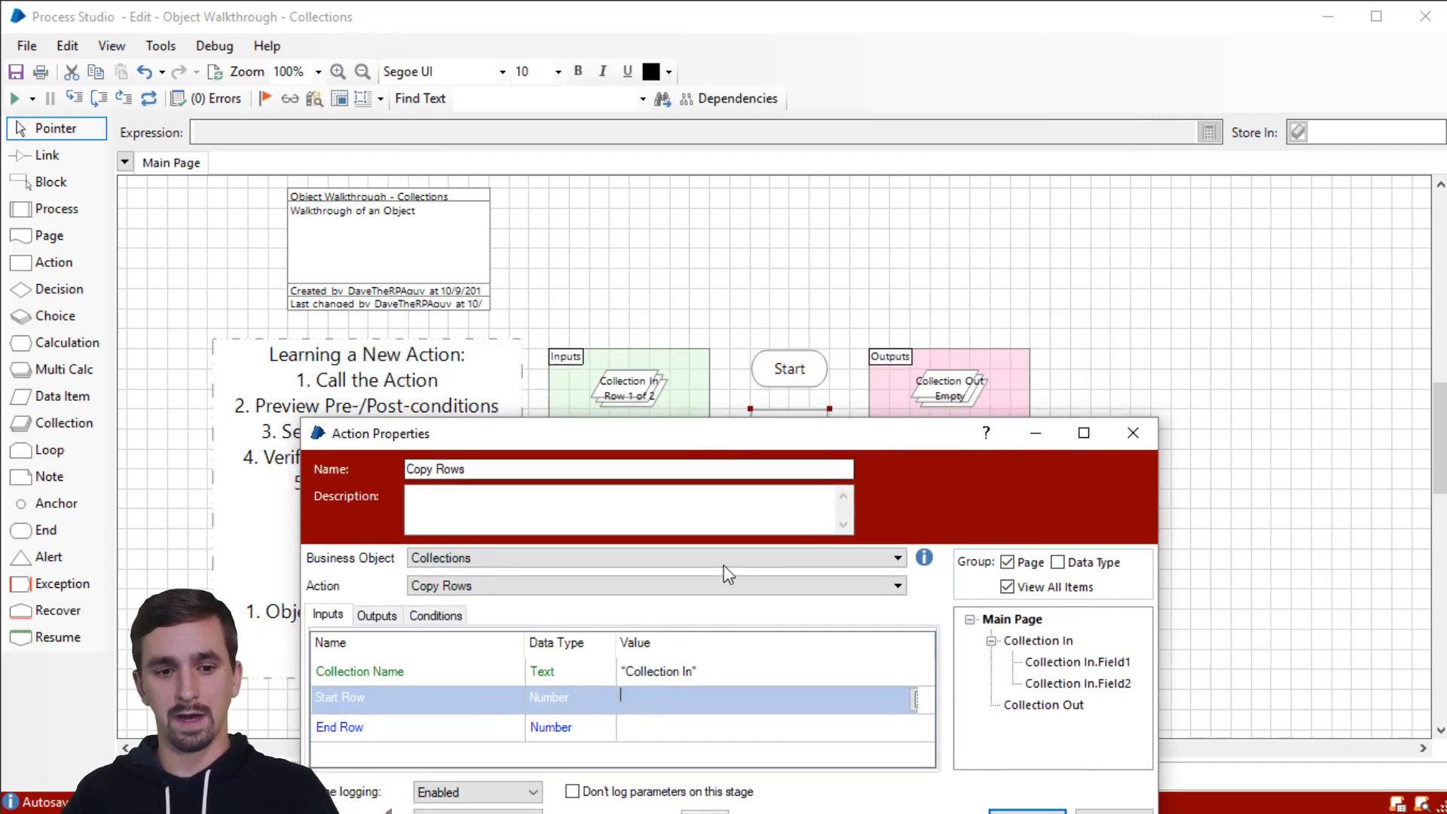
type("0")
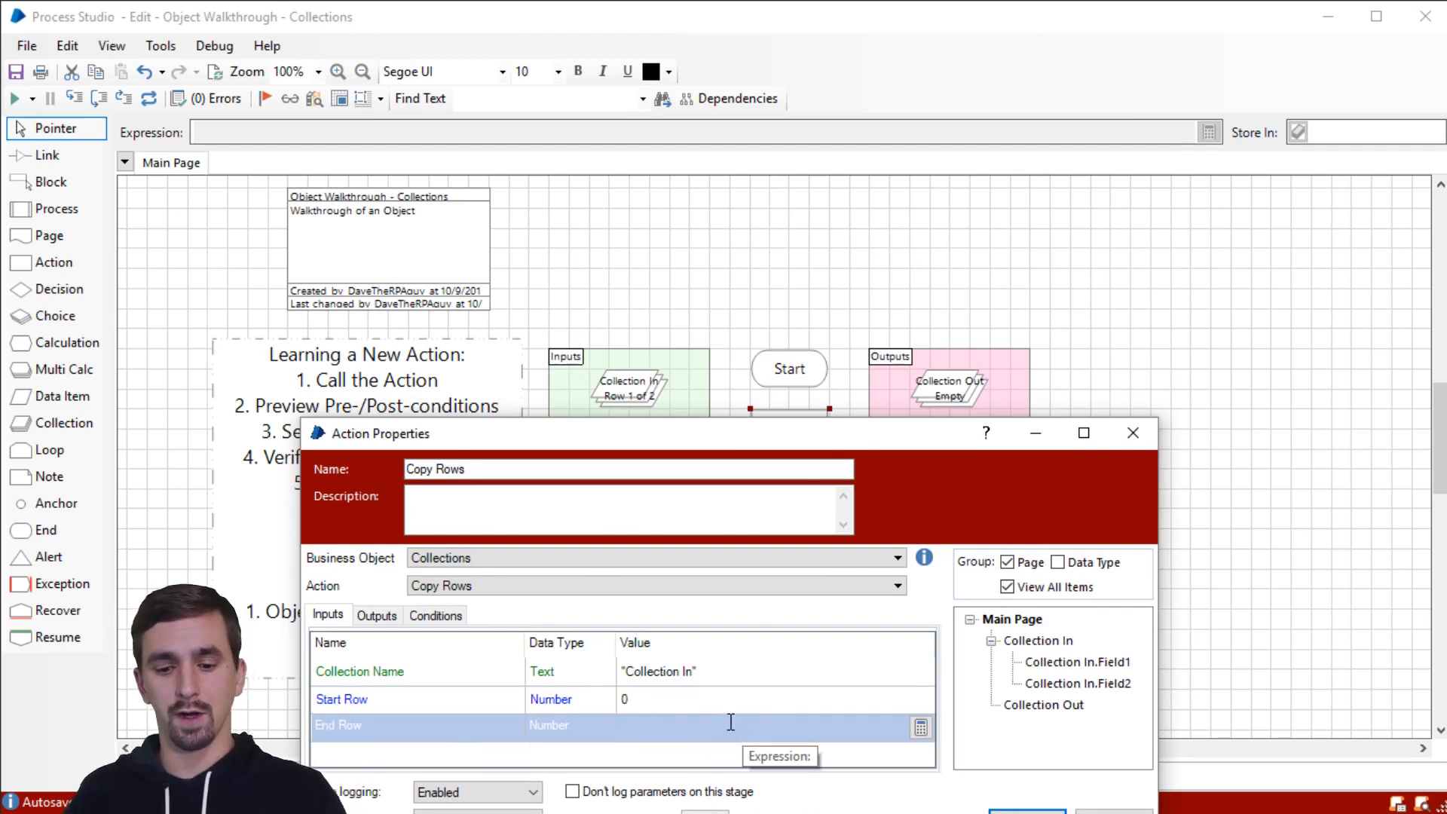
type("0")
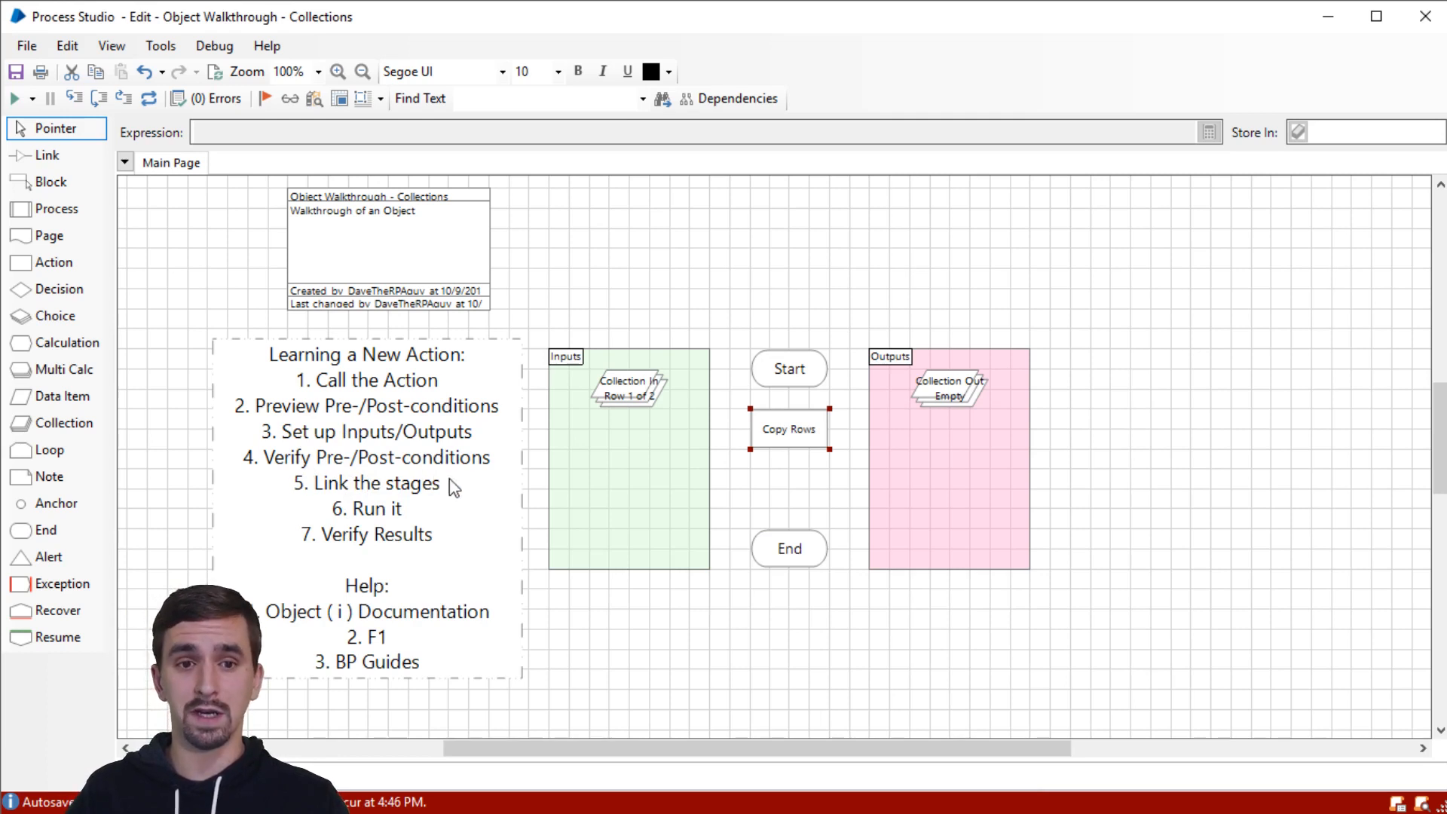
double_click(788, 428)
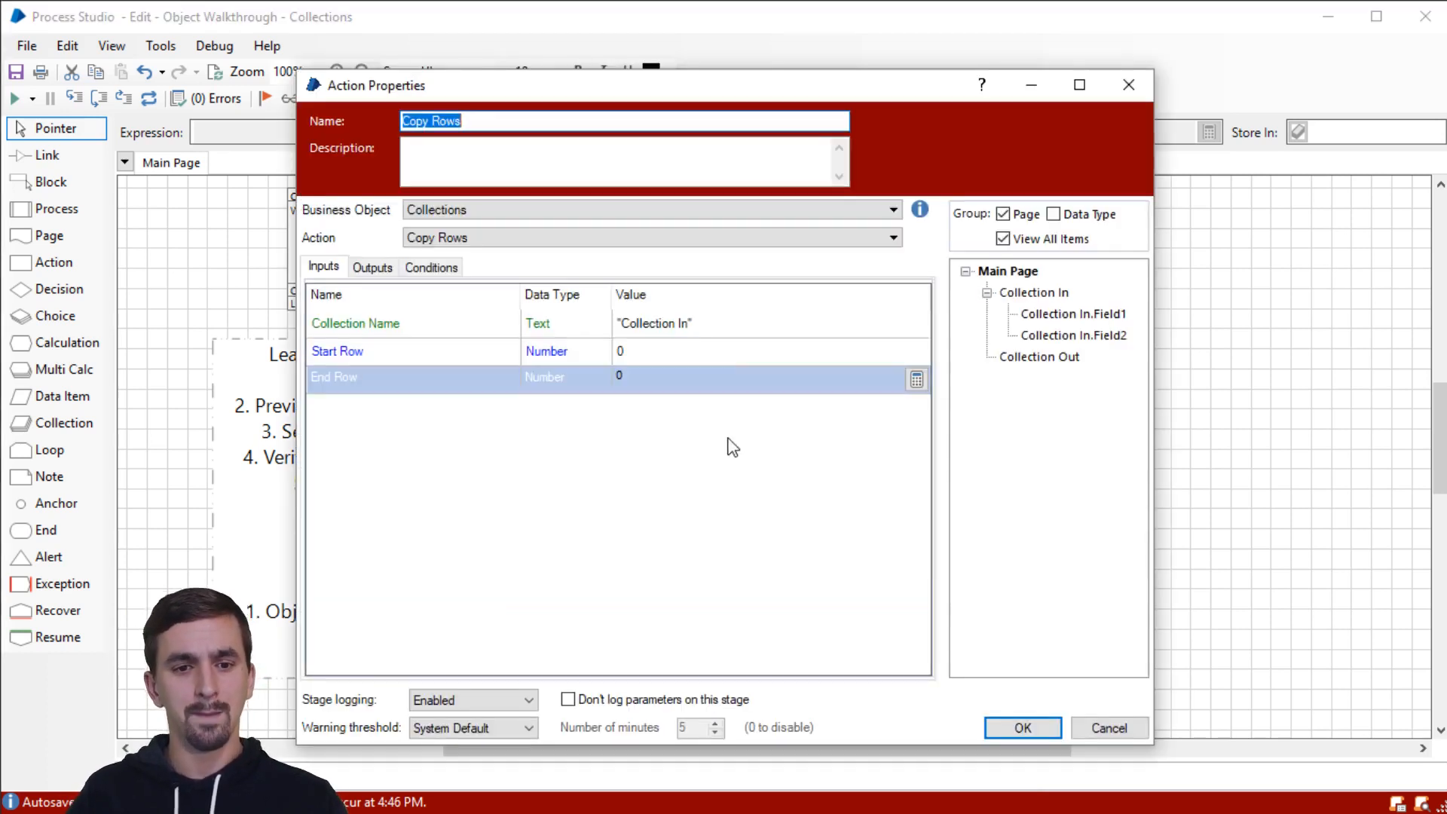
left_click(429, 267)
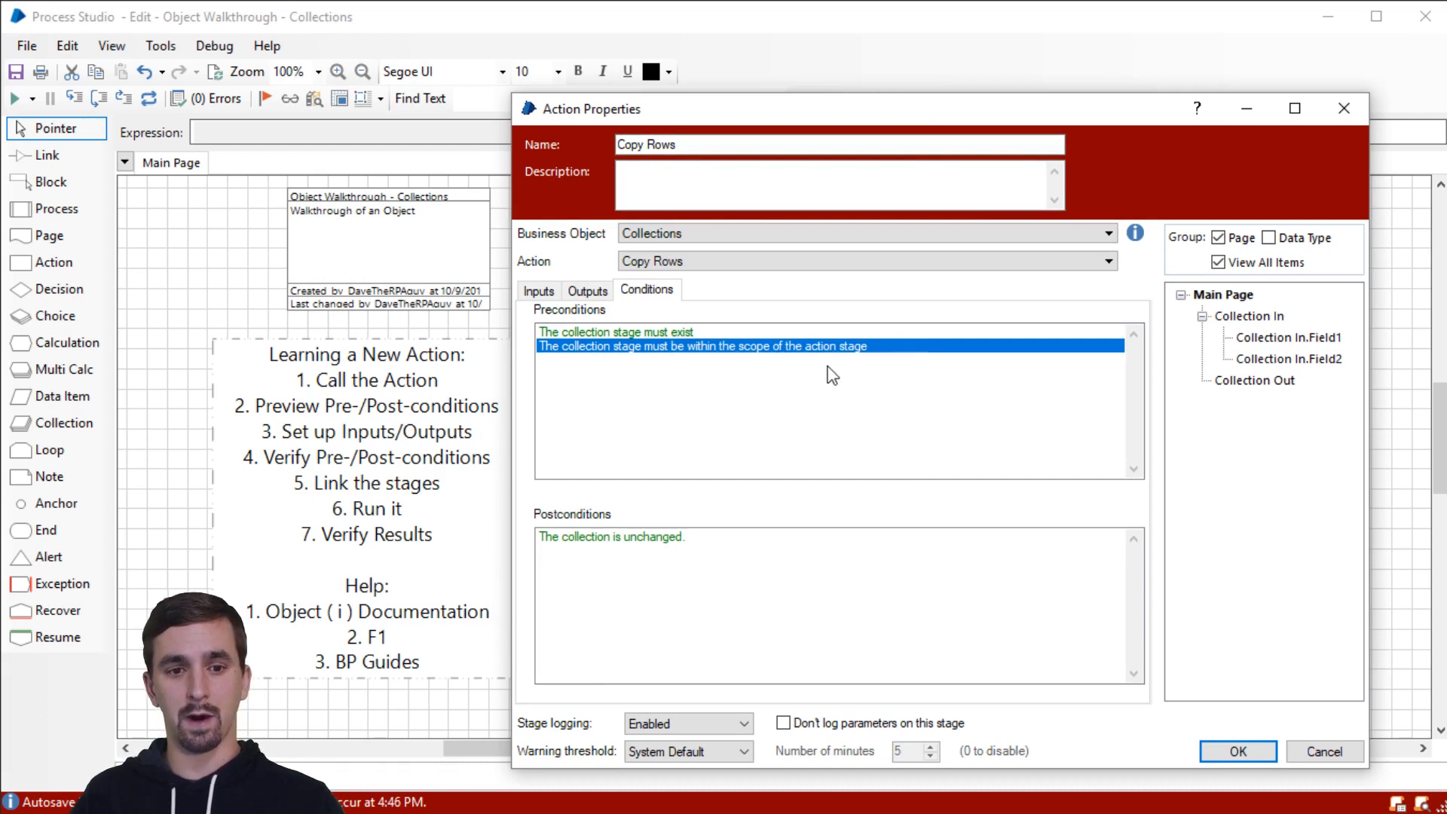
mouse_move(909, 369)
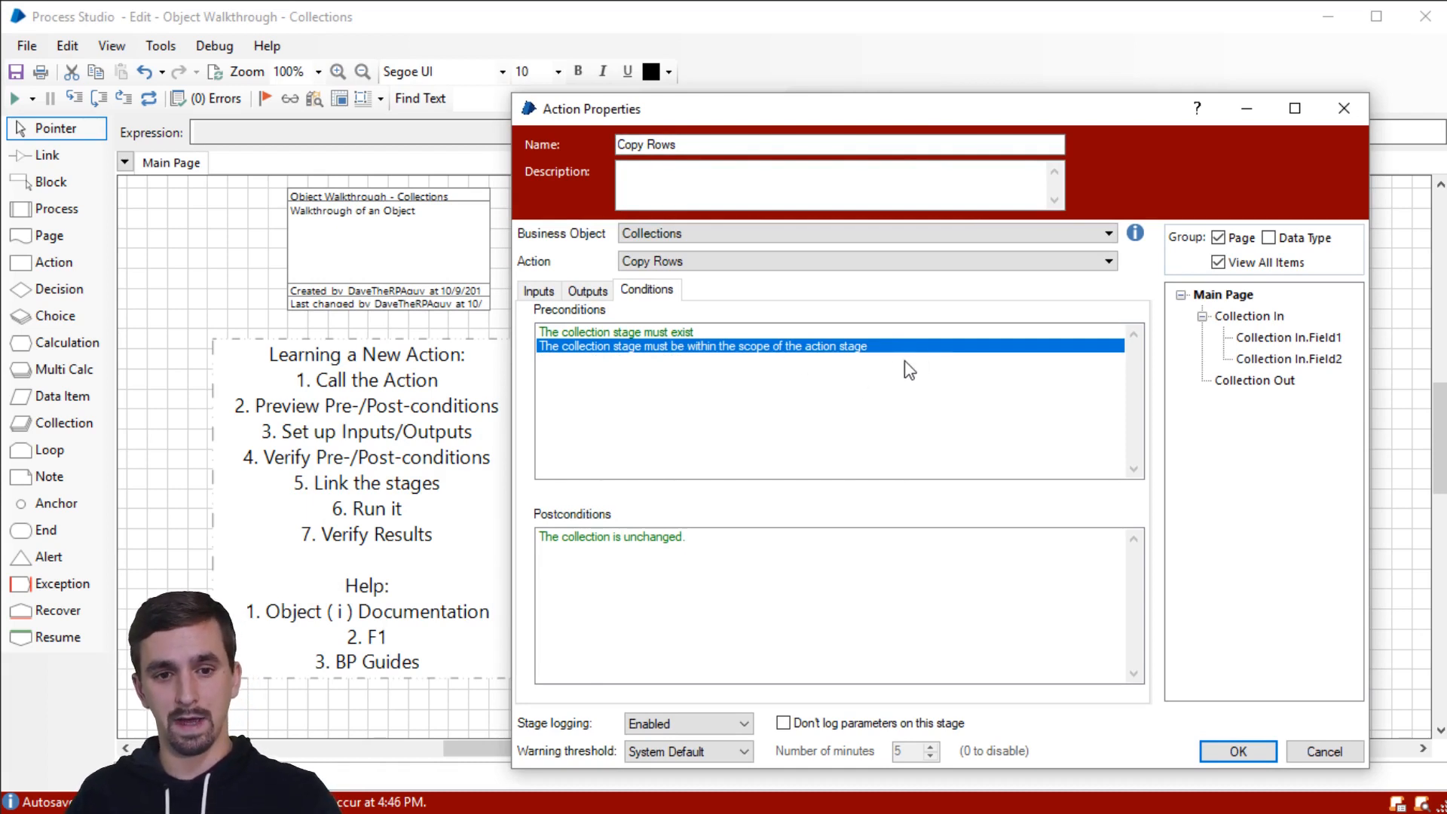
mouse_move(937, 413)
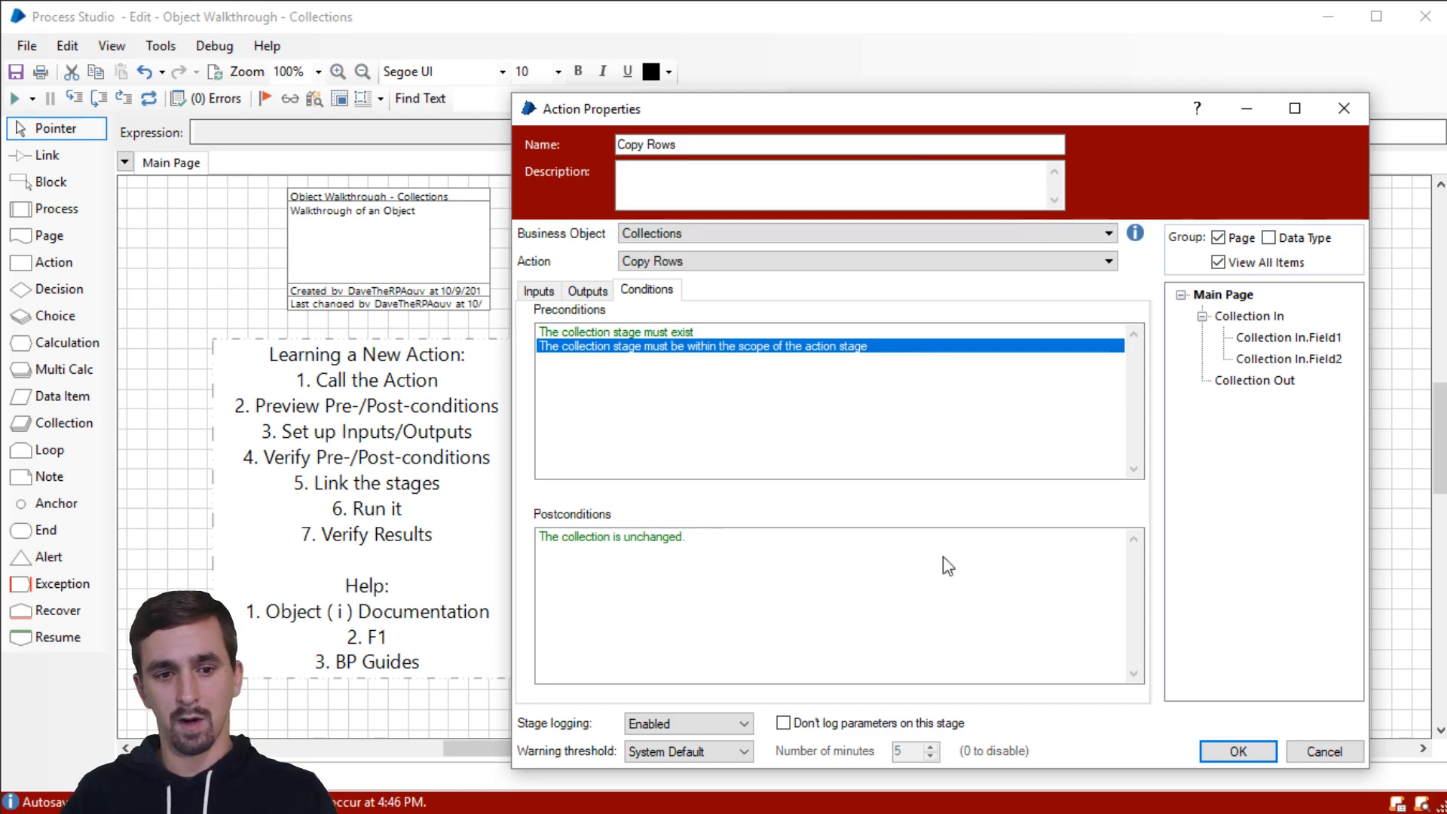
left_click(1237, 751)
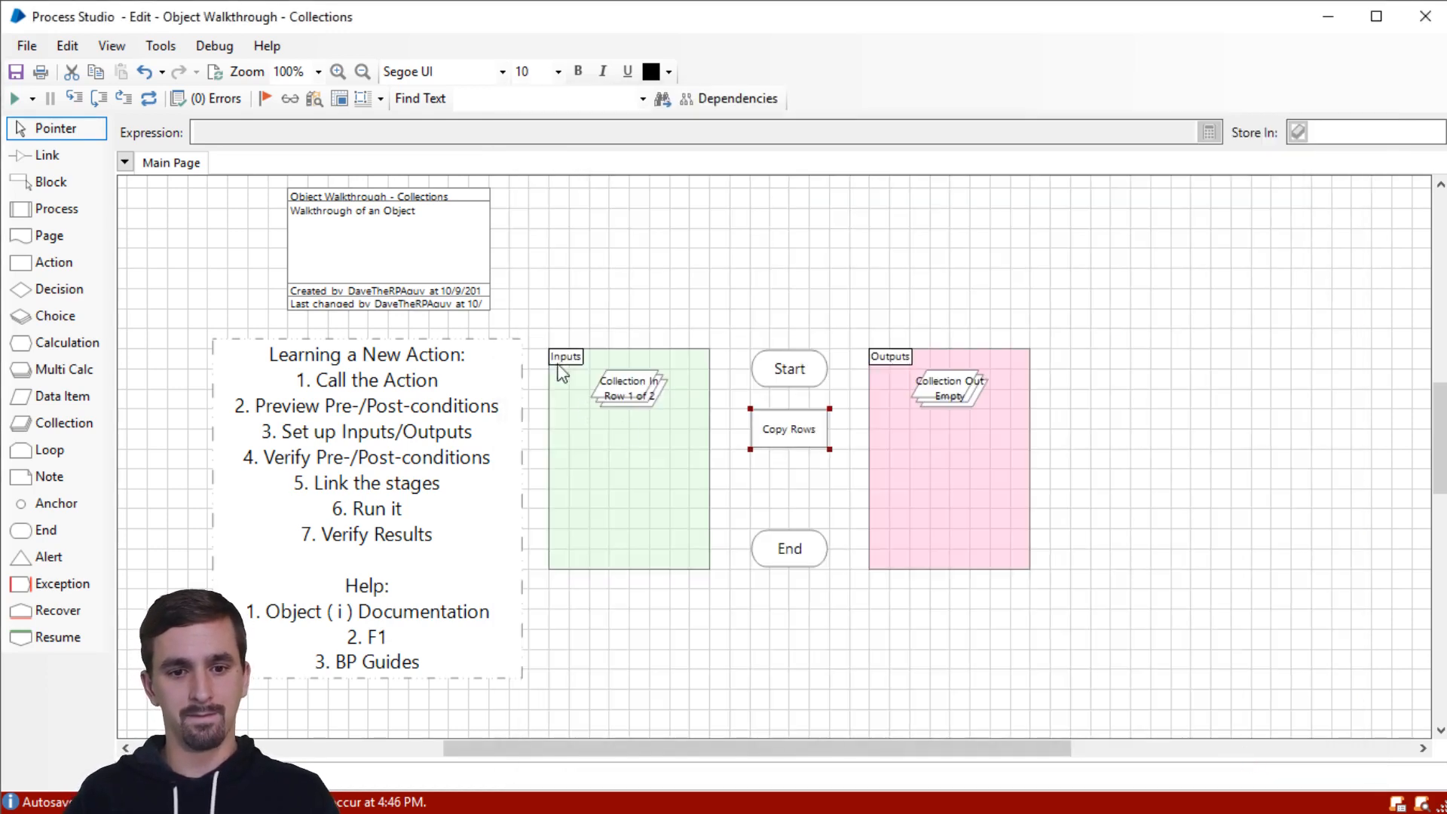
Step: Link Start → Copy Rows → End and run the page so Collection Out gets one row
left_click(48, 156)
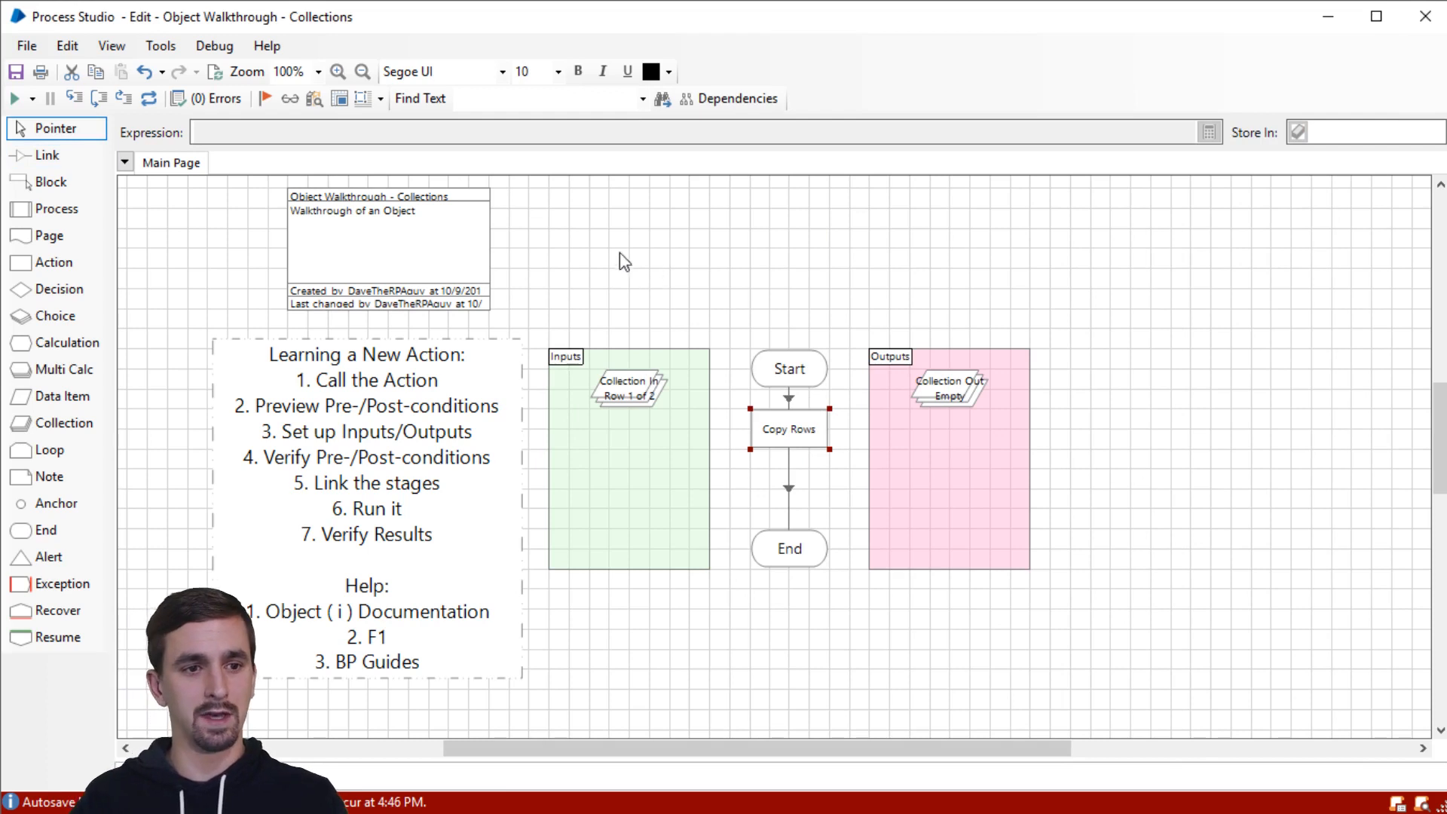
mouse_move(536, 229)
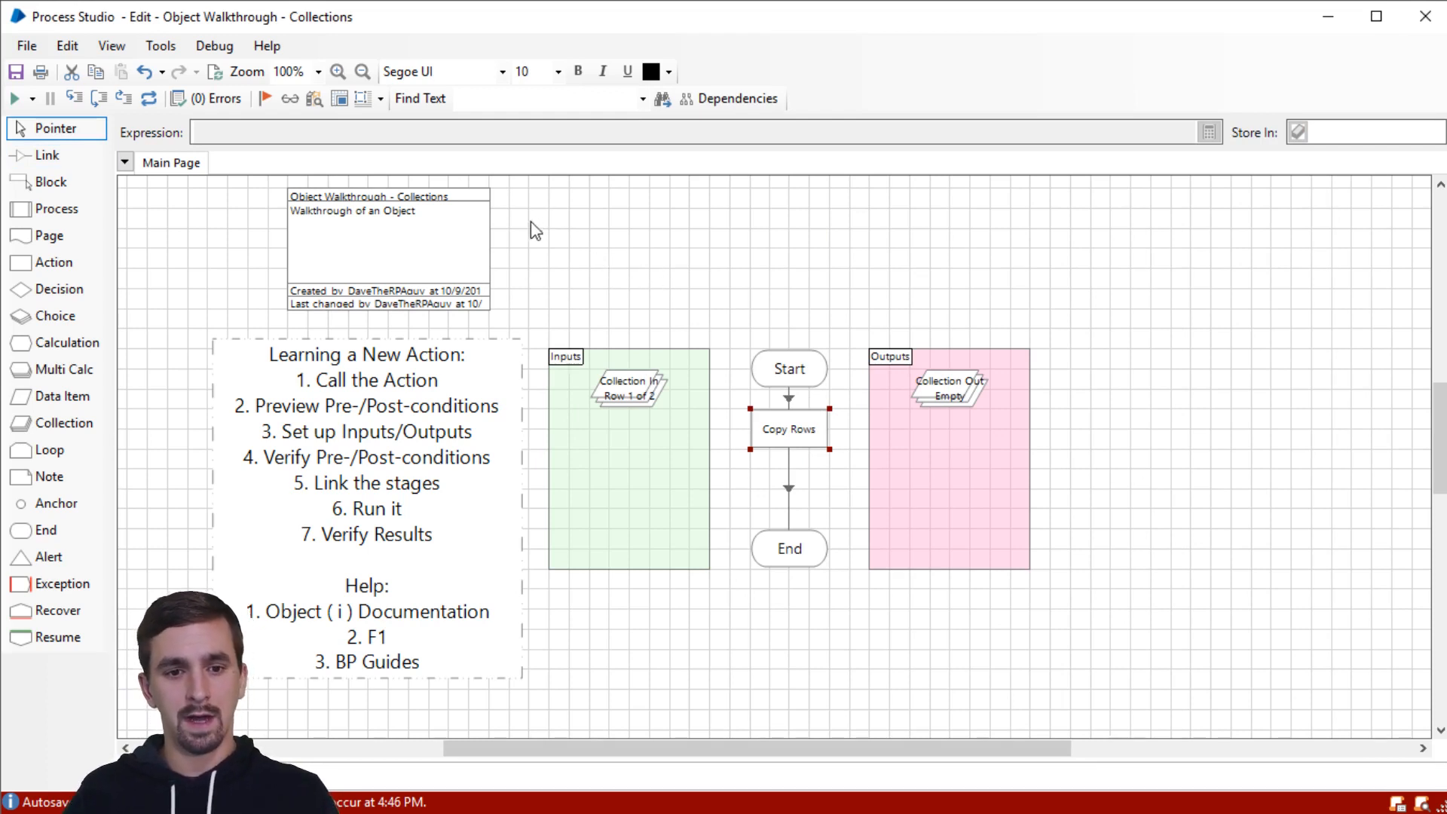
mouse_move(149, 99)
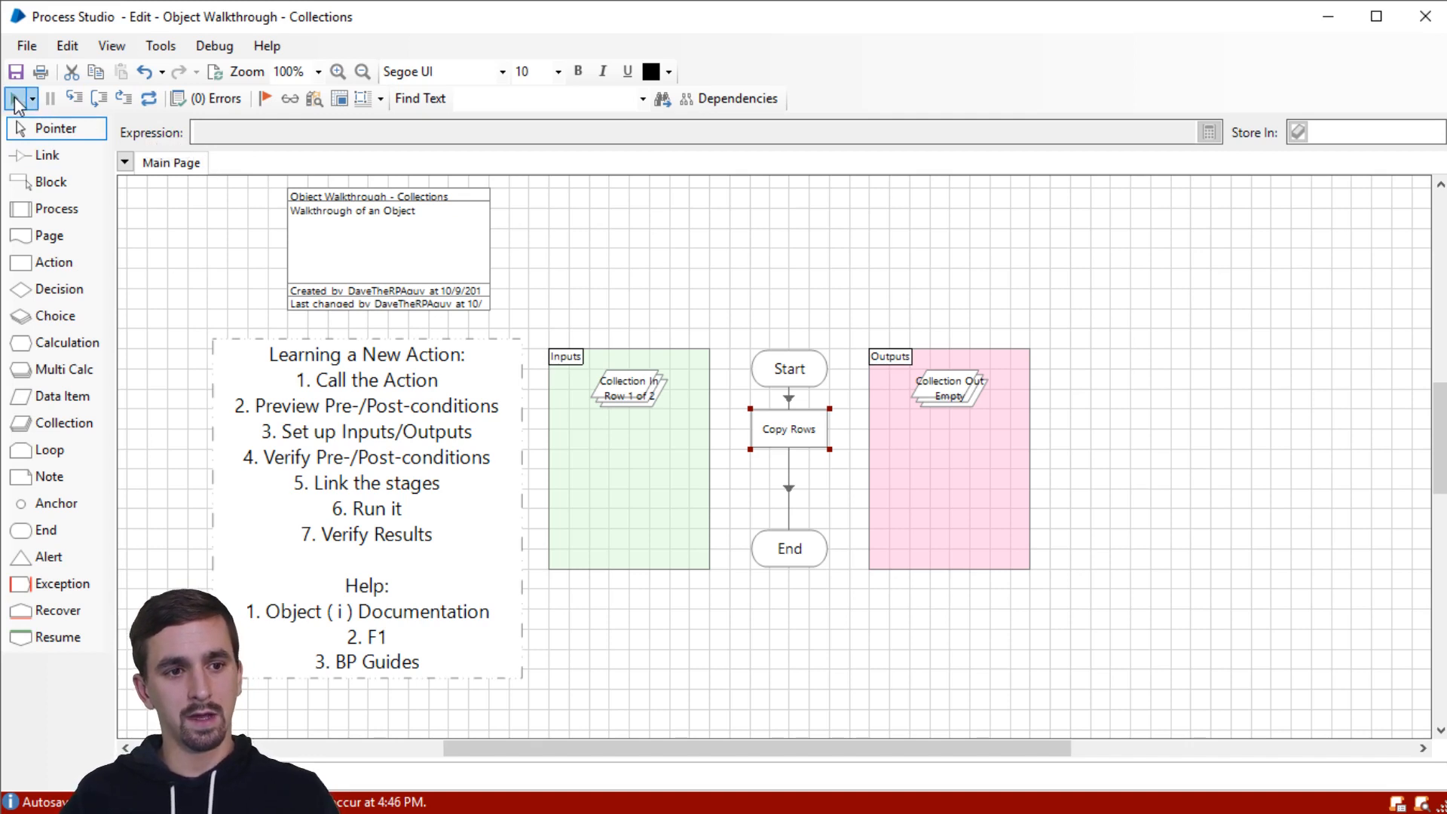
left_click(13, 100)
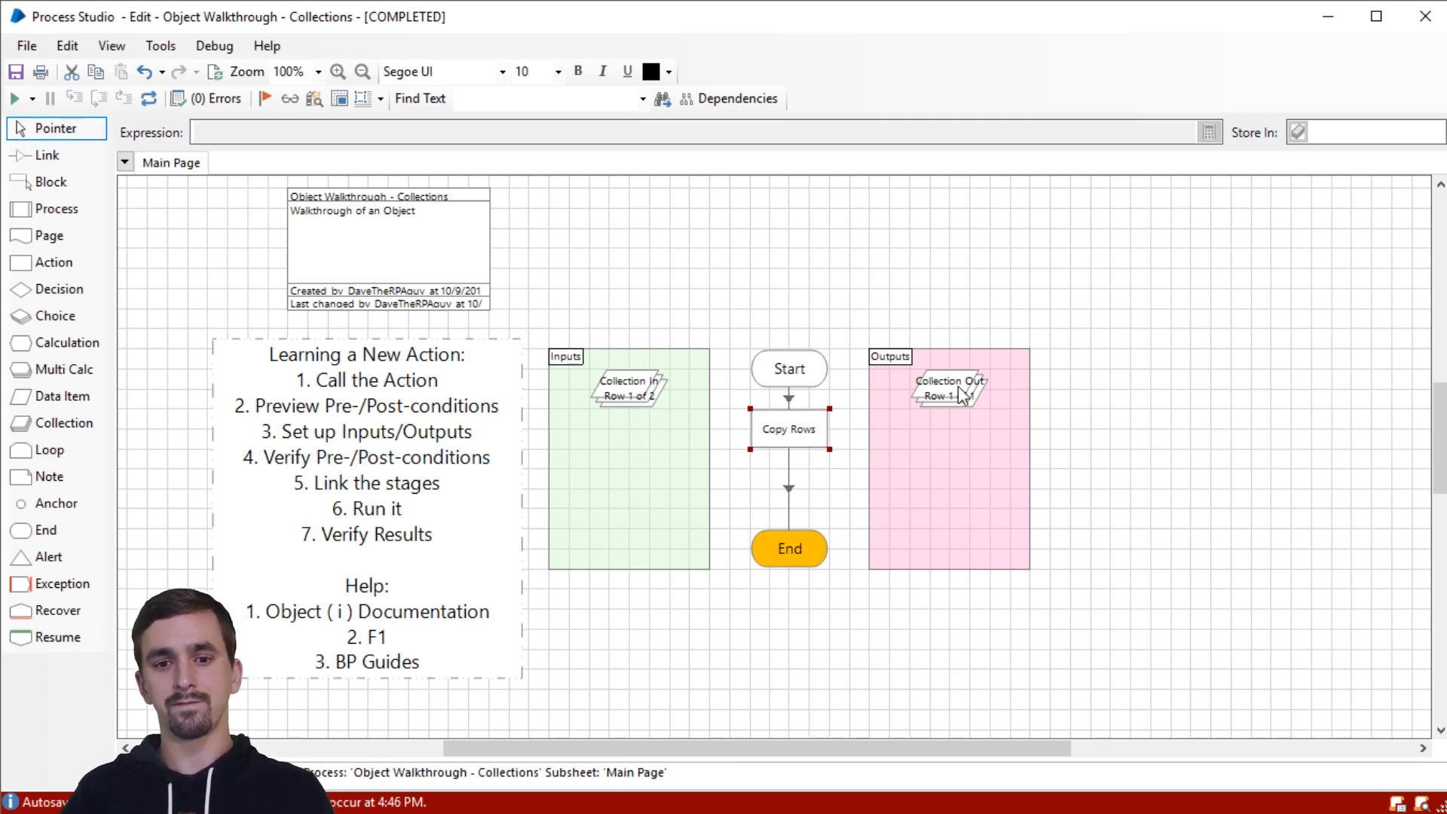
left_click(948, 387)
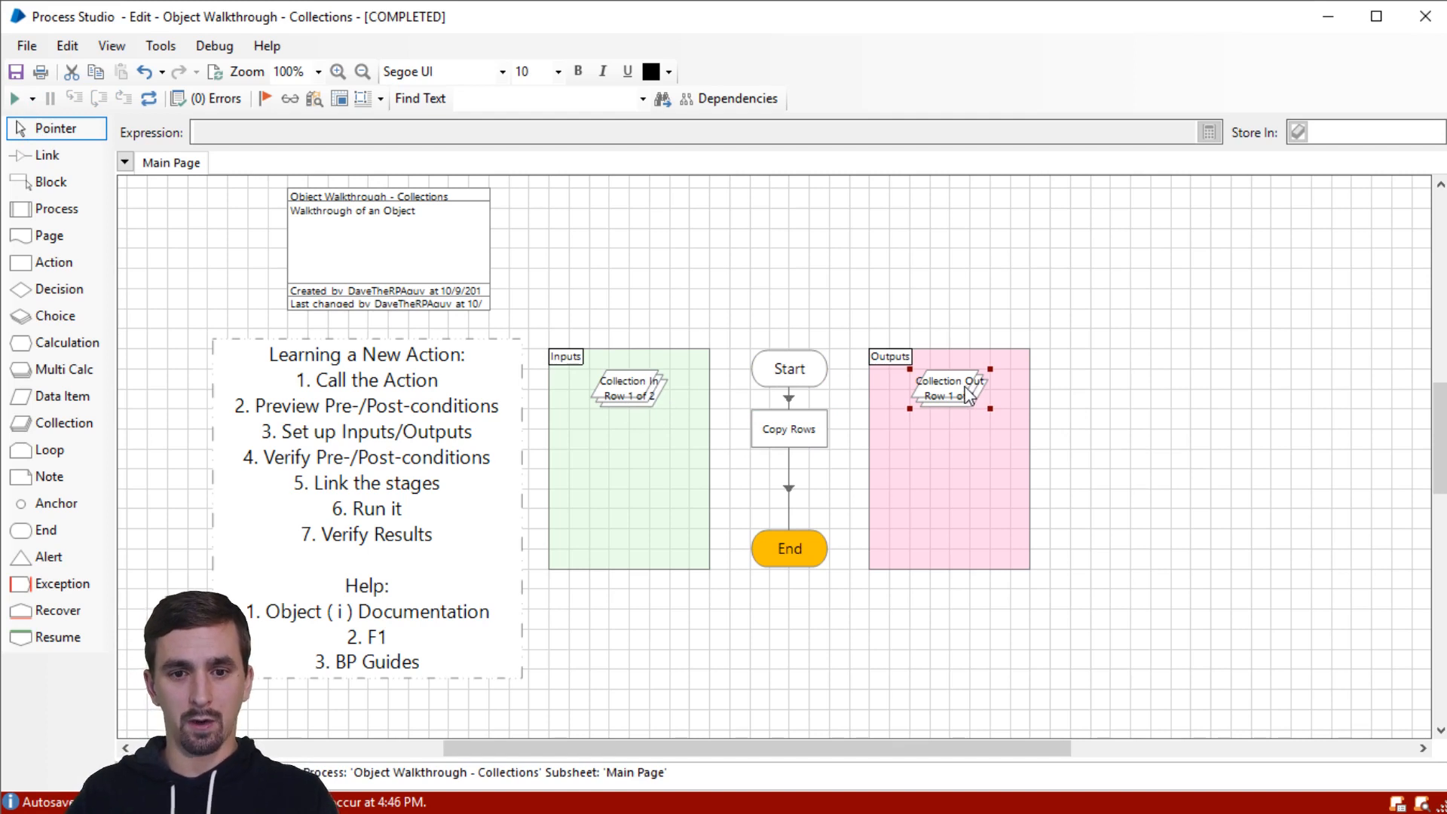
double_click(948, 387)
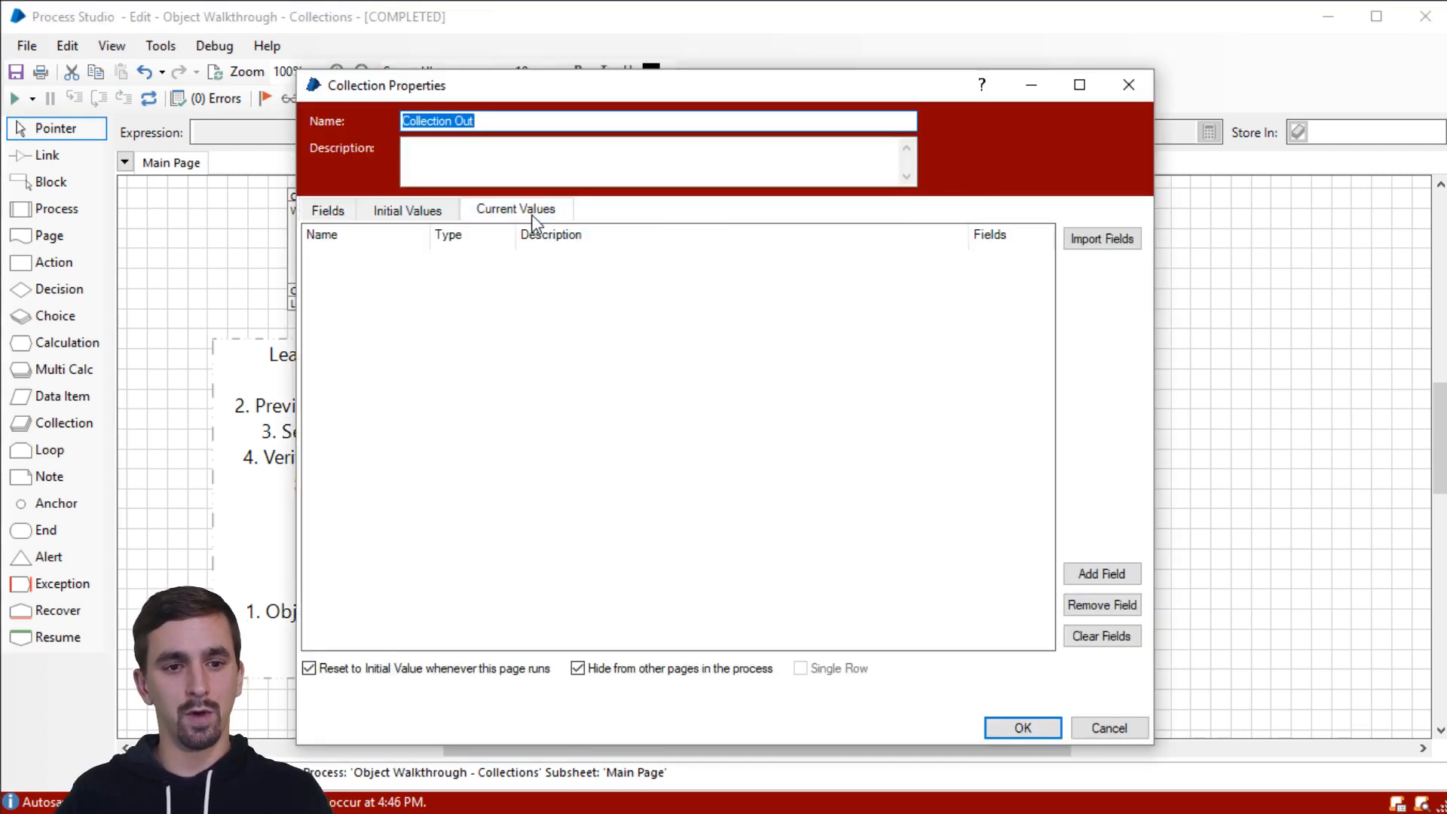
left_click(516, 208)
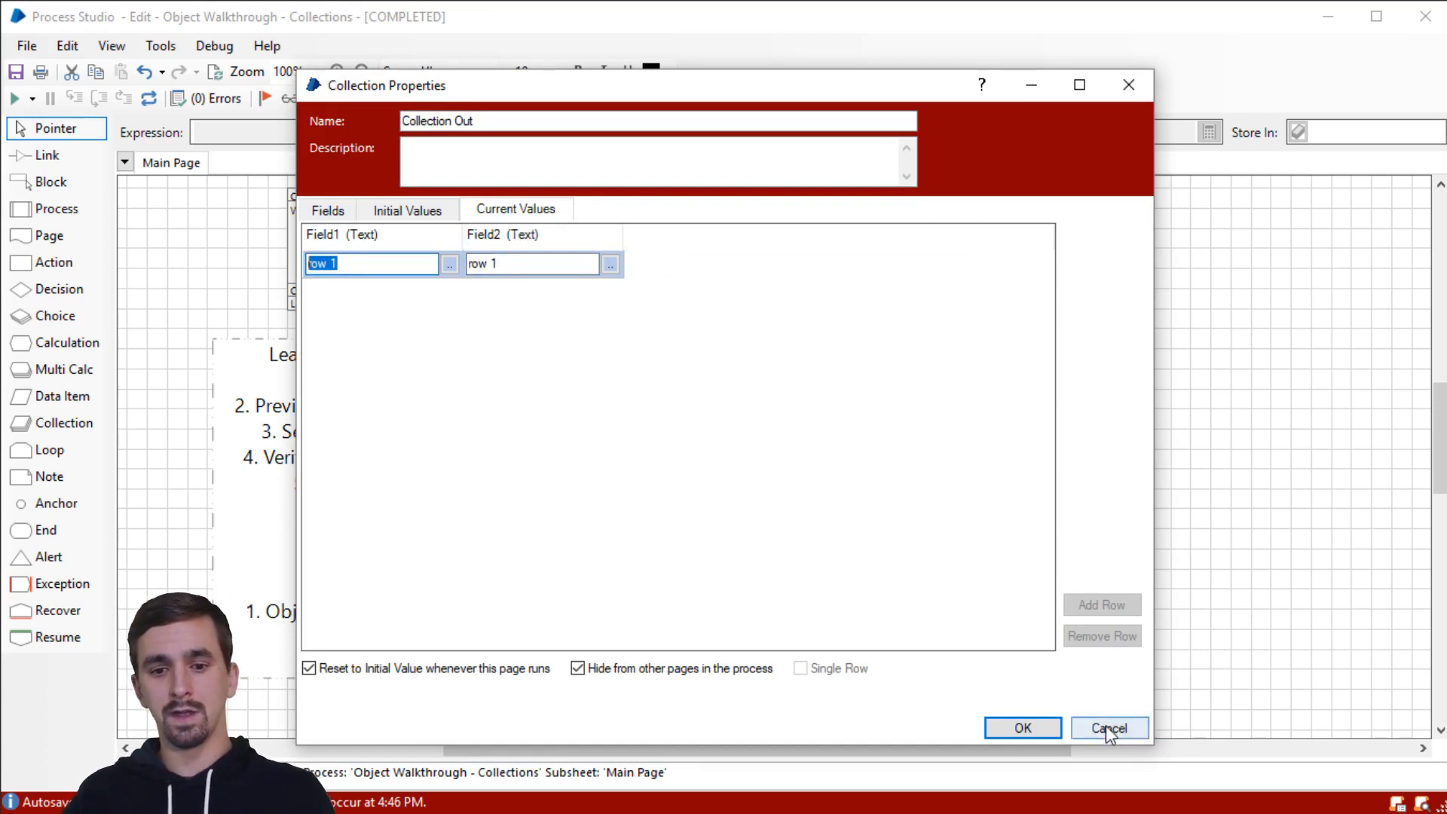
left_click(1108, 728)
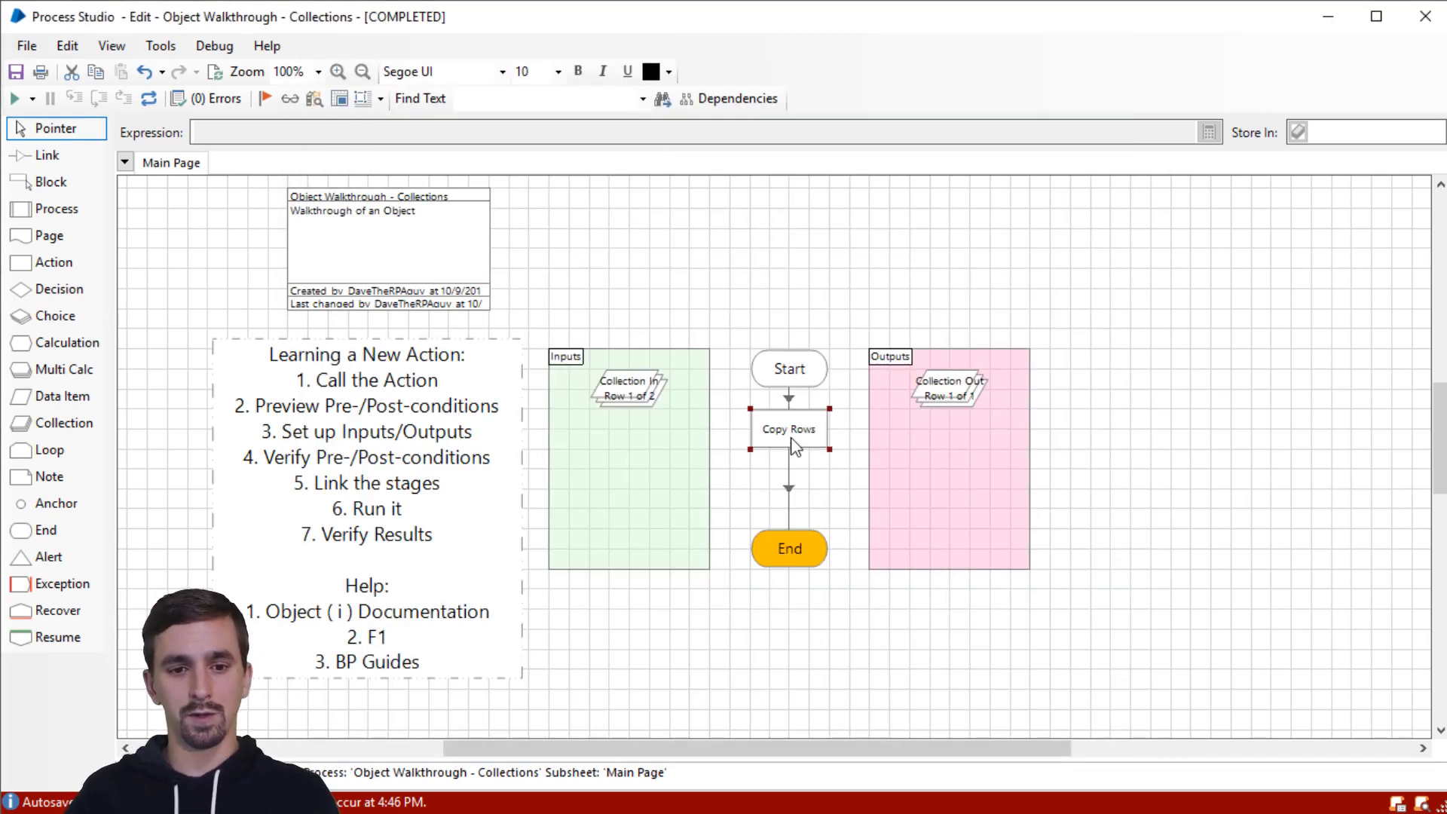
Step: Change Copy Rows to Start Row 1 and End Row 1 and confirm
double_click(788, 428)
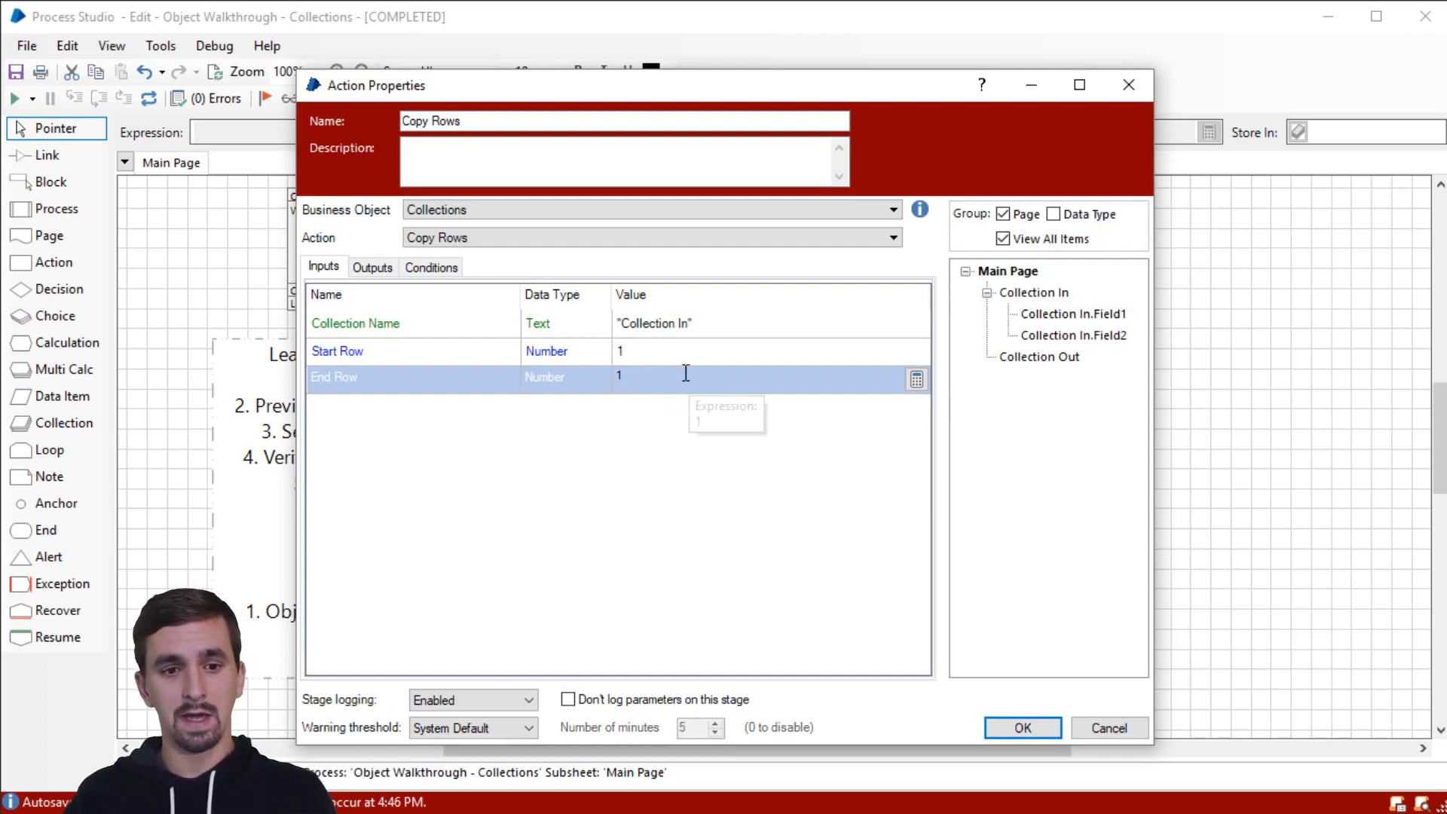
left_click(618, 377)
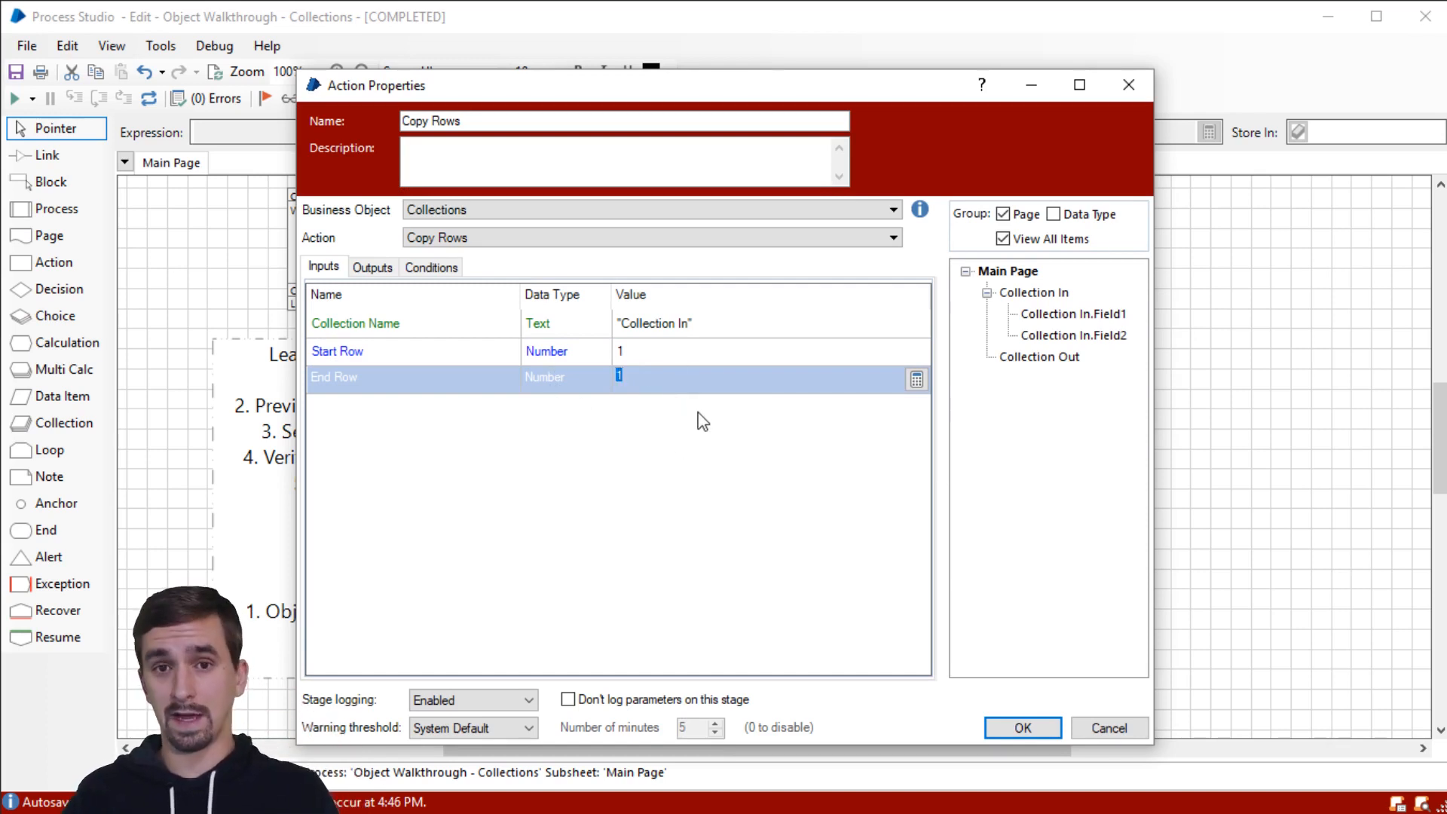
mouse_move(704, 440)
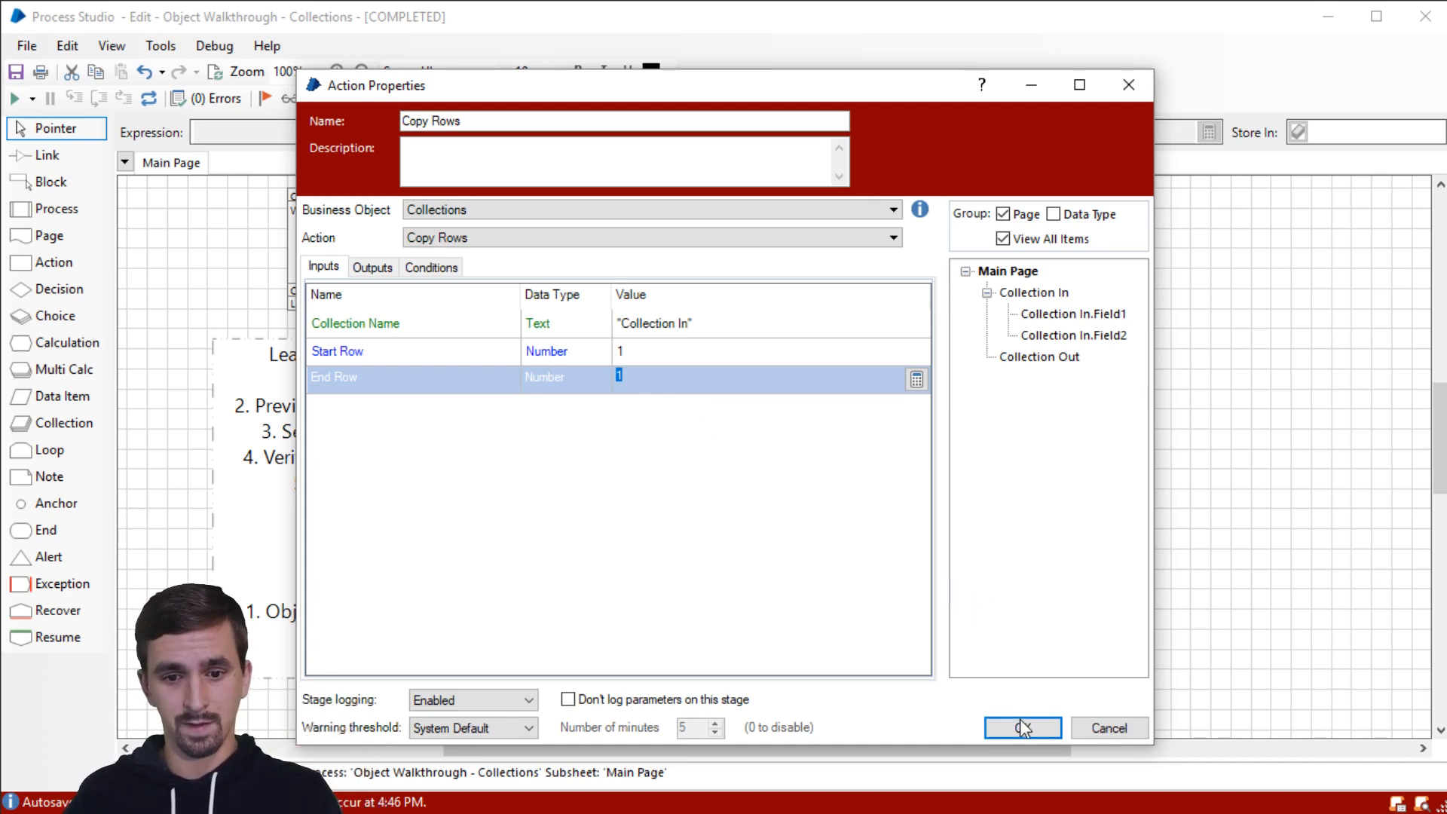
left_click(1020, 727)
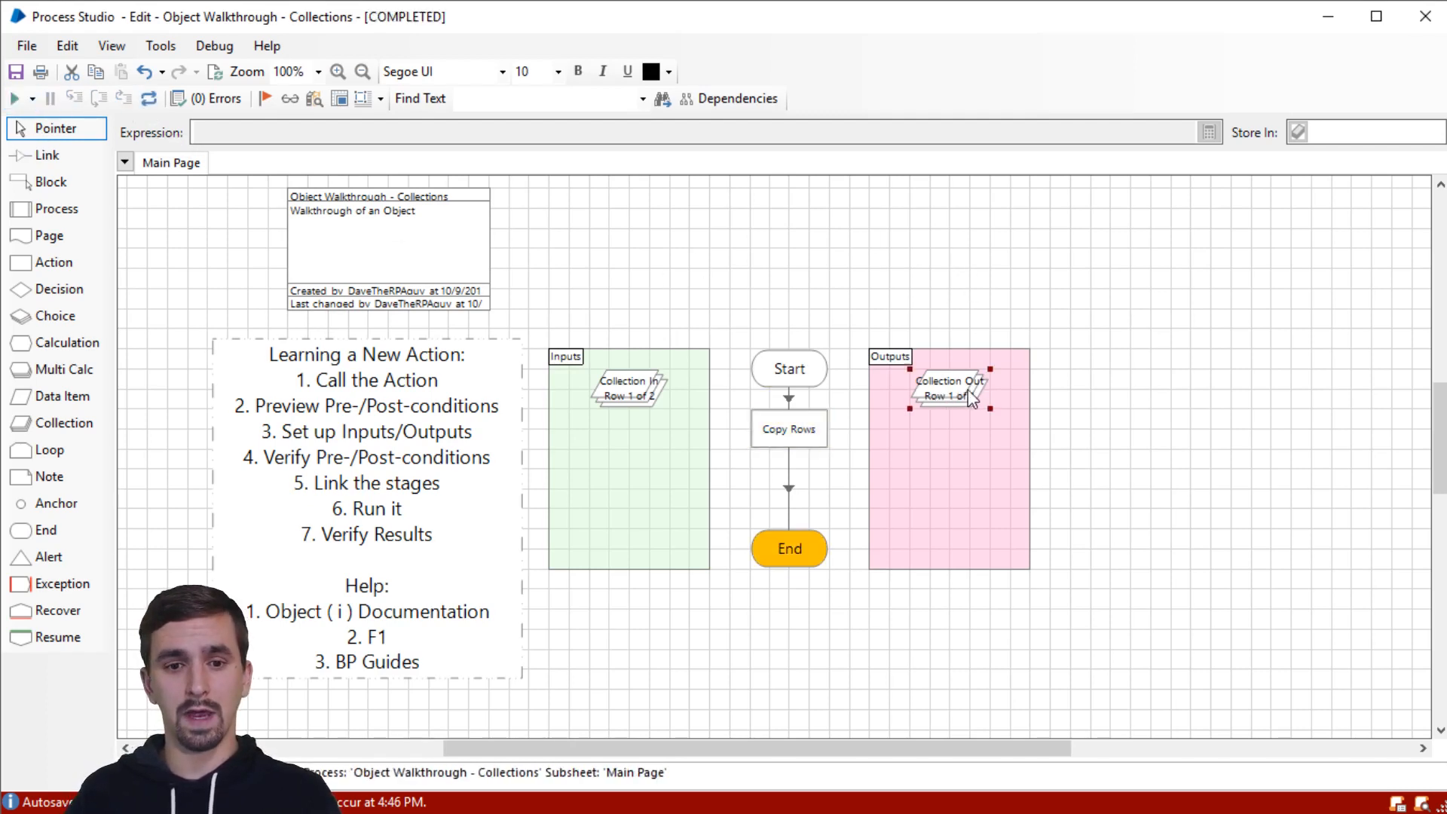
Step: Check Collection Out holds 'row 2', then reset the page so it is empty again
double_click(948, 388)
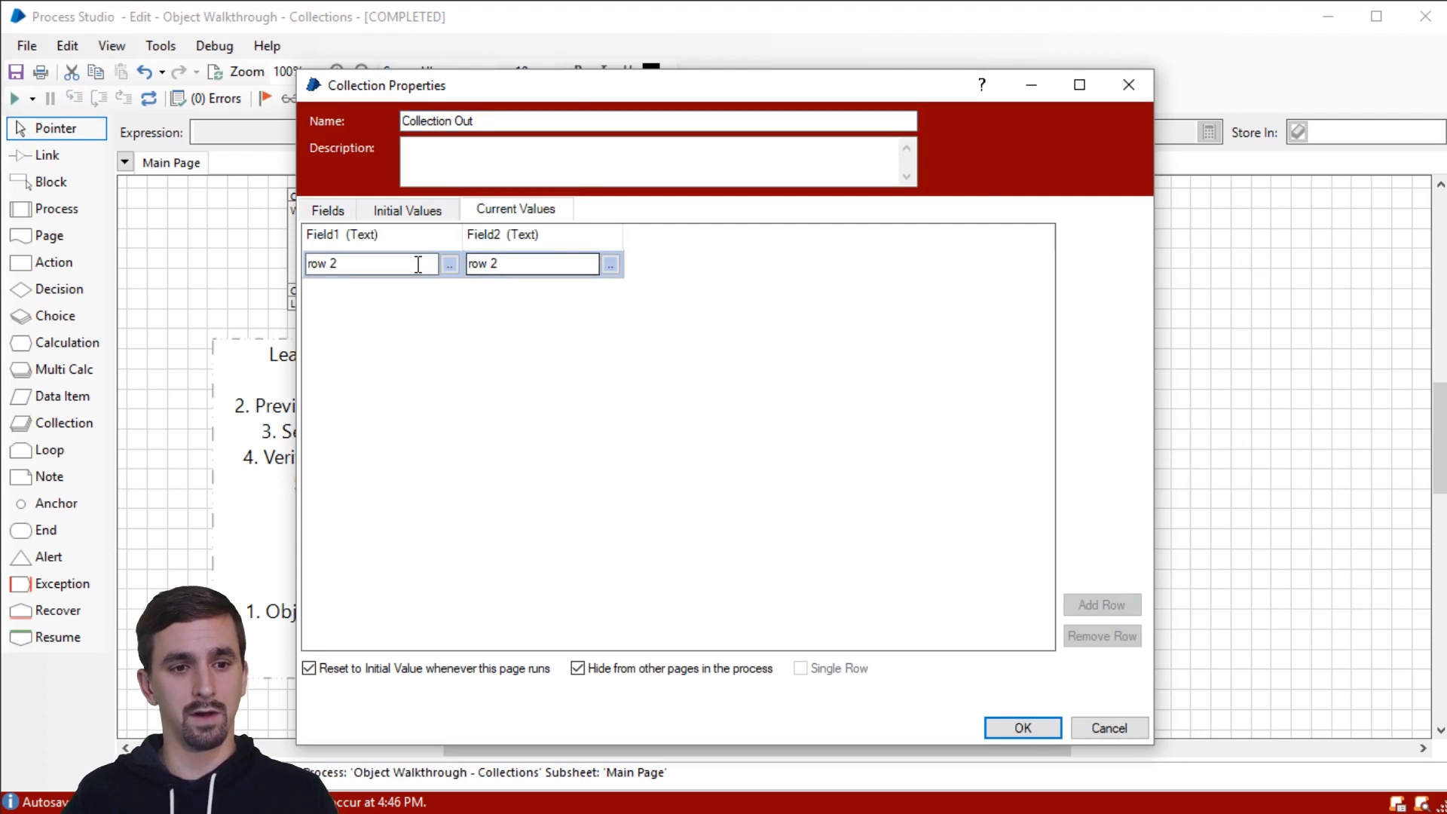
left_click(530, 264)
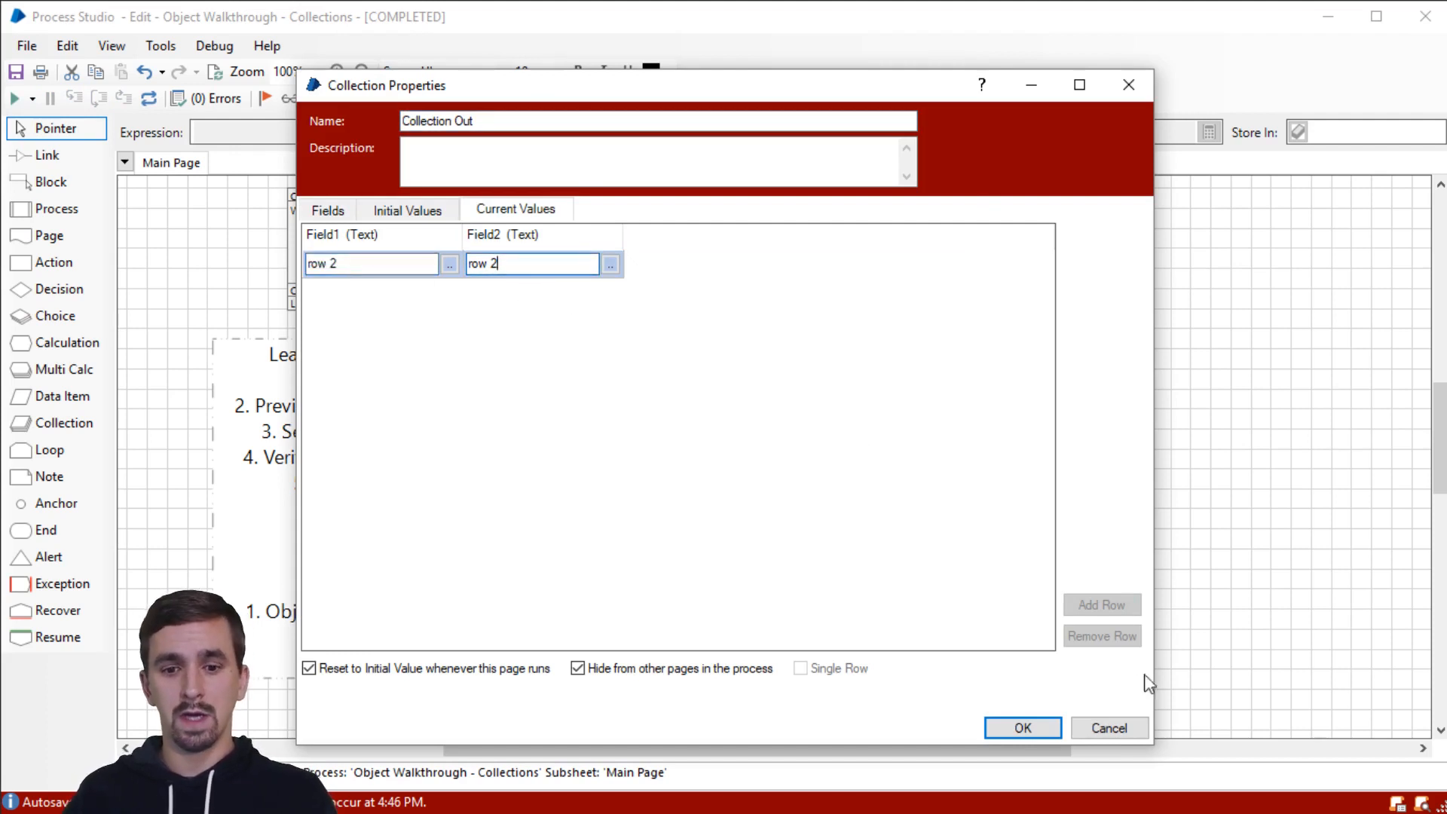
left_click(1021, 728)
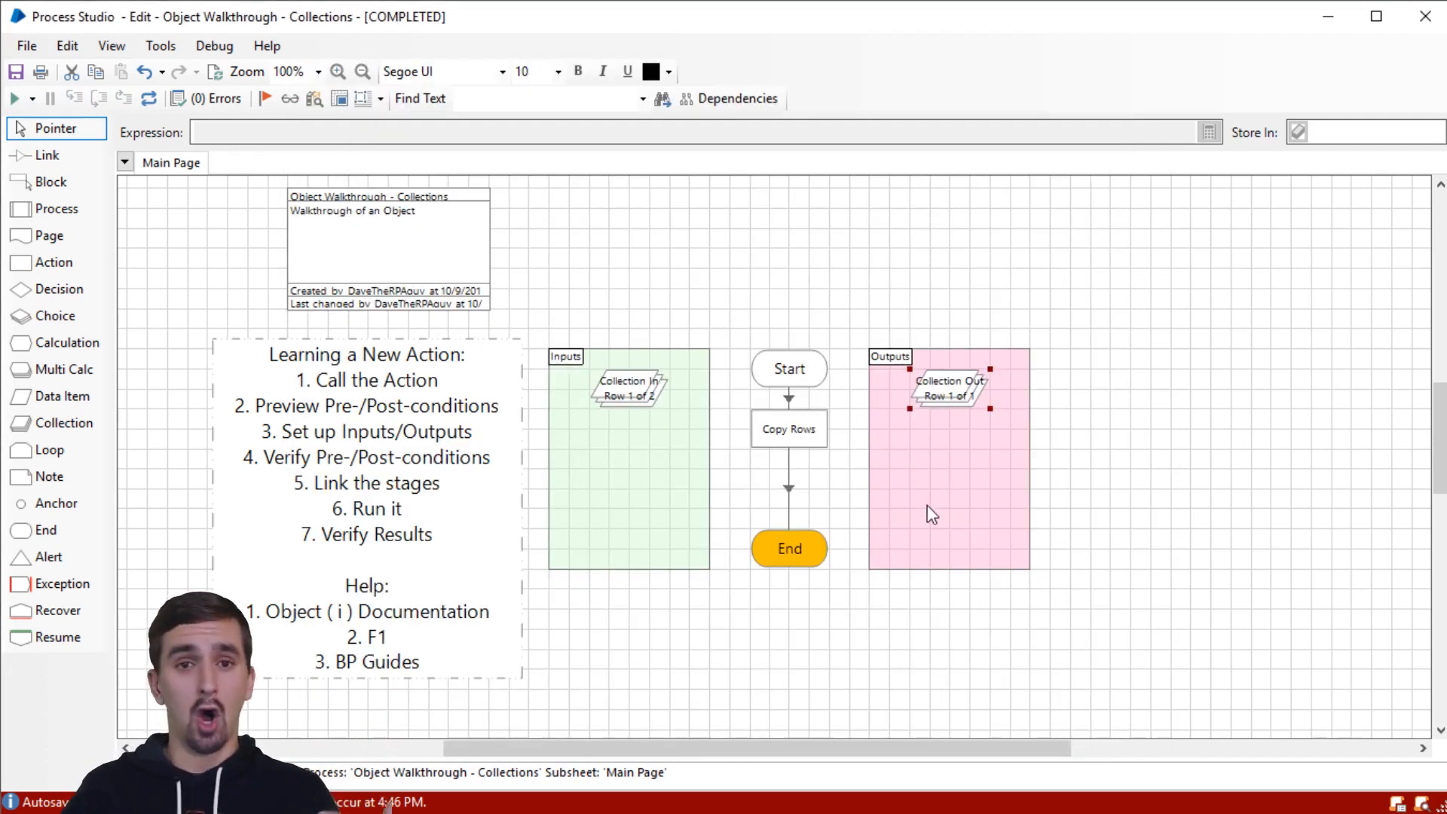
left_click(150, 100)
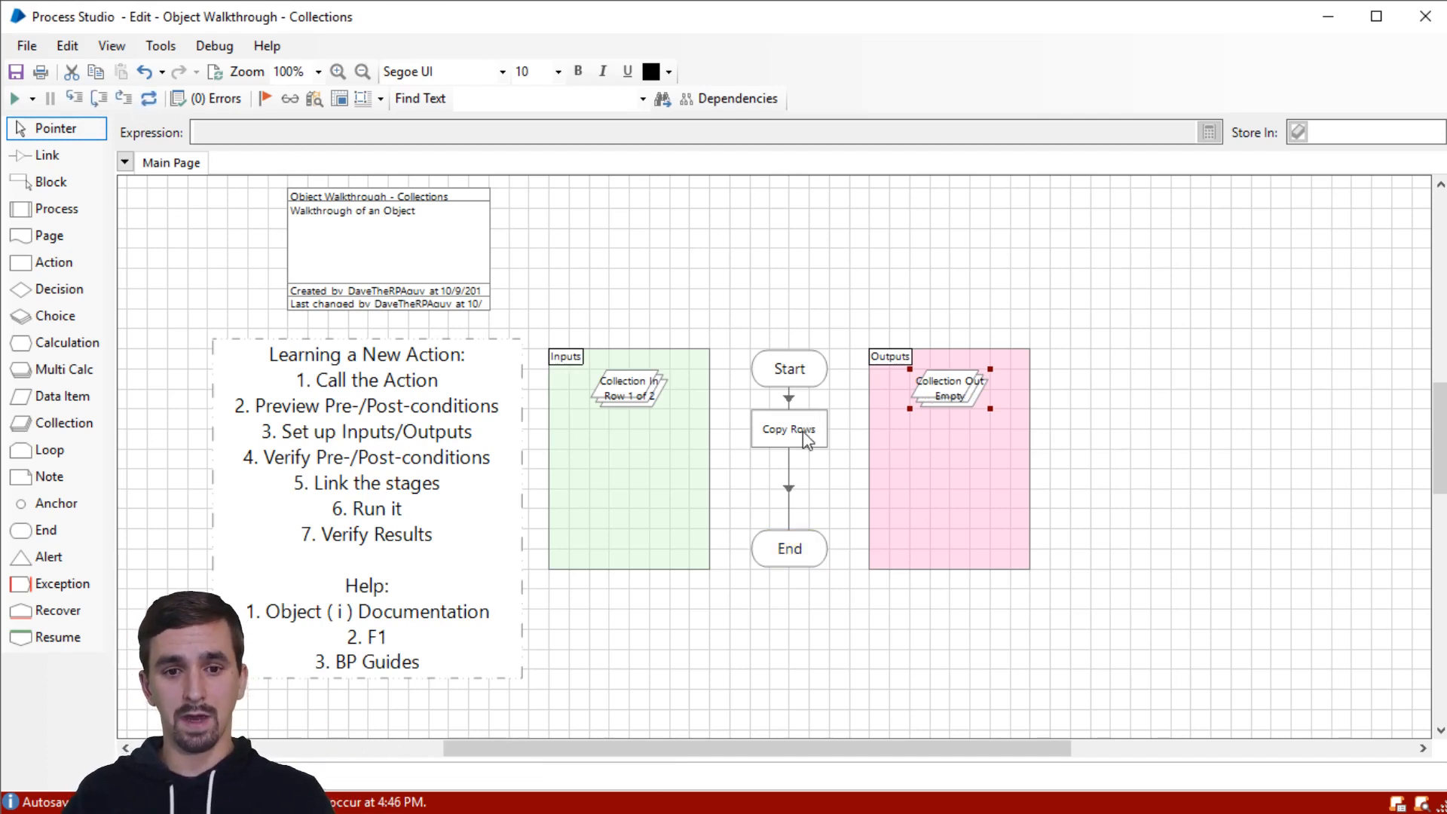
Step: Set Copy Rows to Start Row 0 and End Row 1 and rerun the page
double_click(789, 428)
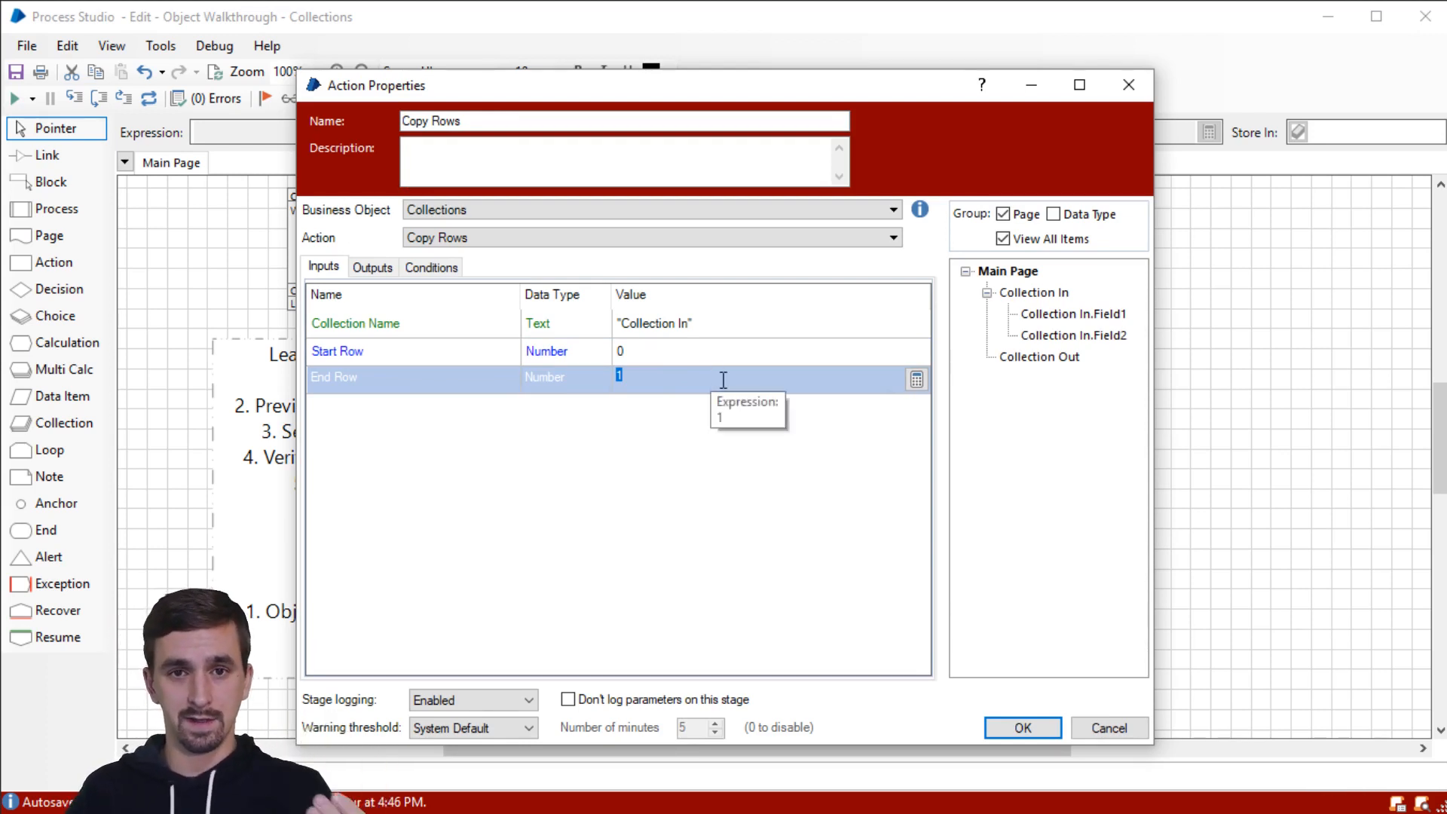
mouse_move(378, 306)
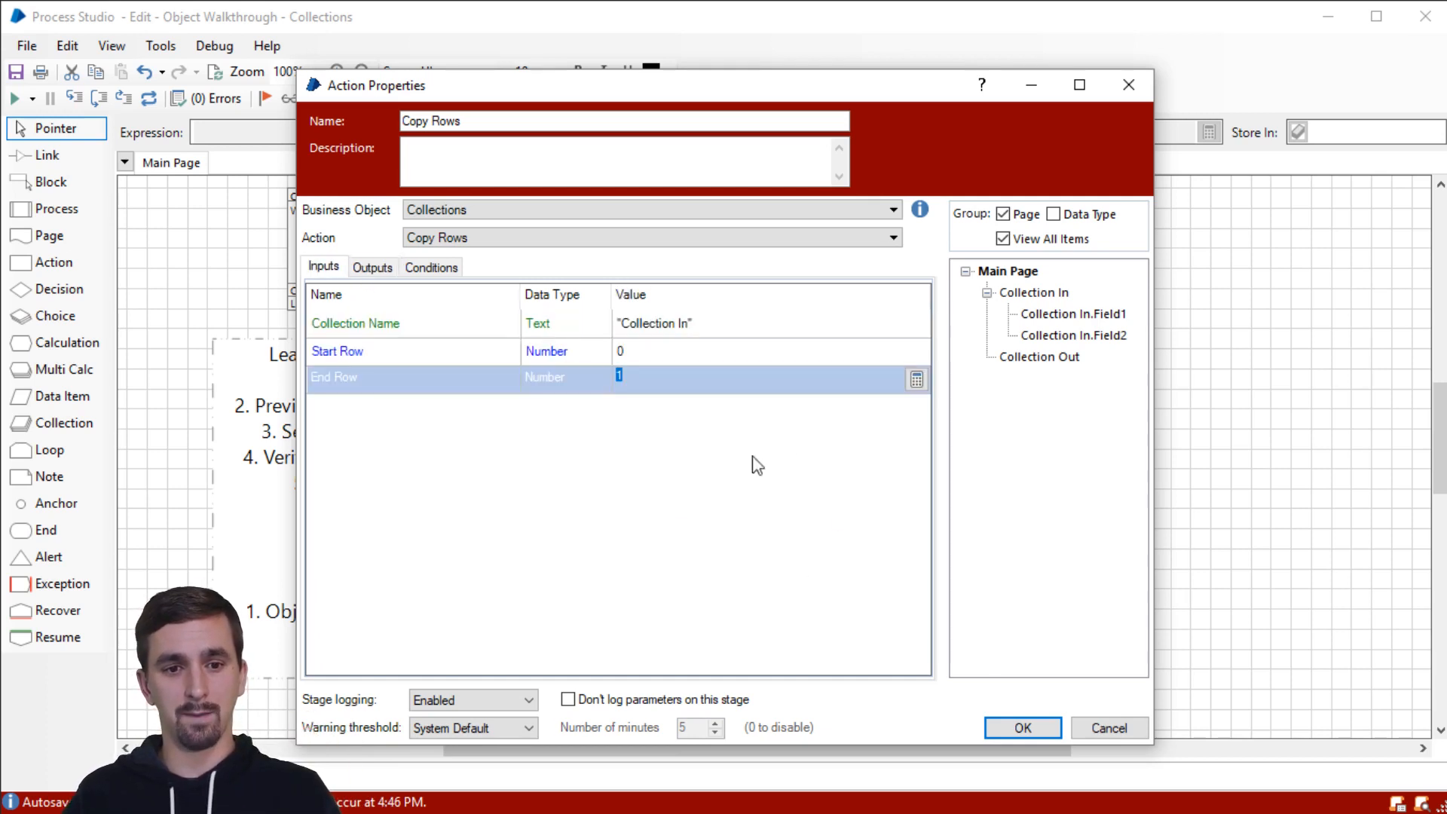
left_click(1022, 728)
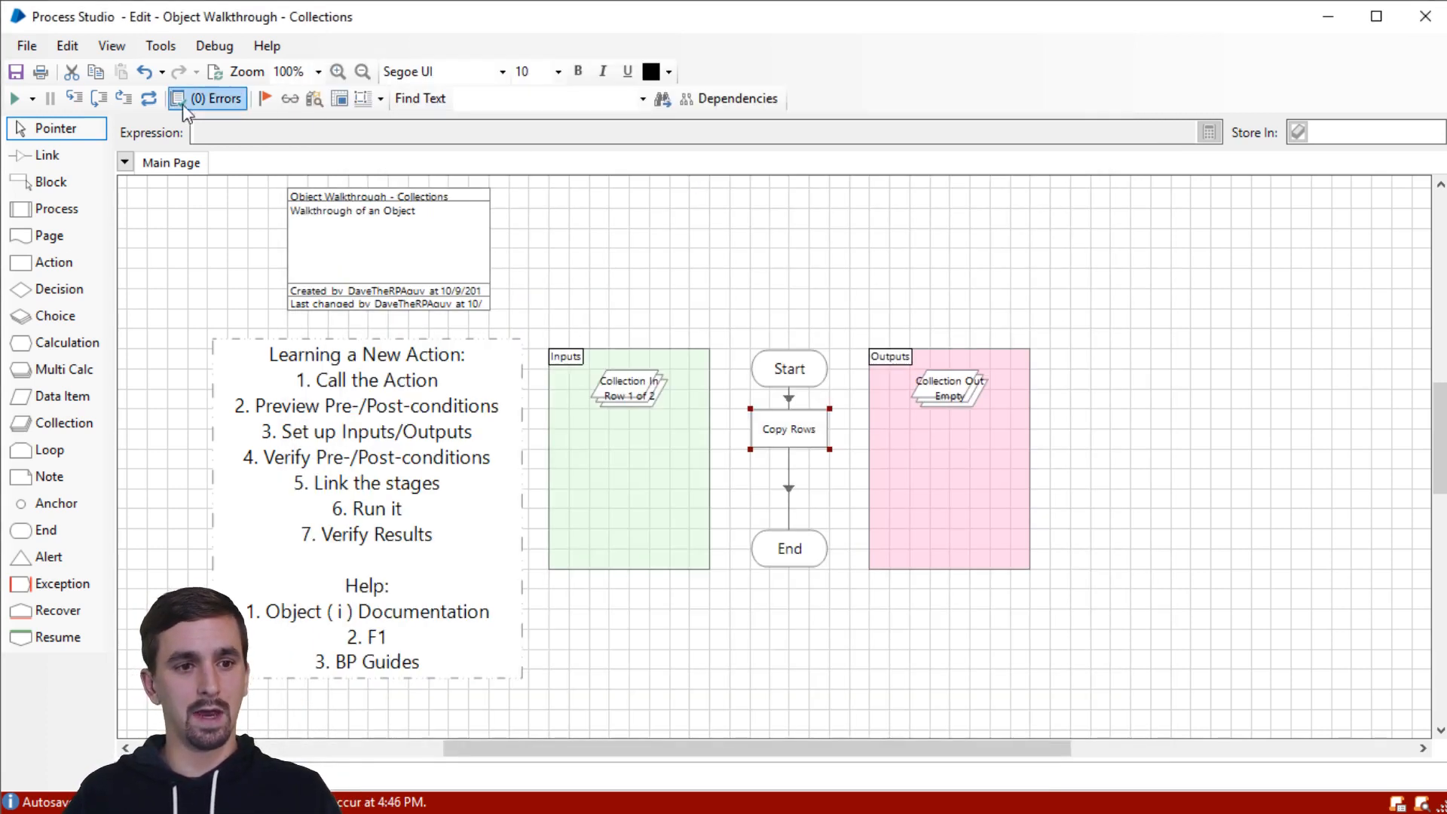
left_click(13, 98)
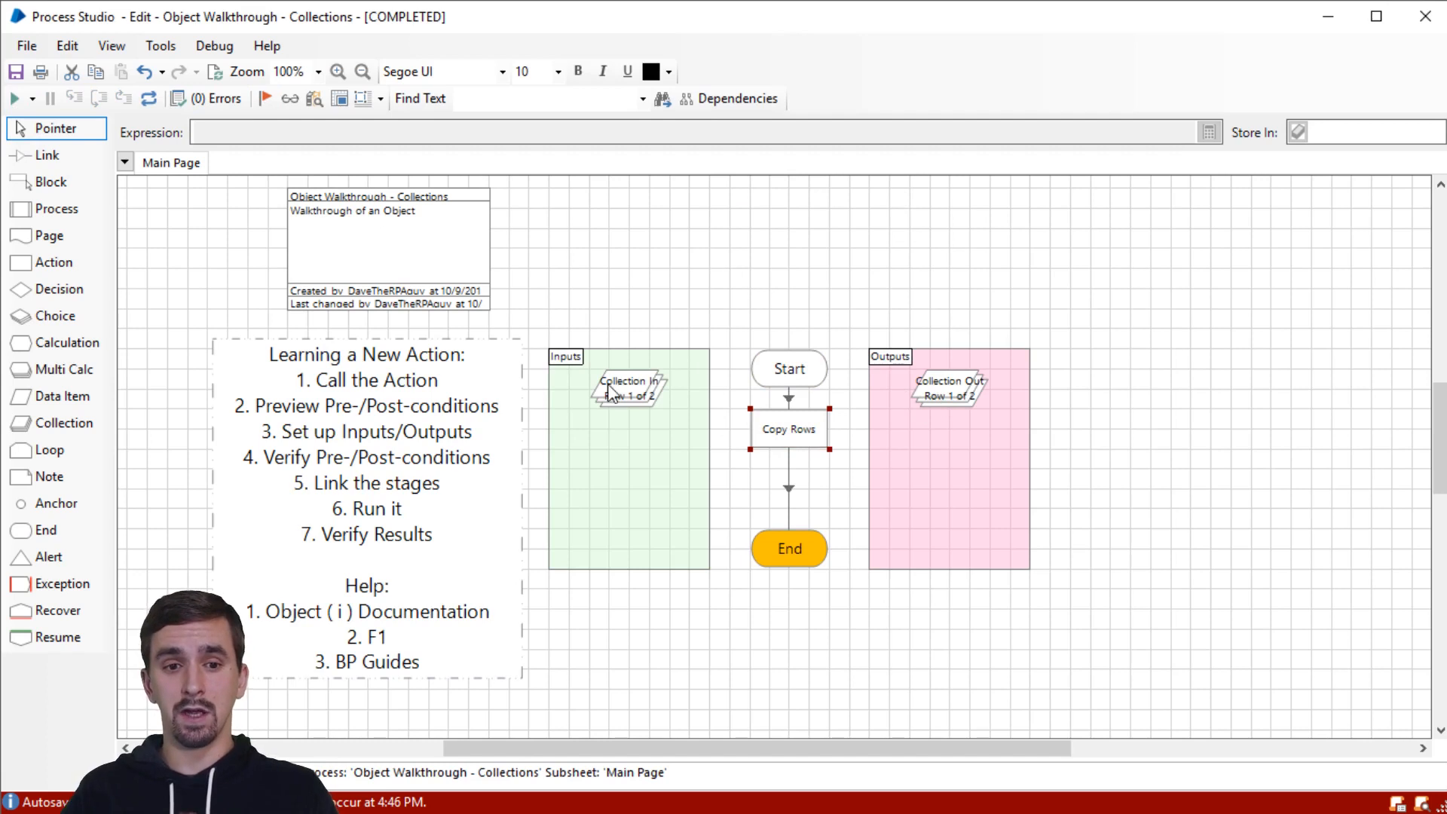
Step: View Collection Out's current values showing 'row 1' and 'row 2'
double_click(948, 388)
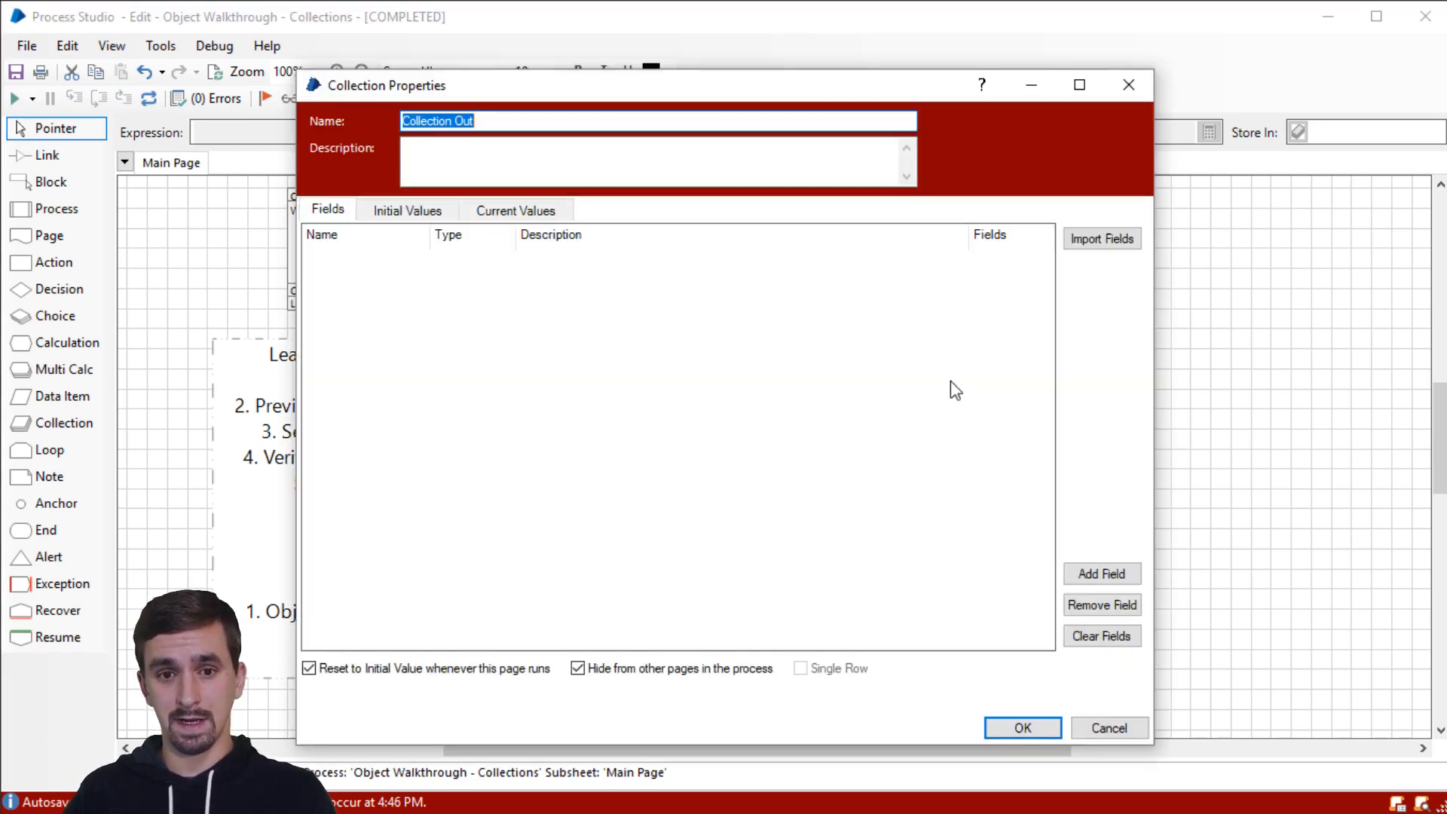
left_click(515, 210)
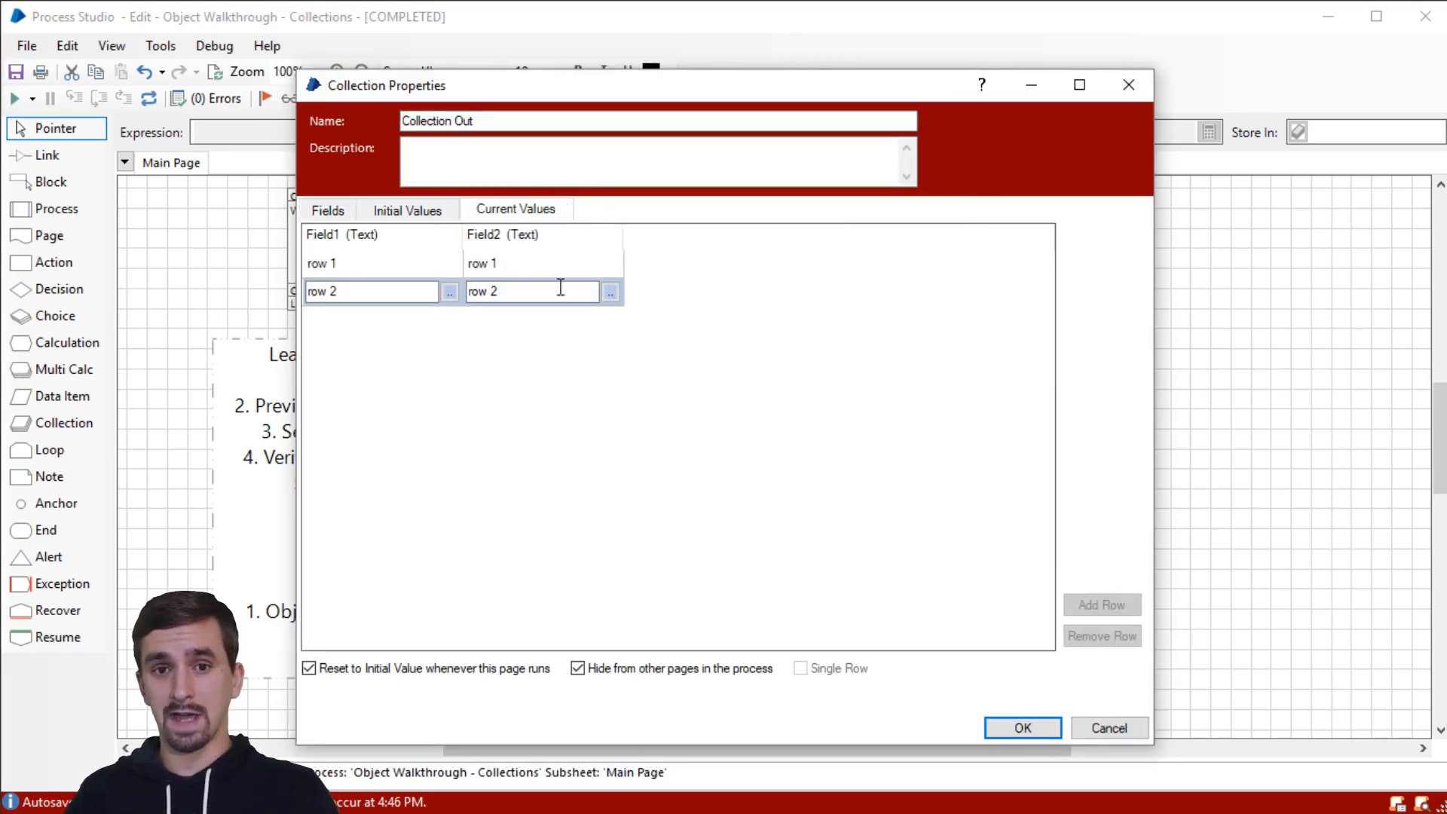